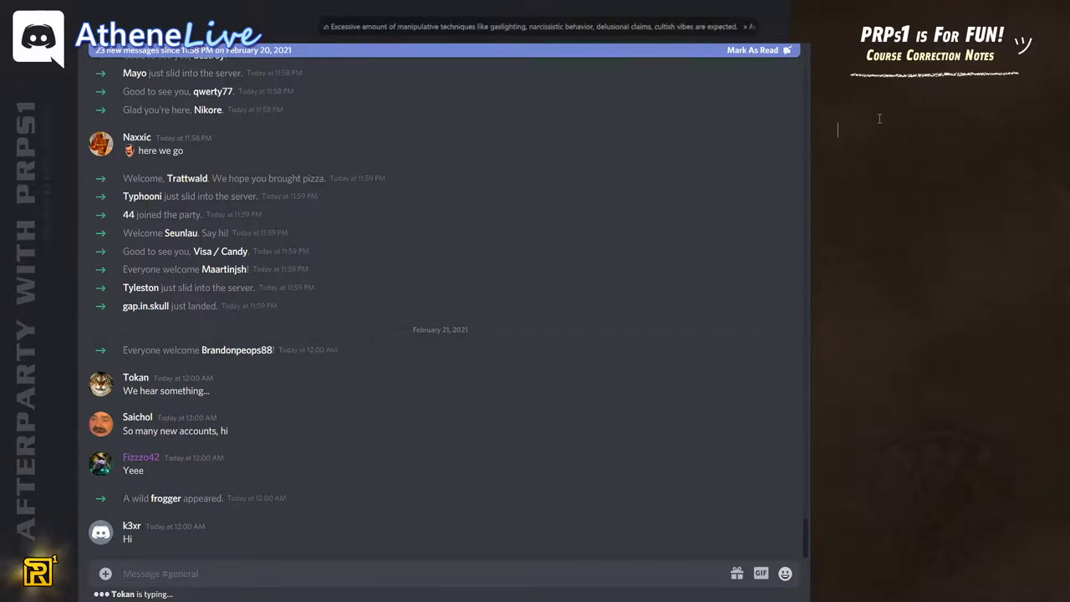
# Step: Write the opening note 'Aaand here we go...' and '^_^ what a.... speachles moment'
pyautogui.write('aaa')
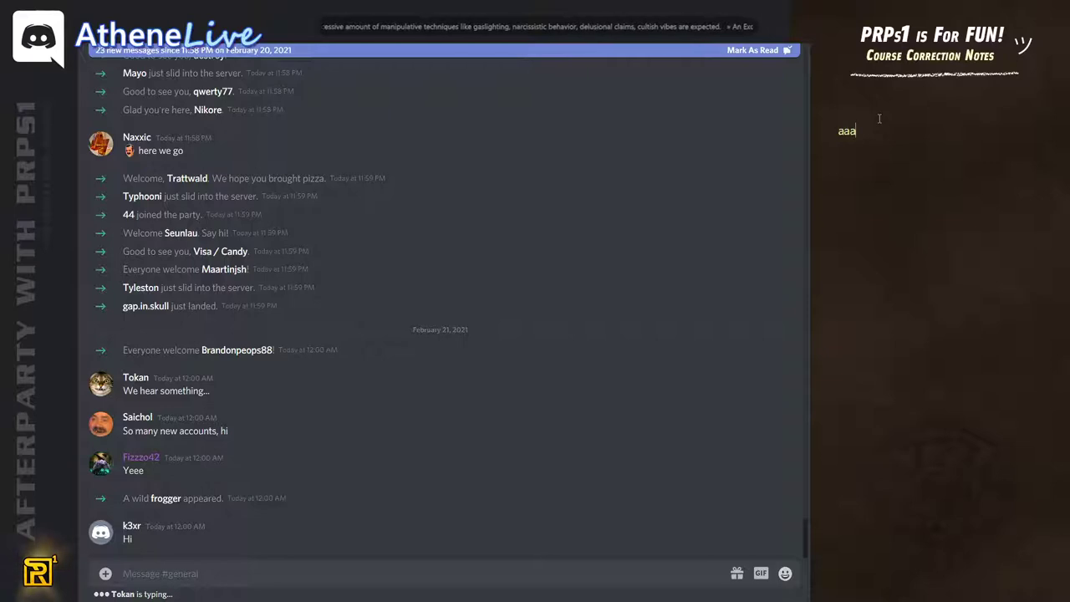
pyautogui.write('Aaand here we go...')
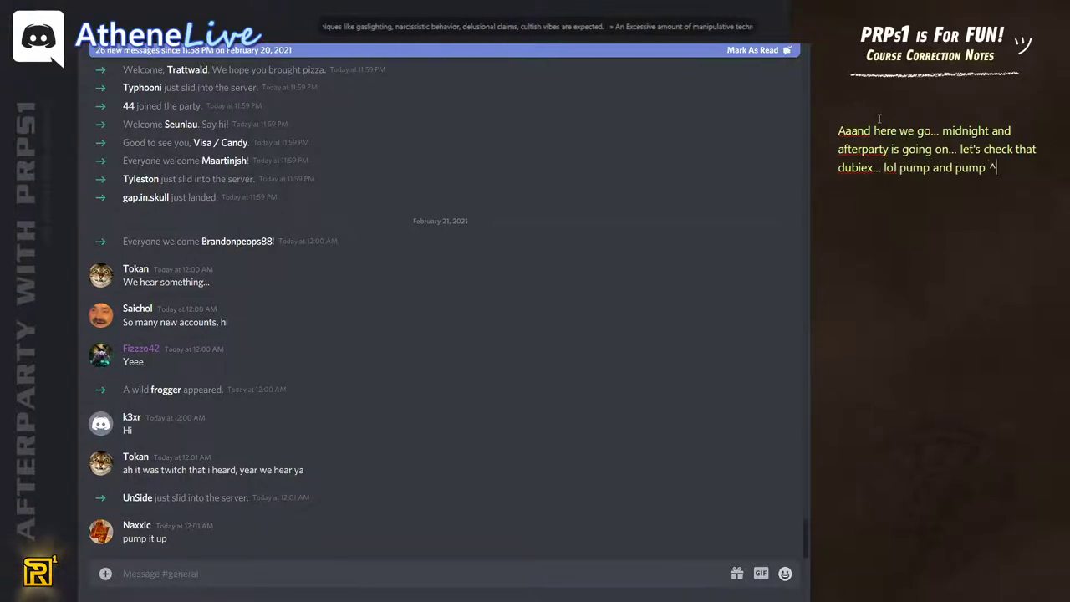
pyautogui.write('^_^ what a')
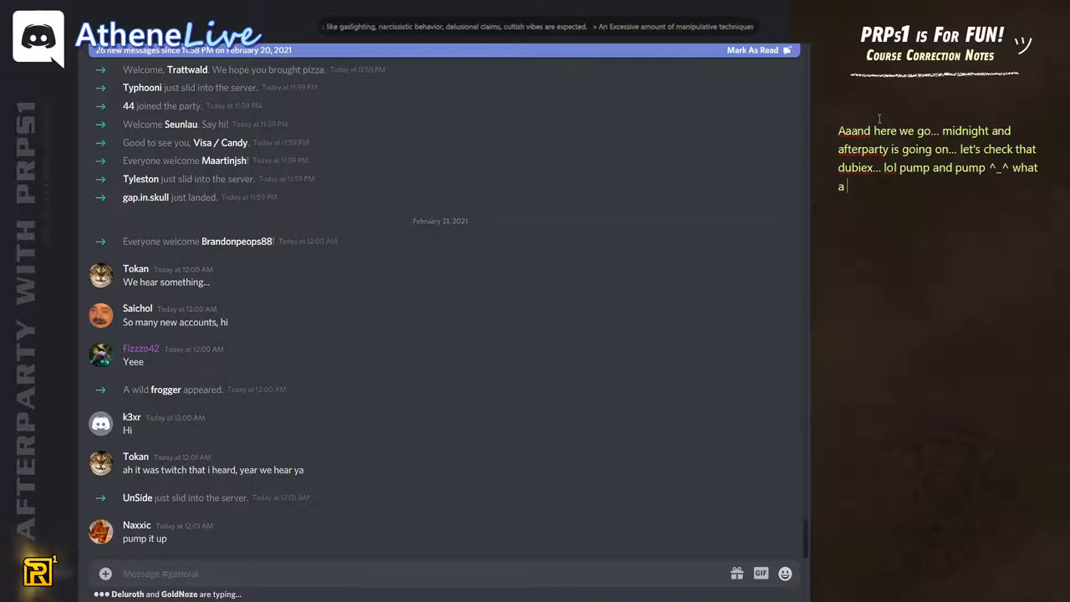
pyautogui.write('....')
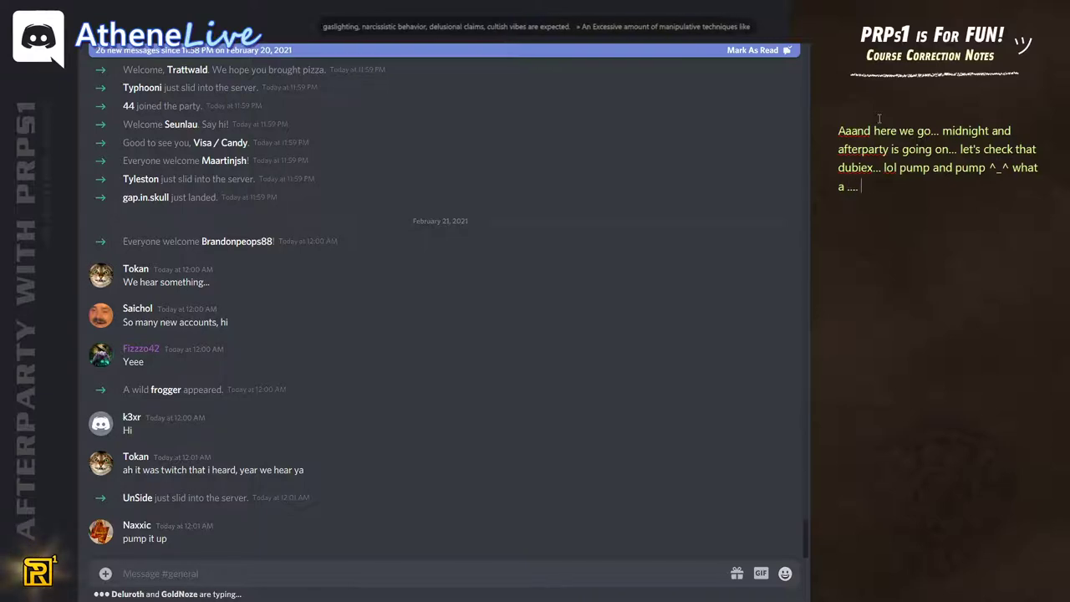
pyautogui.write('speachles')
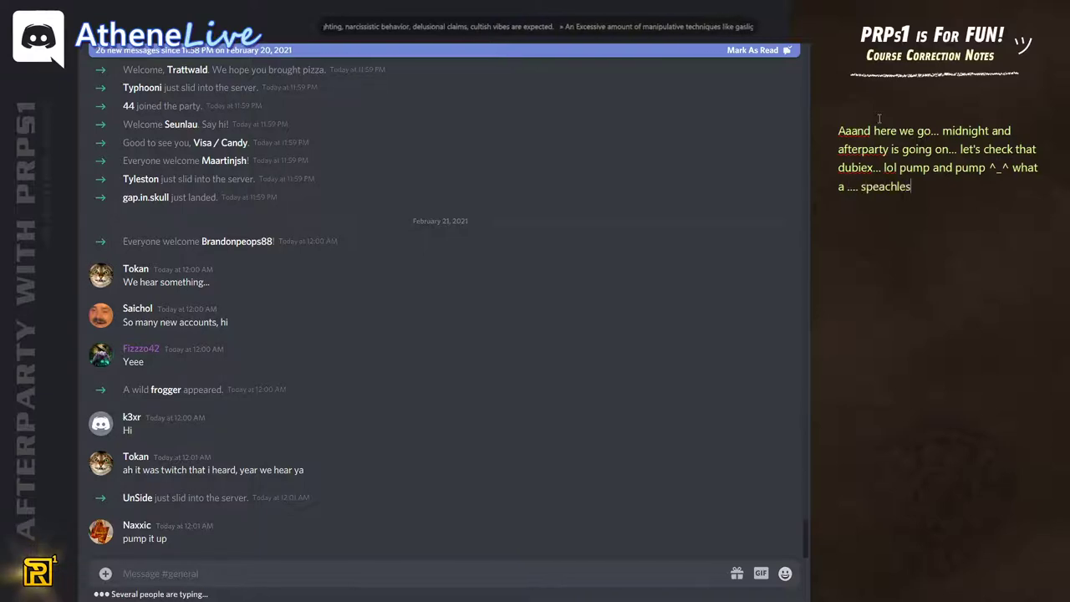
pyautogui.write('moment')
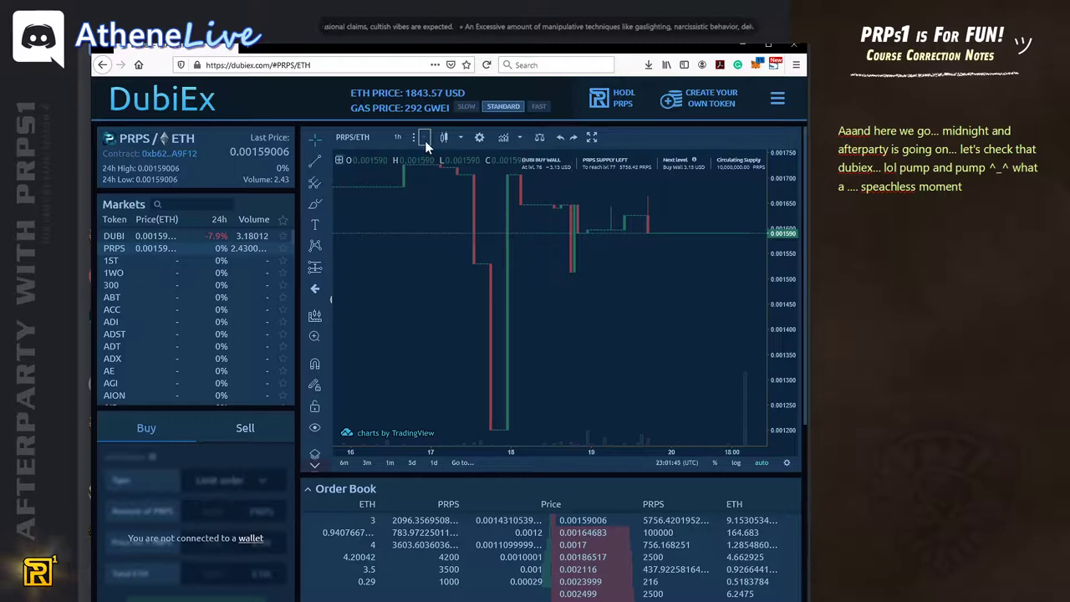
# Step: Switch the PRPS/ETH chart to 1-day candles and expand the Order Book with View More
pyautogui.click(398, 137)
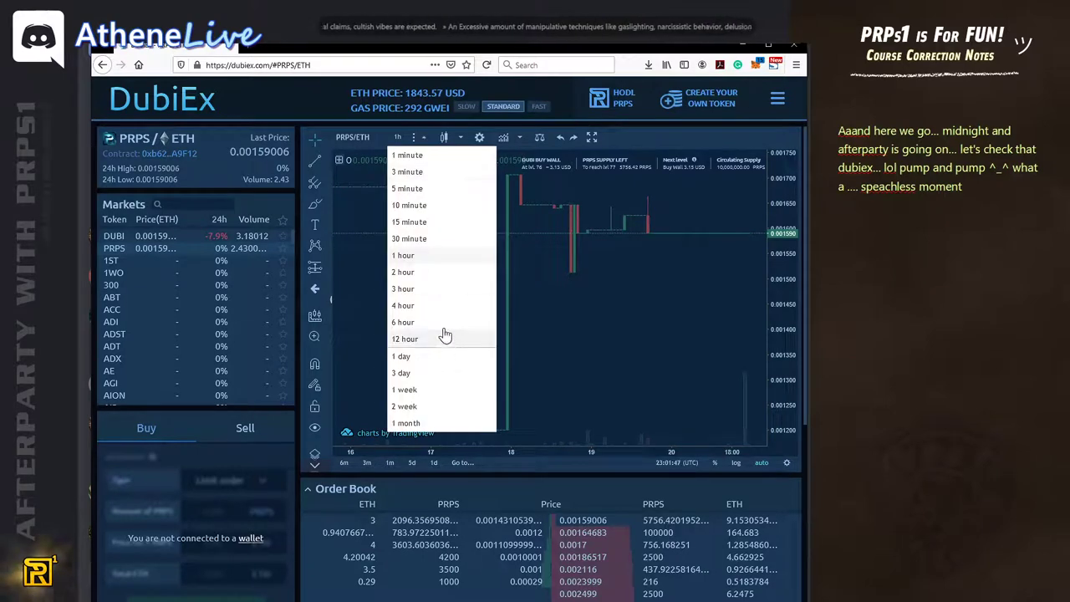
pyautogui.click(405, 339)
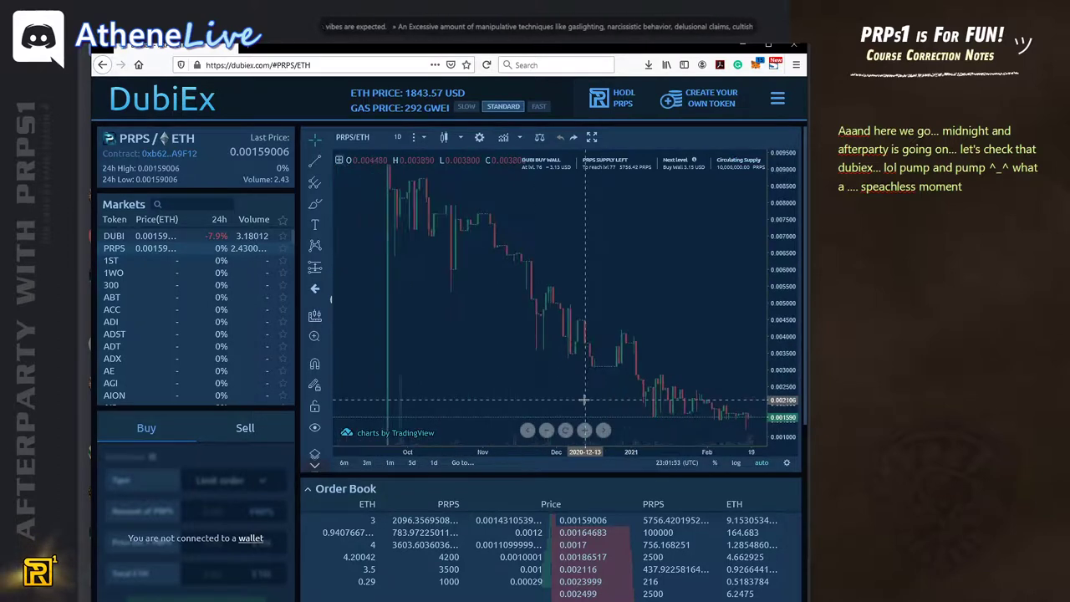
pyautogui.scroll(-3)
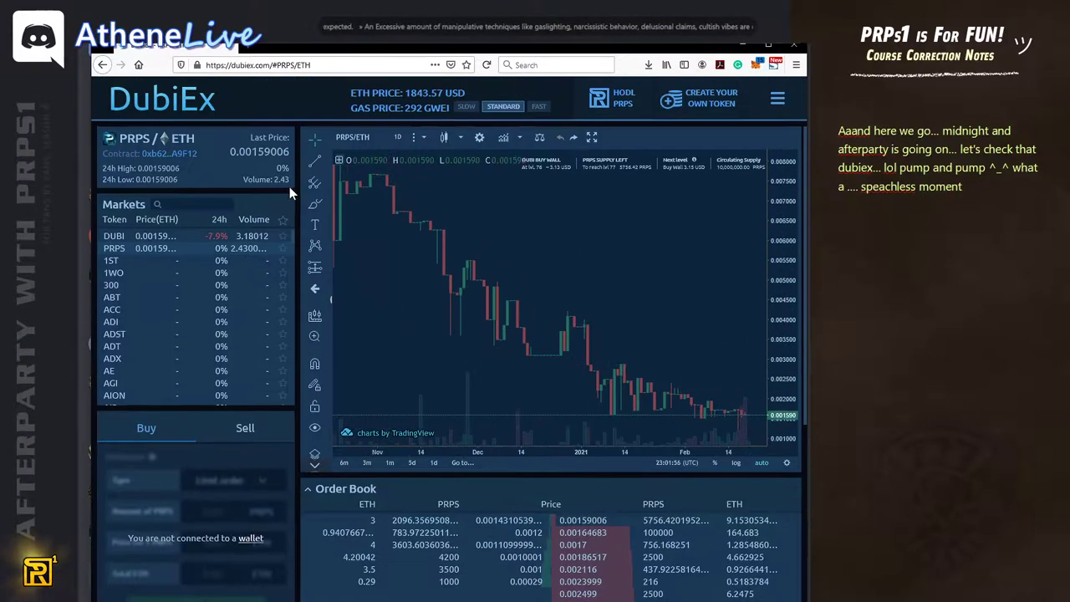
pyautogui.moveTo(270, 191)
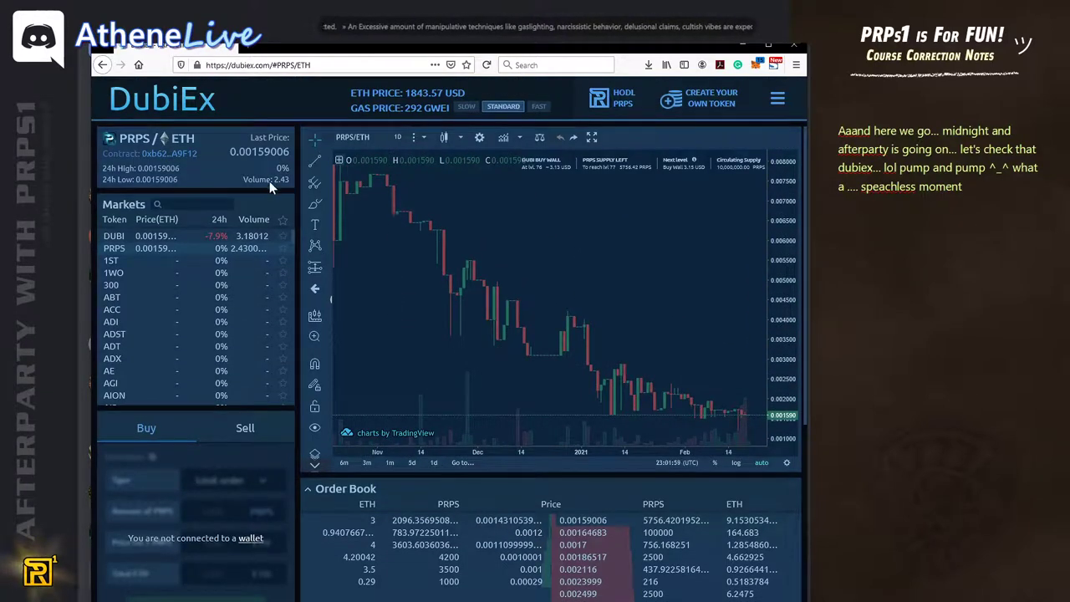
pyautogui.scroll(-3)
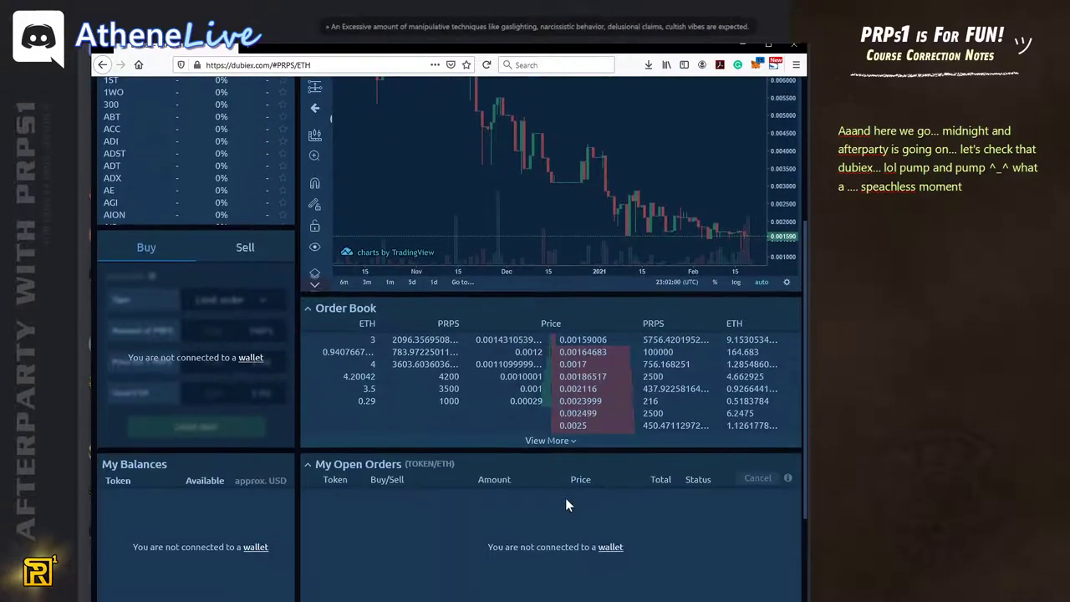
pyautogui.click(547, 441)
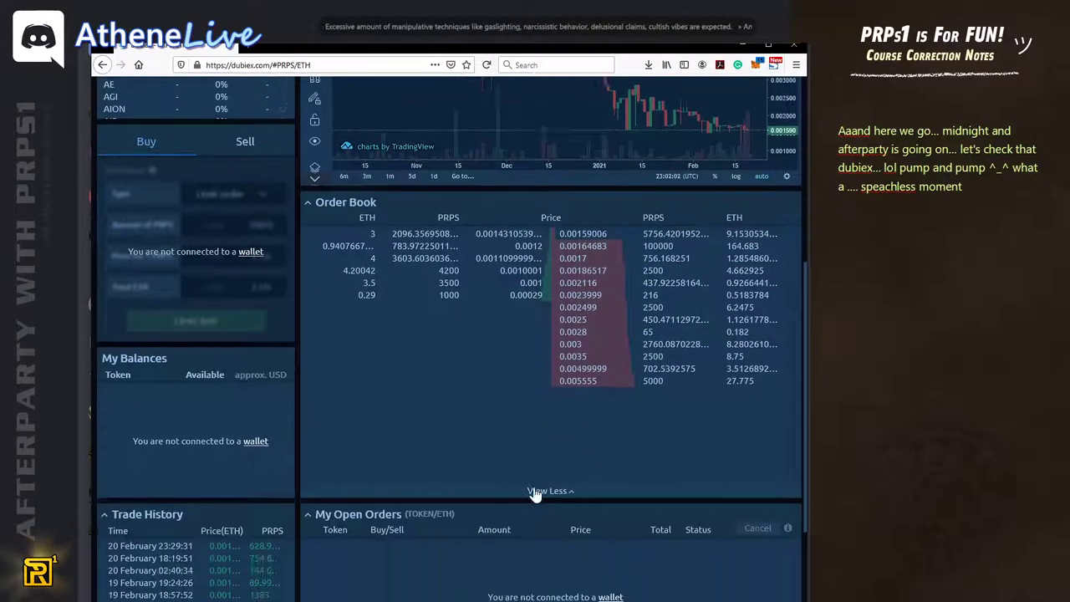
pyautogui.scroll(-3)
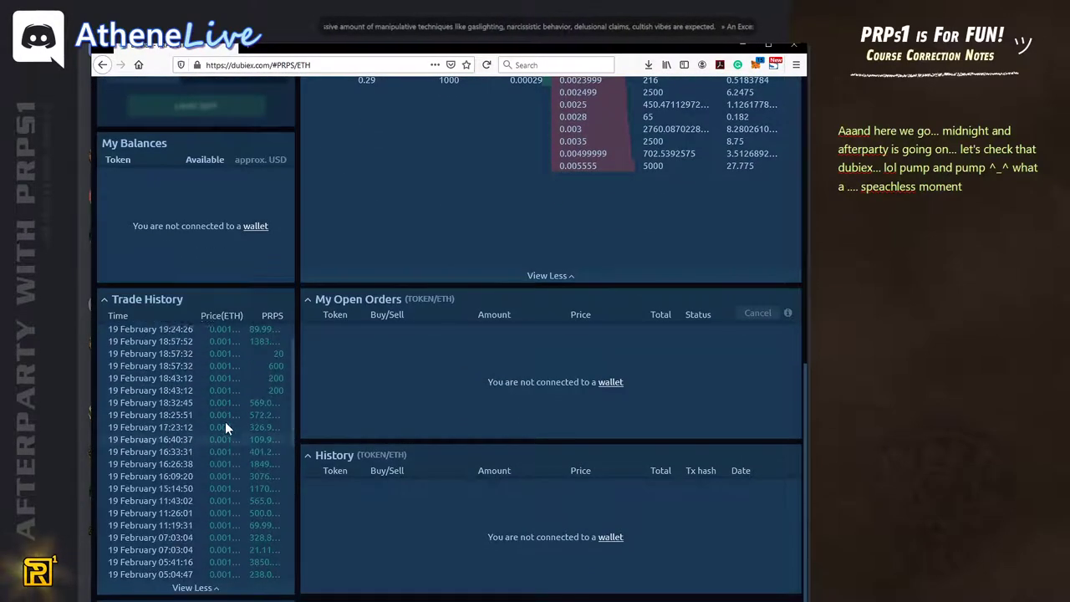
pyautogui.scroll(-3)
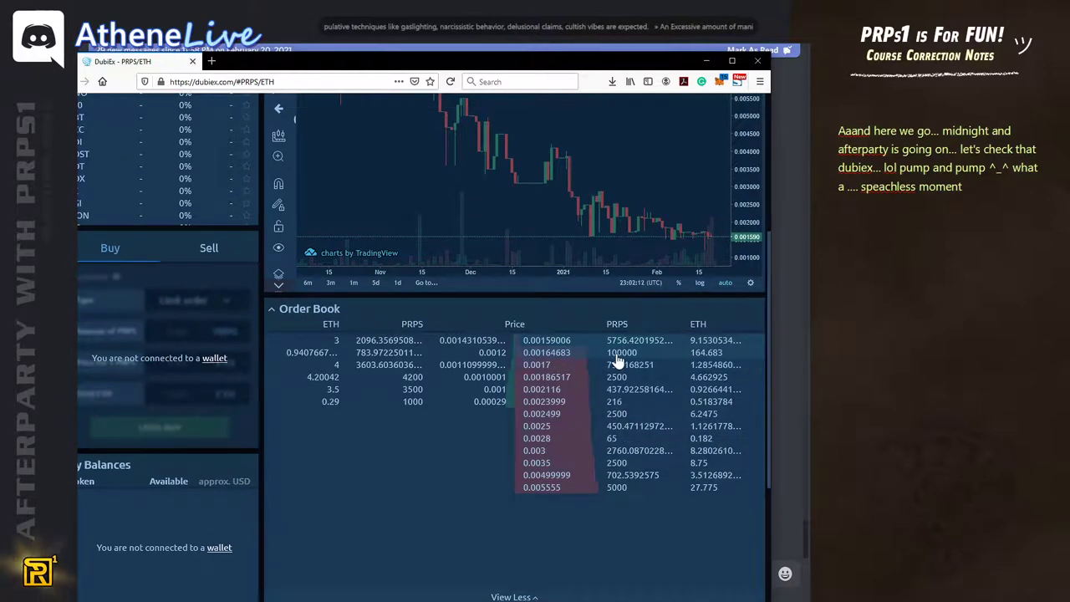
pyautogui.moveTo(619, 363)
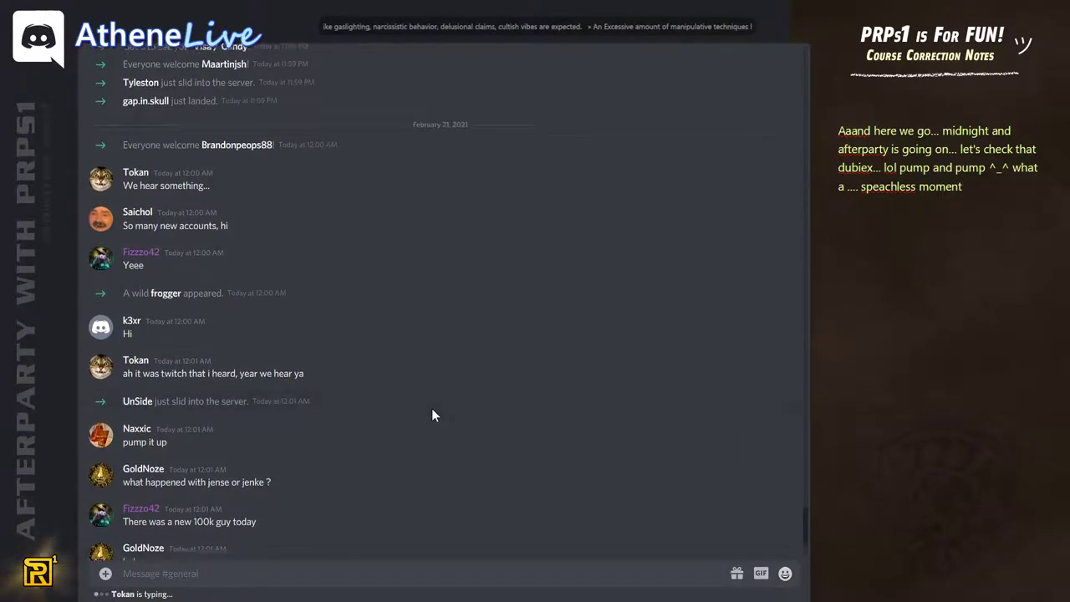
# Step: Start a new note below the earlier text: 'Ok we've seen' prps volume and stats
pyautogui.scroll(-3)
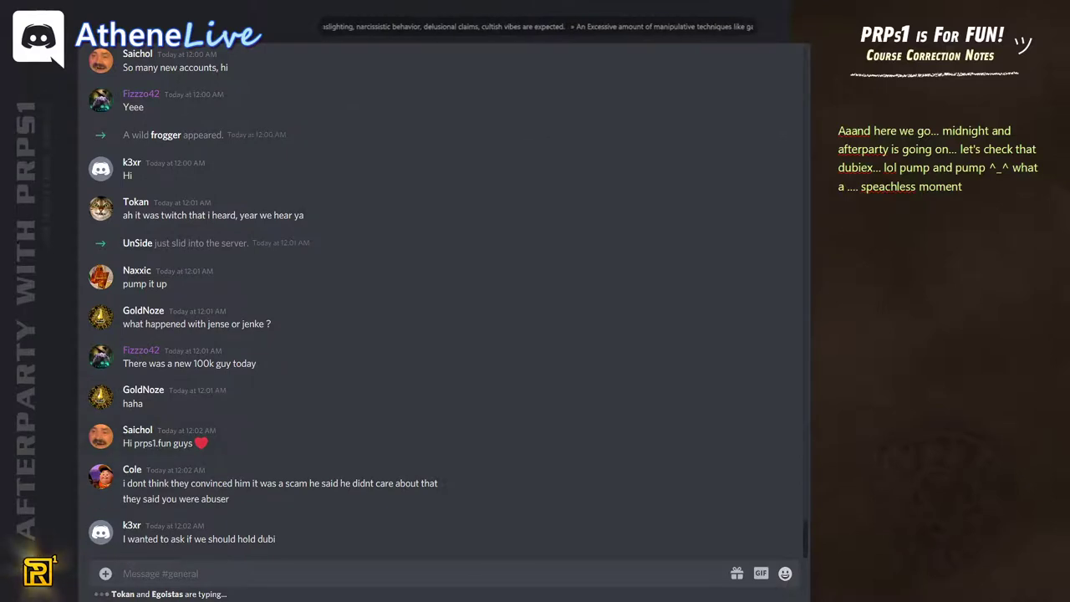
pyautogui.click(896, 232)
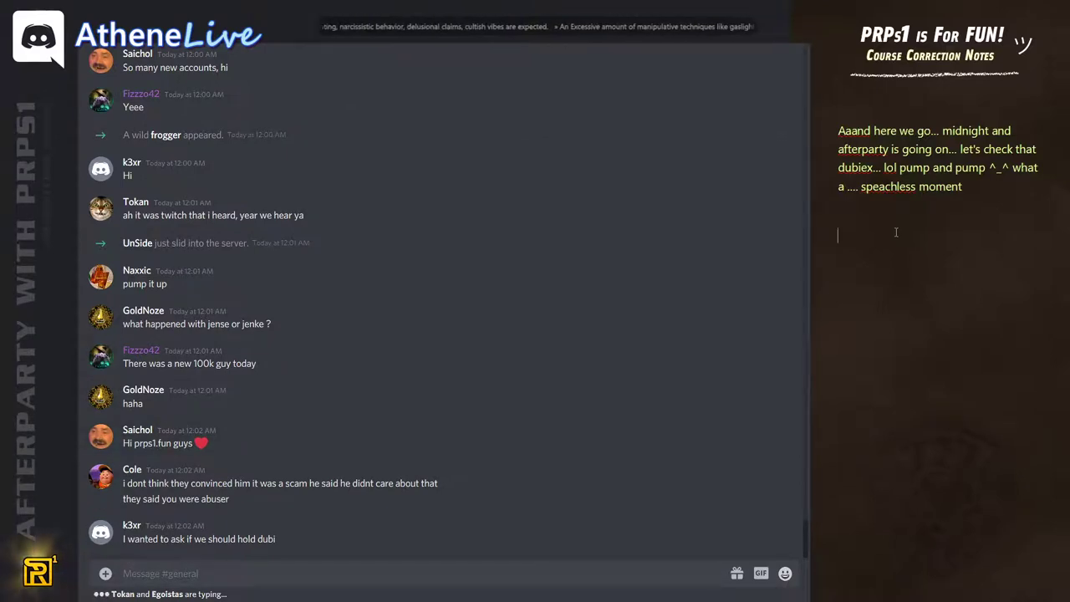
pyautogui.write('Ok')
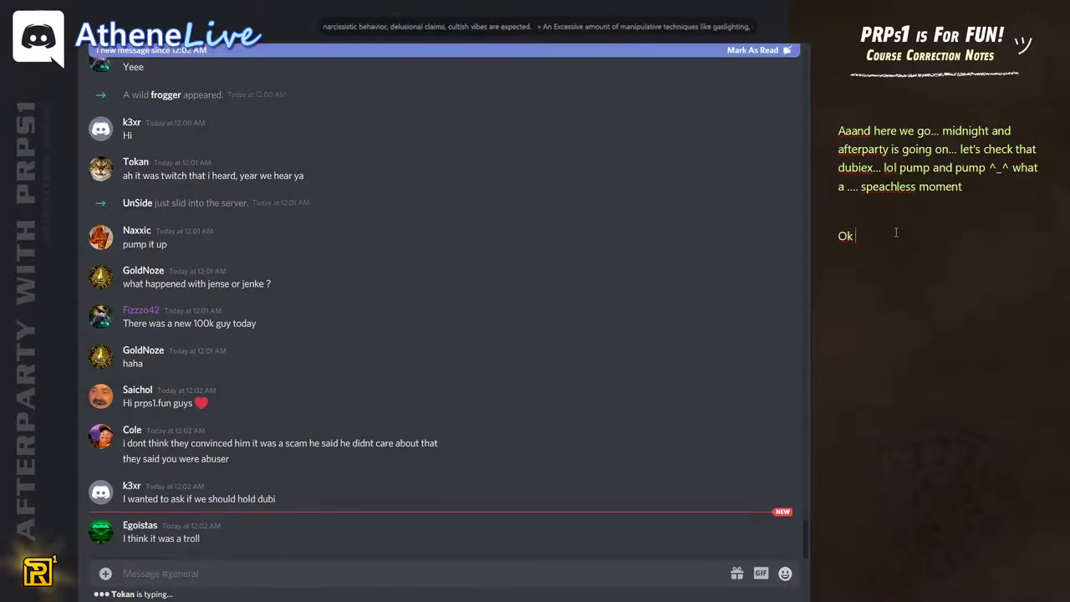
pyautogui.write("we've seen")
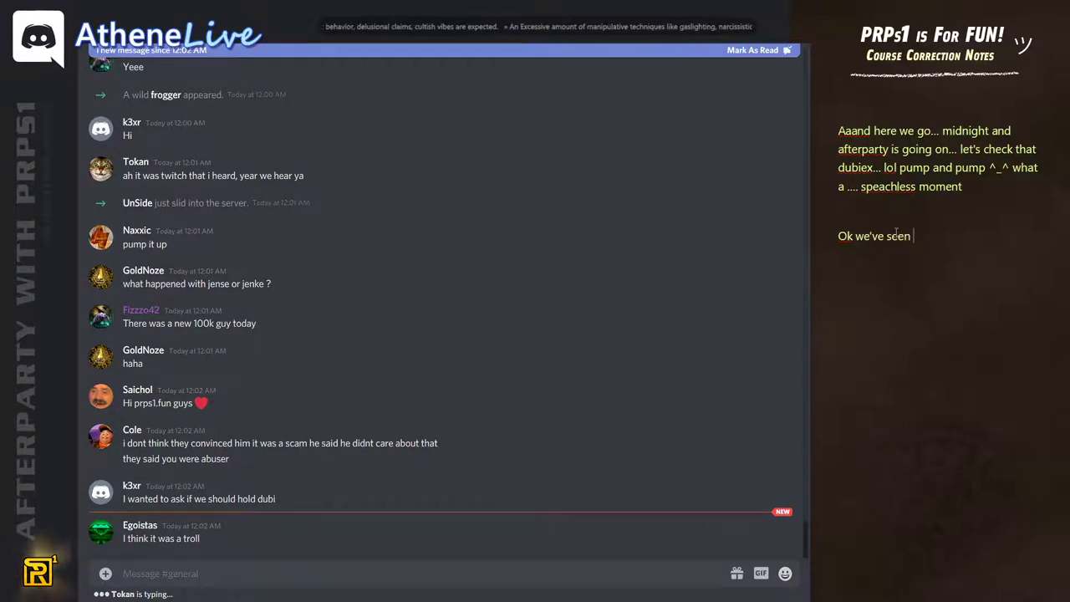
pyautogui.write('d')
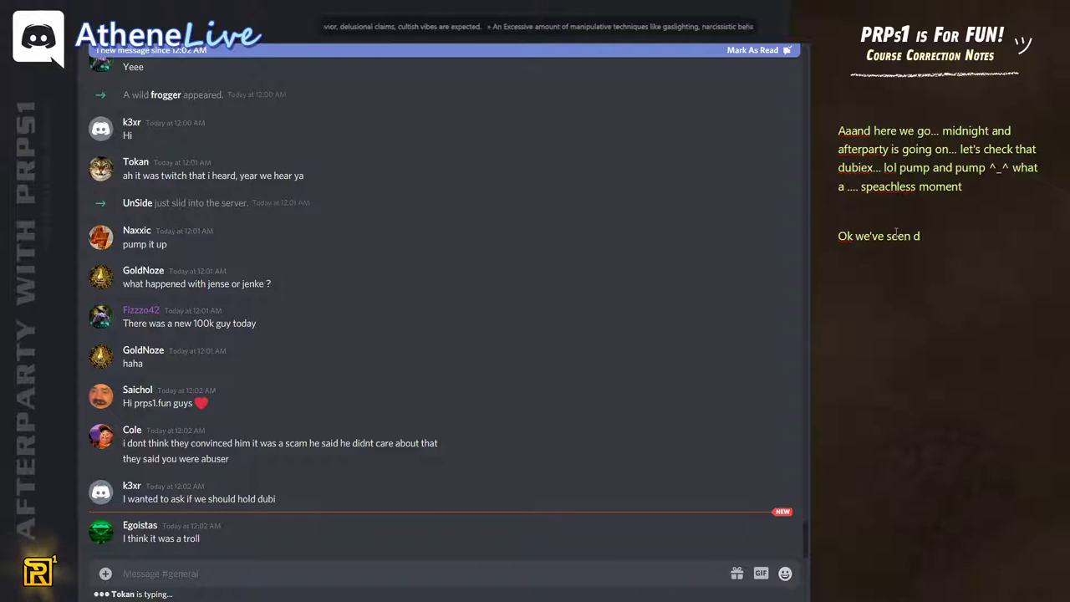
pyautogui.write("prps volume and it's stats...")
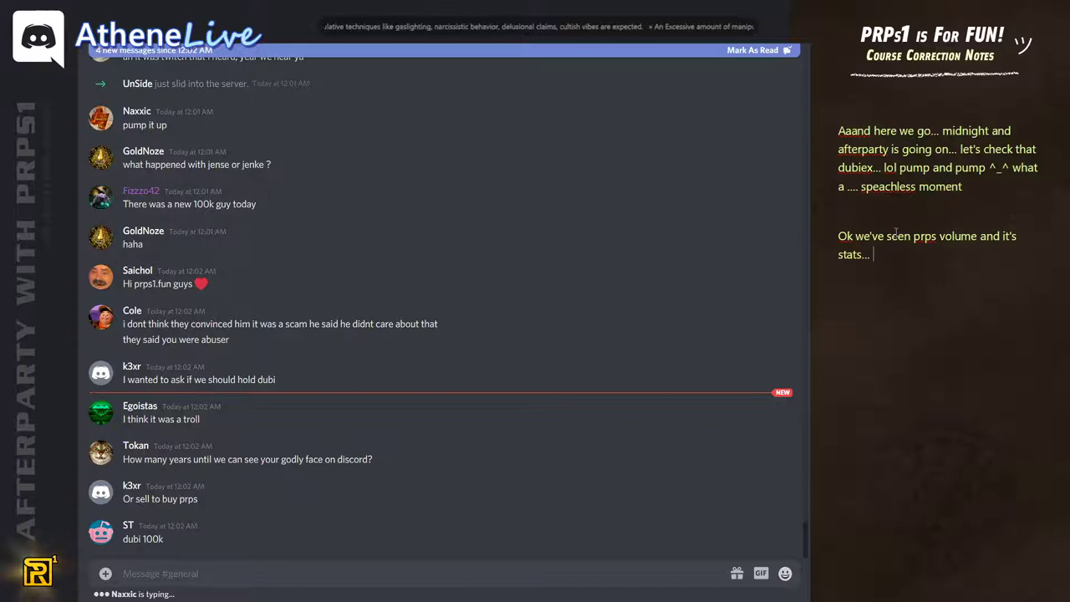
# Step: Add '(man I don't even know how to read' and 'ofc lot of rumors... about athene is going.'
pyautogui.write('(')
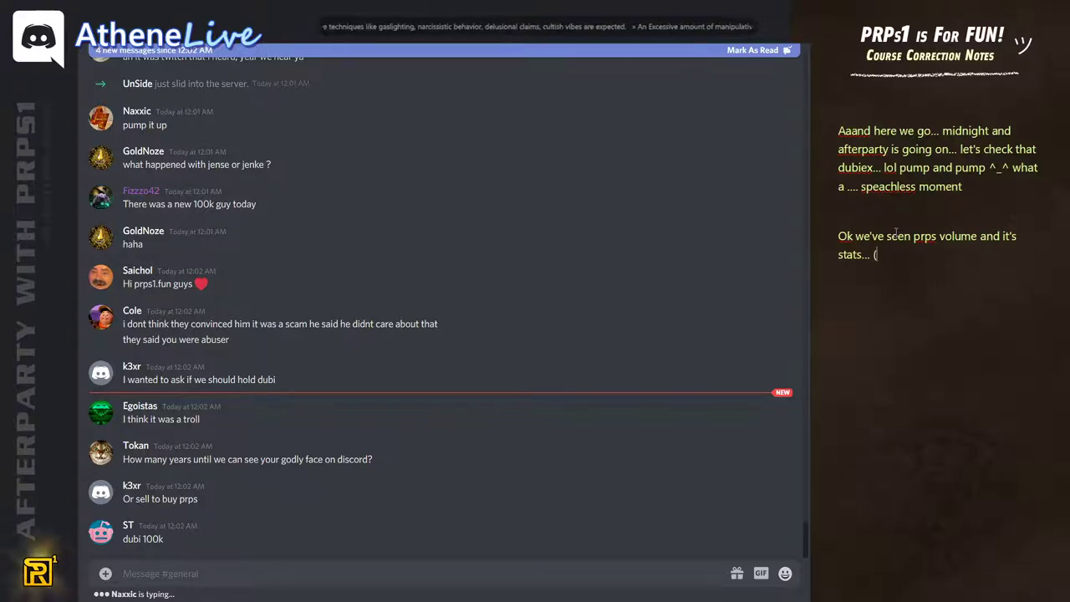
pyautogui.write("(man I don't even know h")
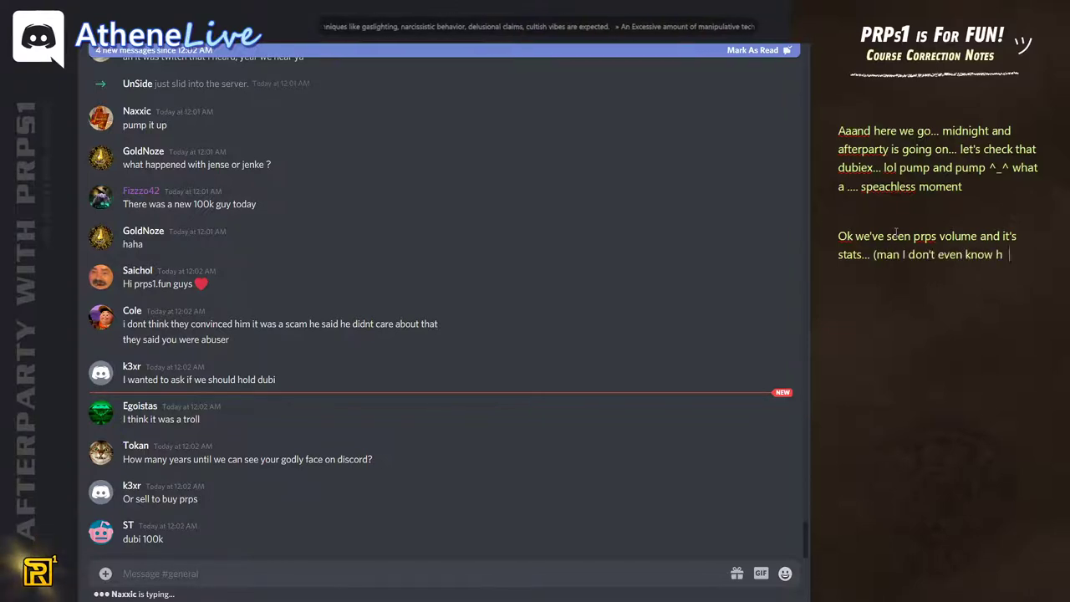
pyautogui.write('ow to read')
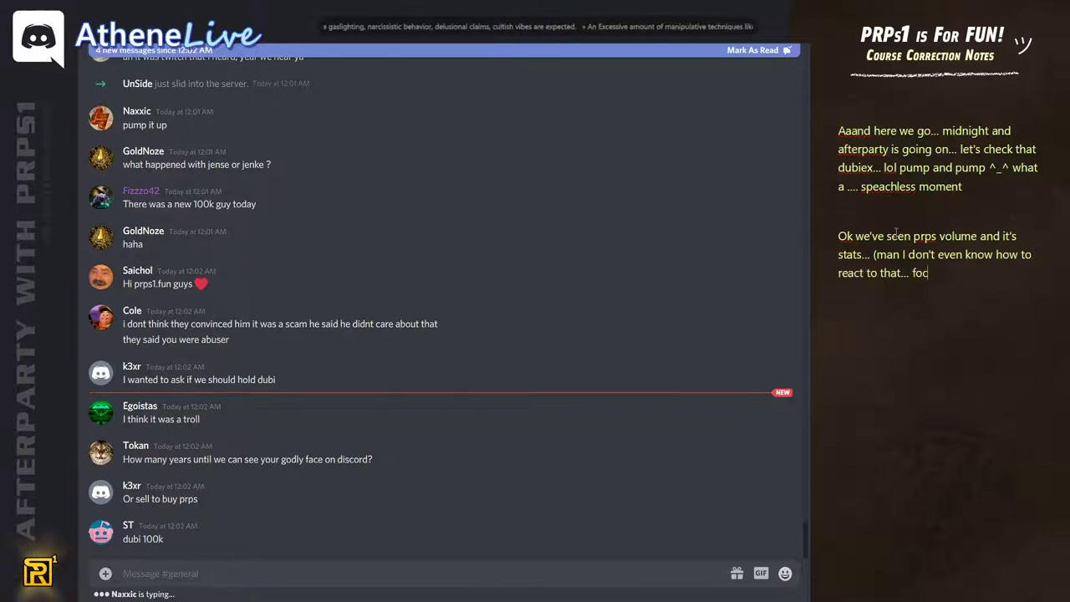
pyautogui.write('ofc lot')
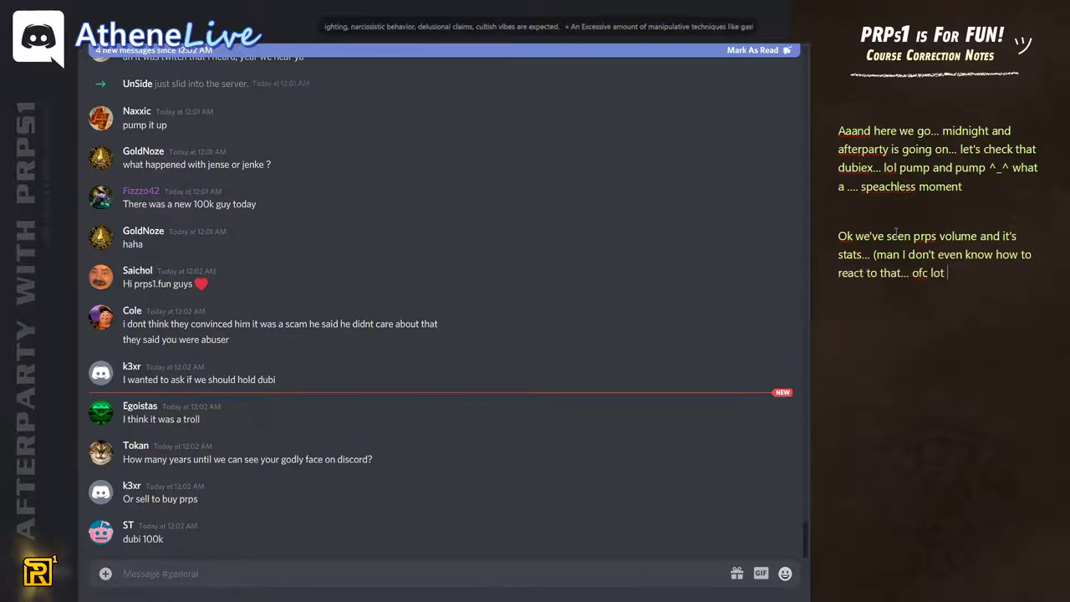
pyautogui.write('of rumors and s')
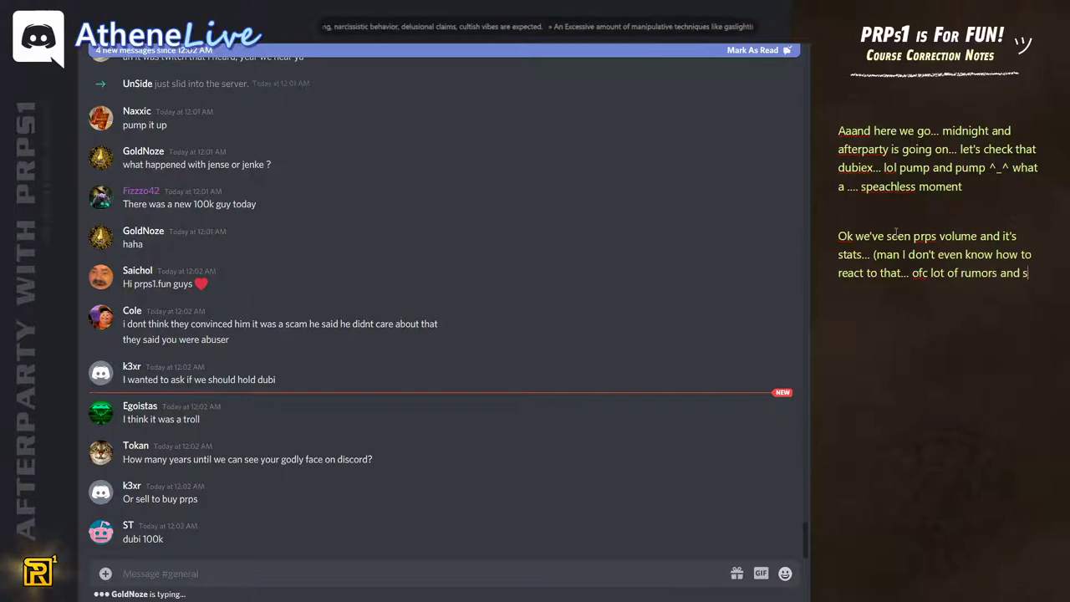
pyautogui.write('hit about athene')
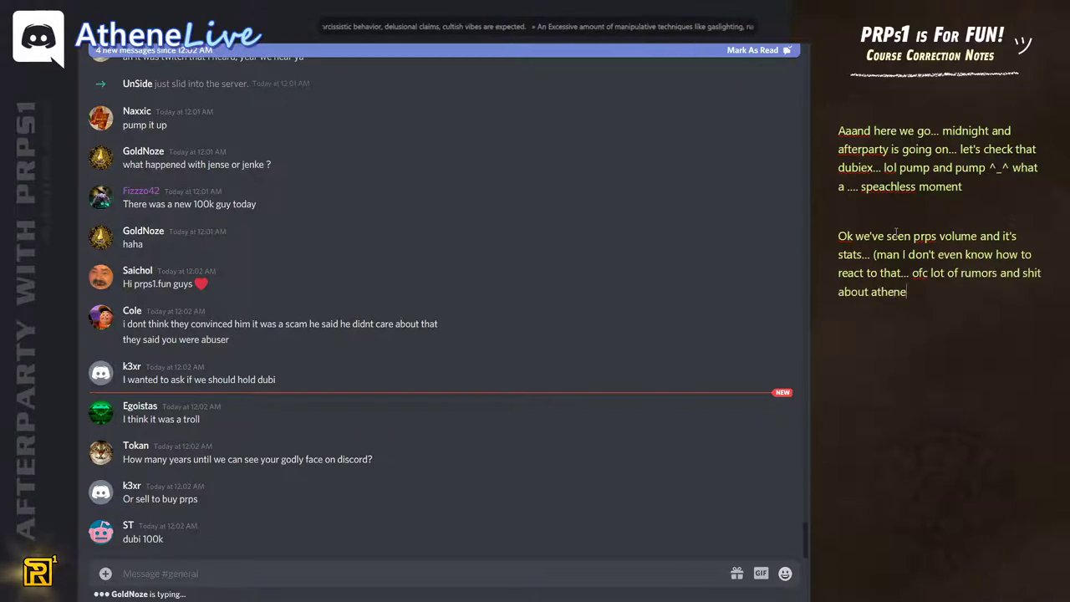
pyautogui.write('is going.')
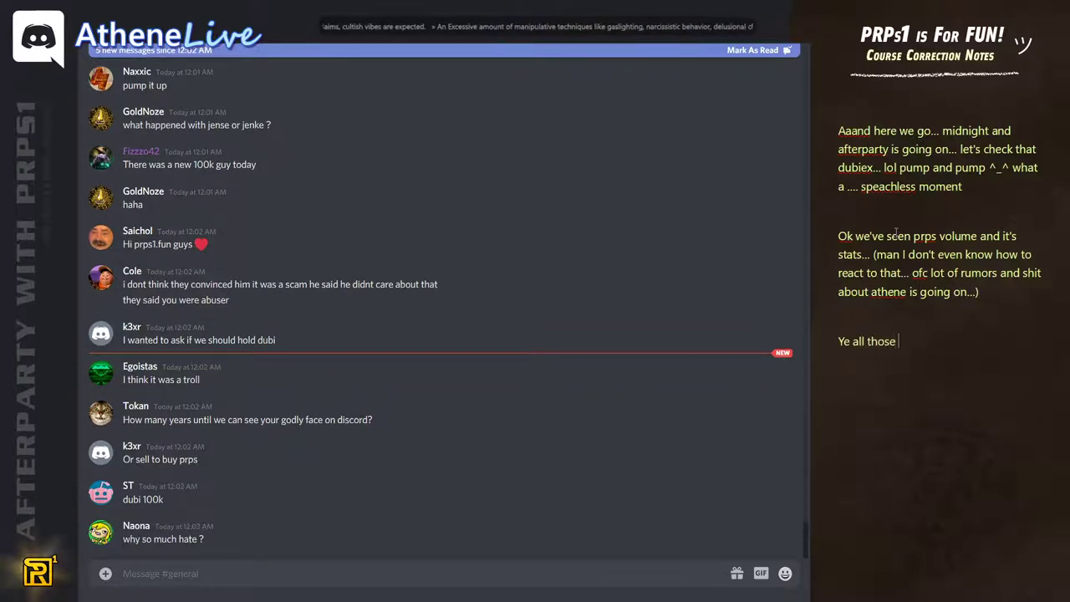
pyautogui.write('trolls...')
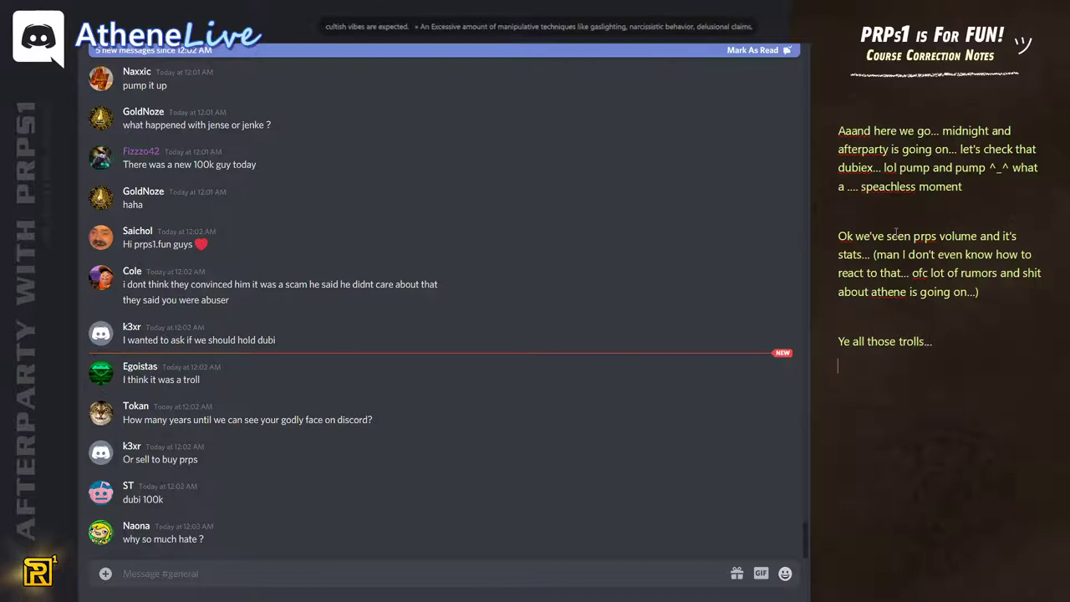
pyautogui.write('Look into what prps')
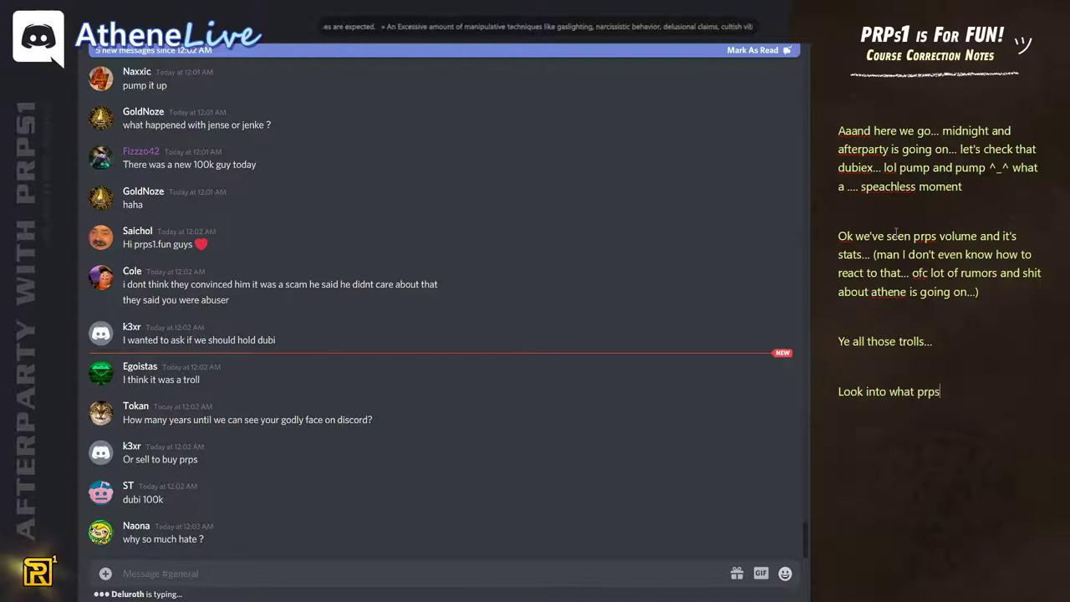
pyautogui.write('was suposed to be and how it all began: www')
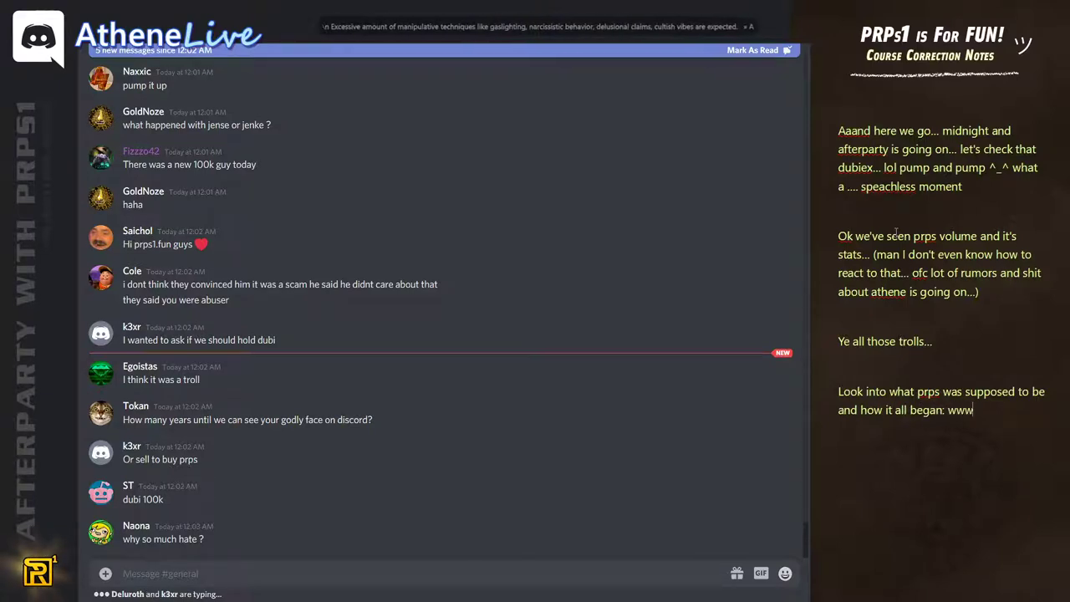
pyautogui.write('PRPS')
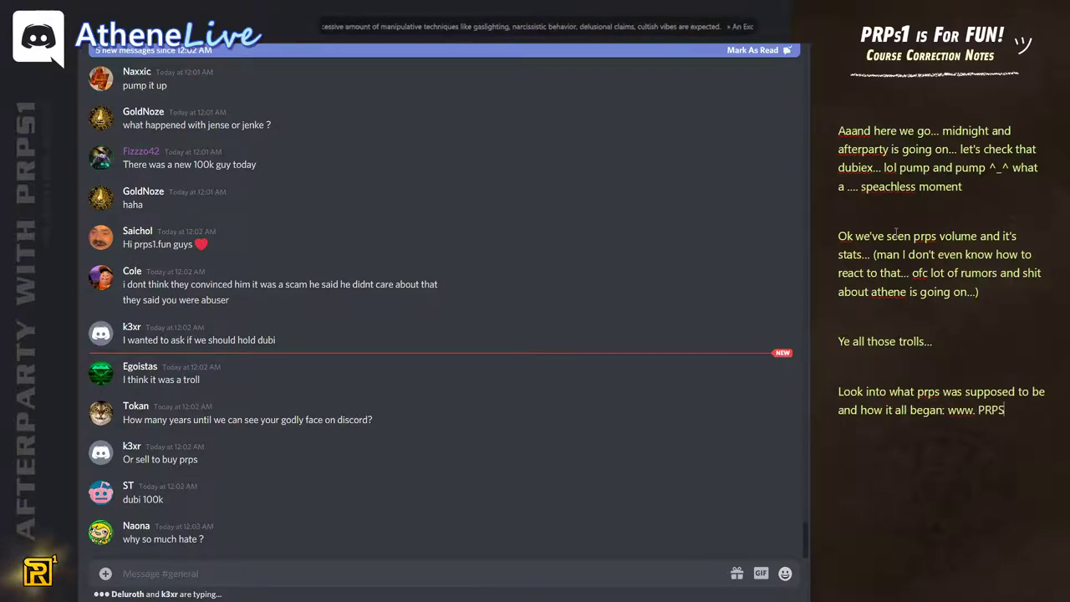
pyautogui.write('1.fun')
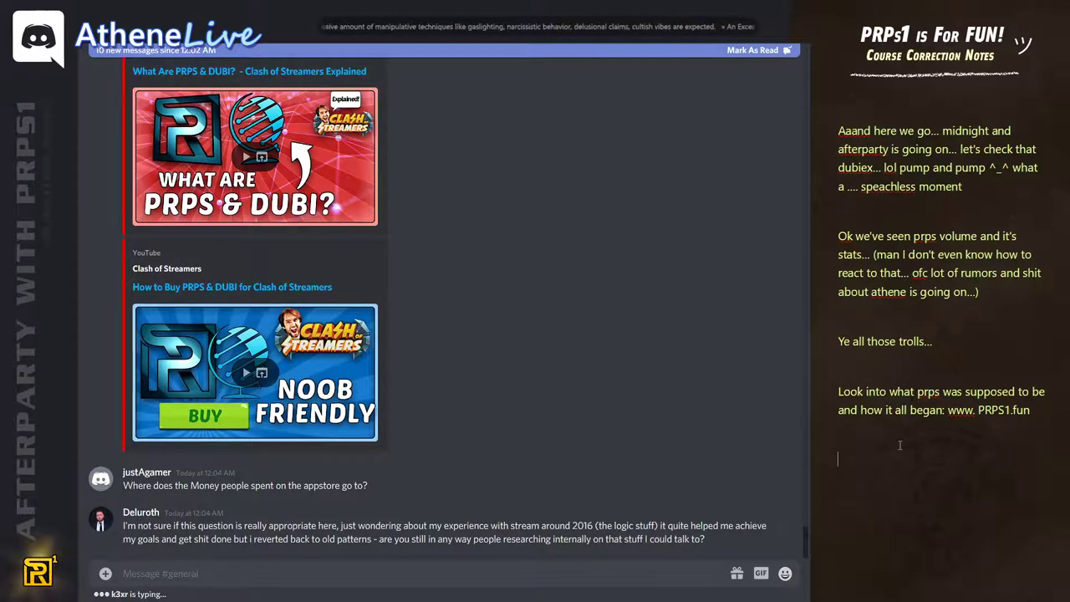
# Step: Write that PRPS was supposed to go back into dubiwall but now goes into Reese's pocket
pyautogui.write('To reese pocket lol...')
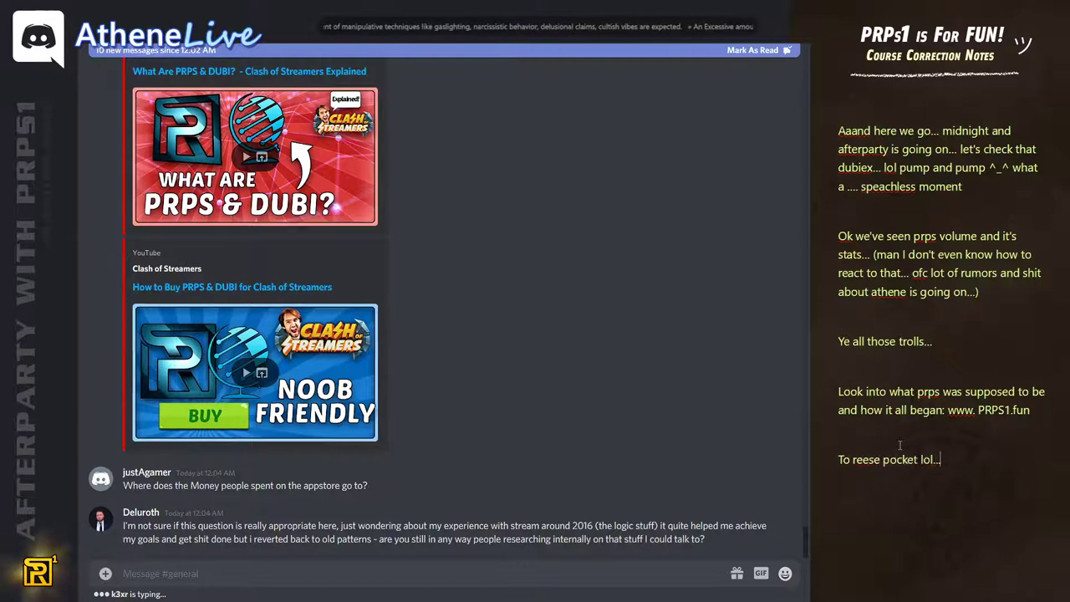
pyautogui.write('Did')
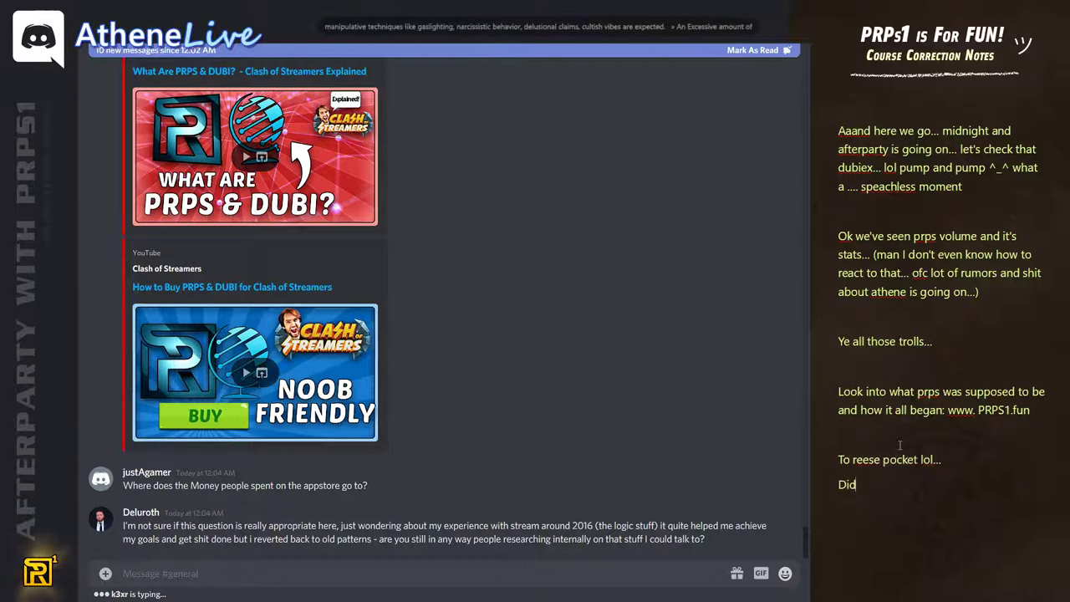
pyautogui.write('you know back in past it was s')
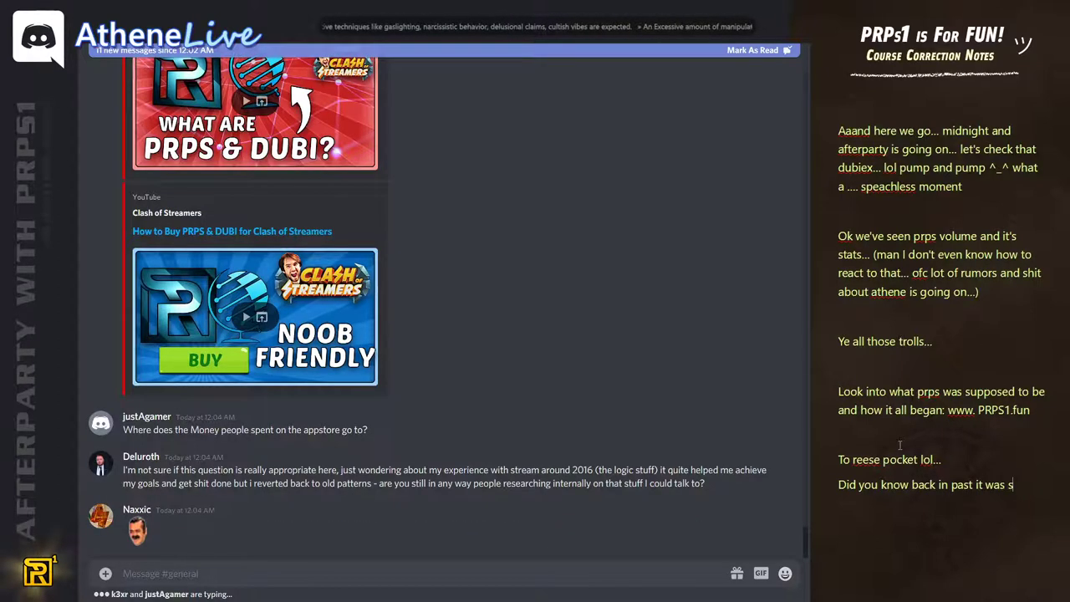
pyautogui.write('upposed to go back')
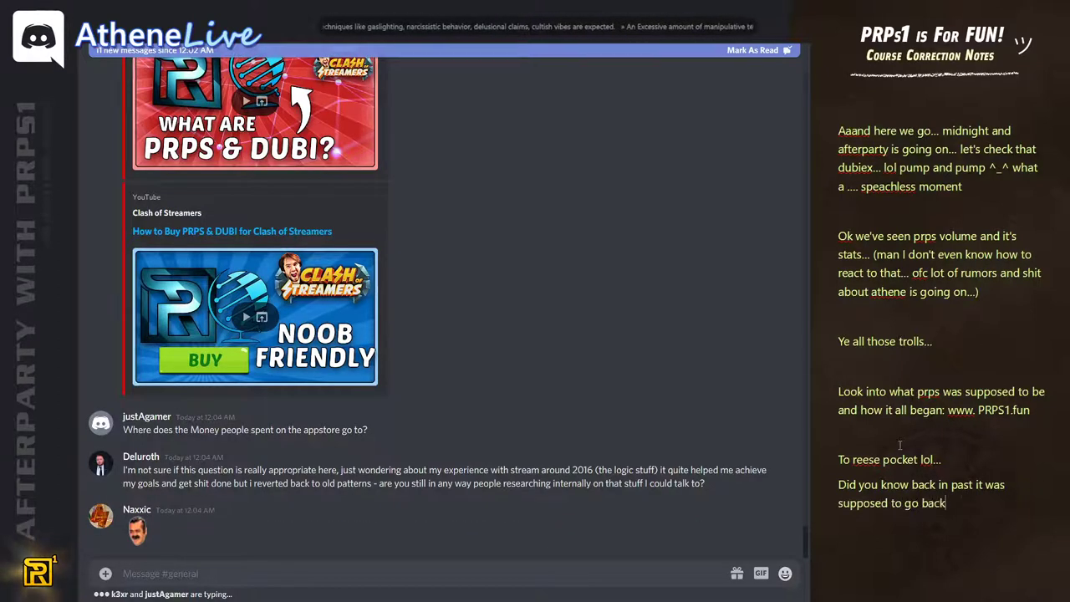
pyautogui.write('into')
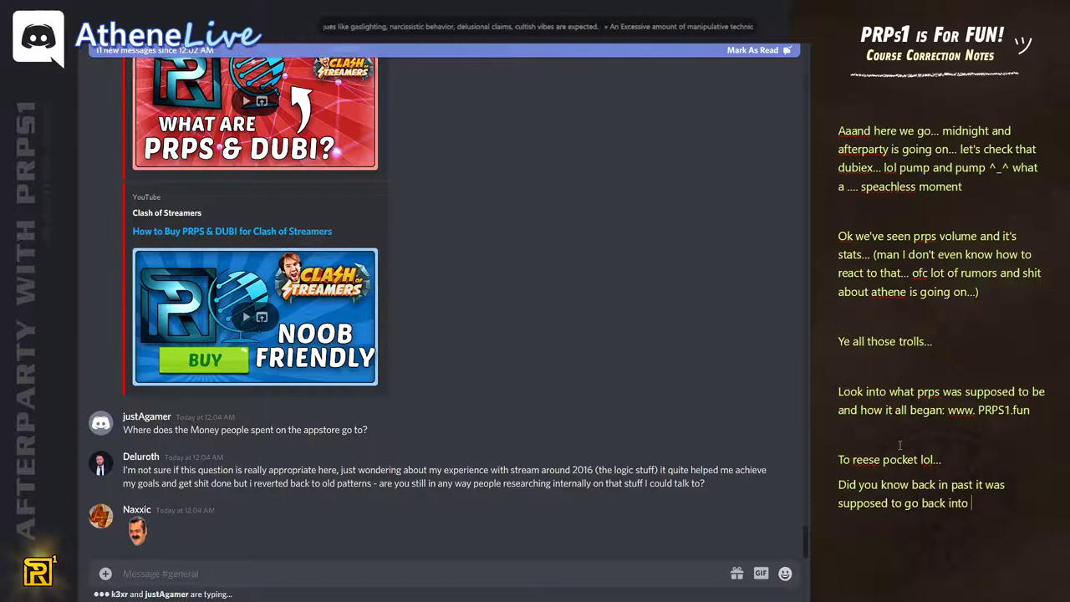
pyautogui.write('dubiwall ???')
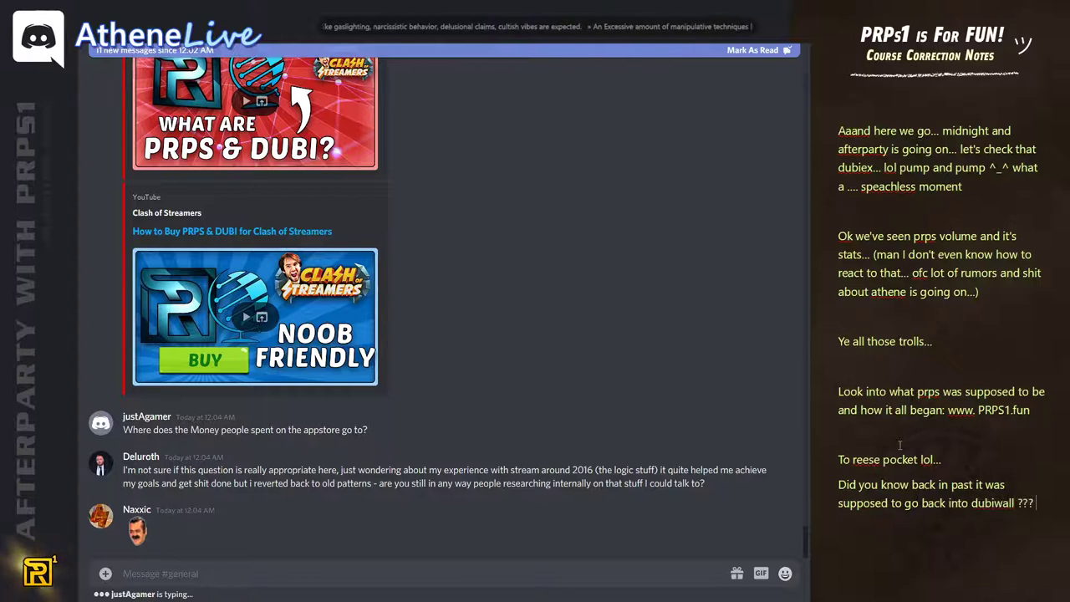
pyautogui.write("now it goes into reese pocket tell me more about how it's not a scam...")
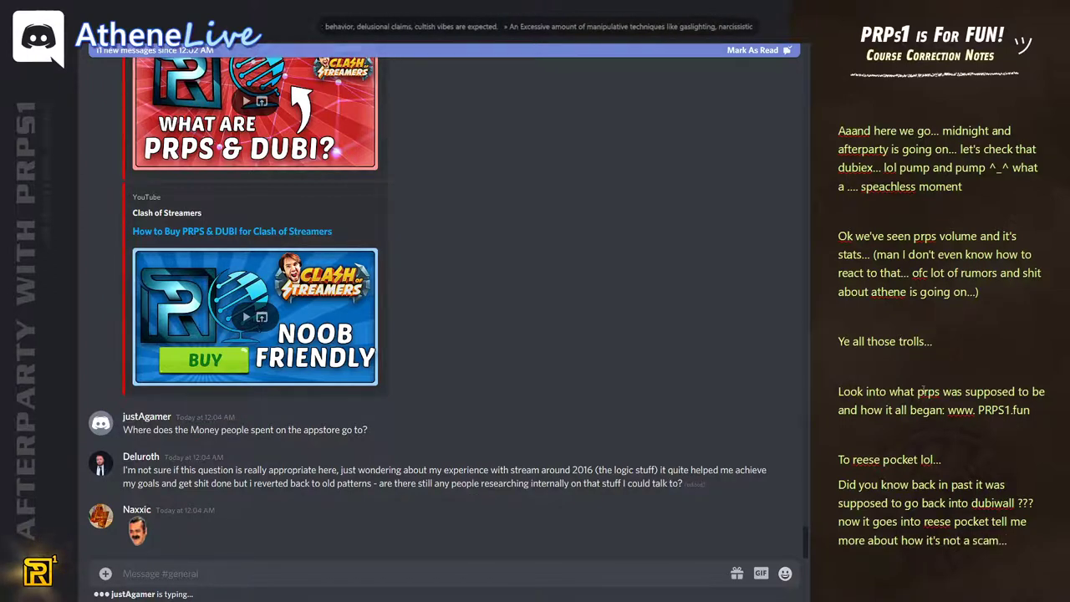
# Step: Scroll down the Discord chat to follow the viewer's dubiwall complaint
pyautogui.scroll(-3)
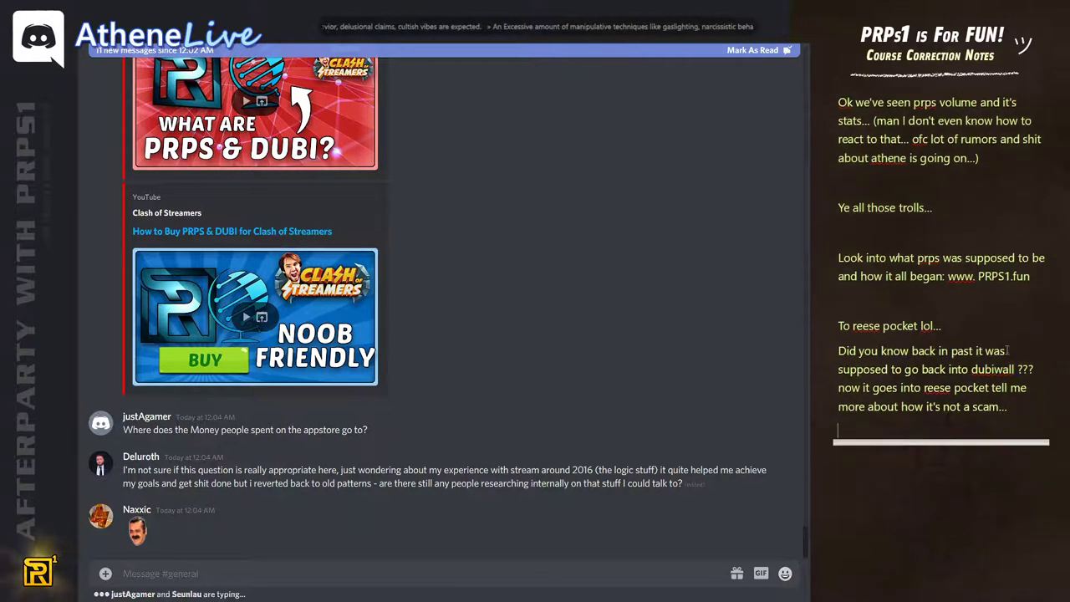
pyautogui.scroll(-3)
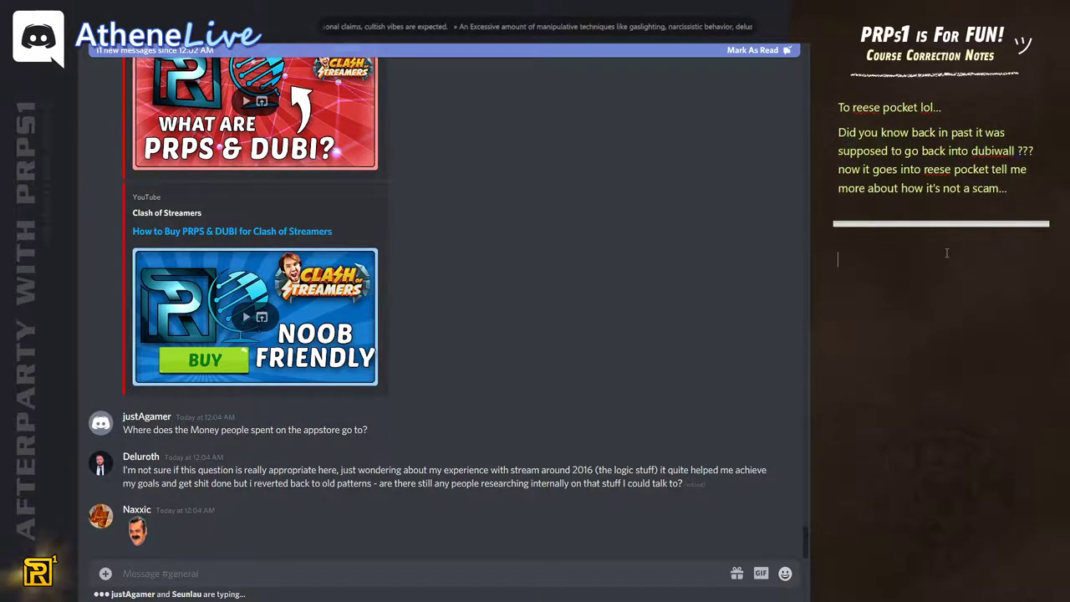
pyautogui.scroll(-3)
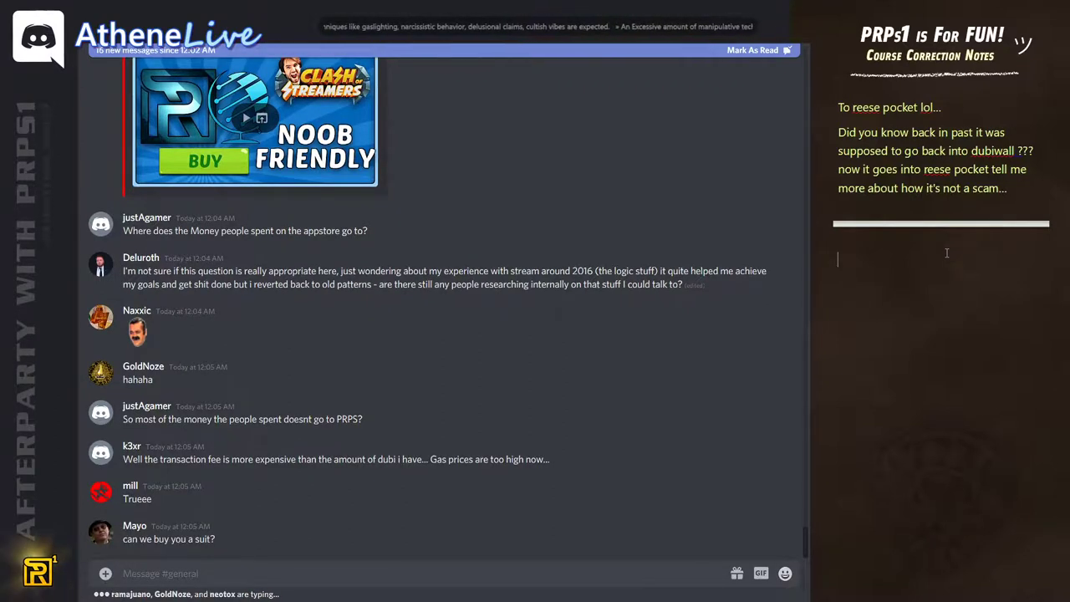
pyautogui.scroll(-3)
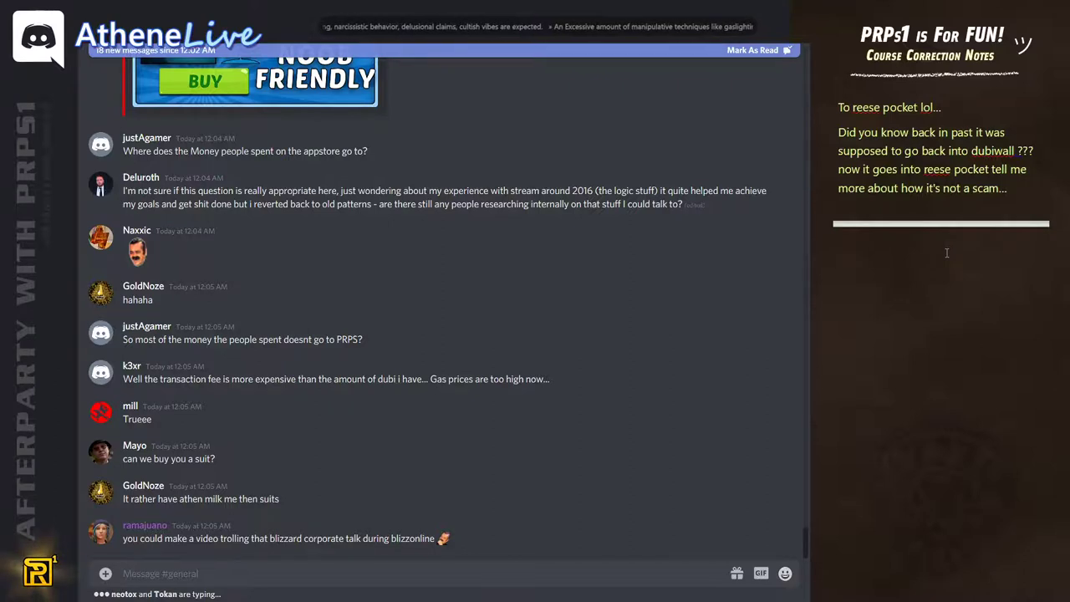
pyautogui.scroll(-3)
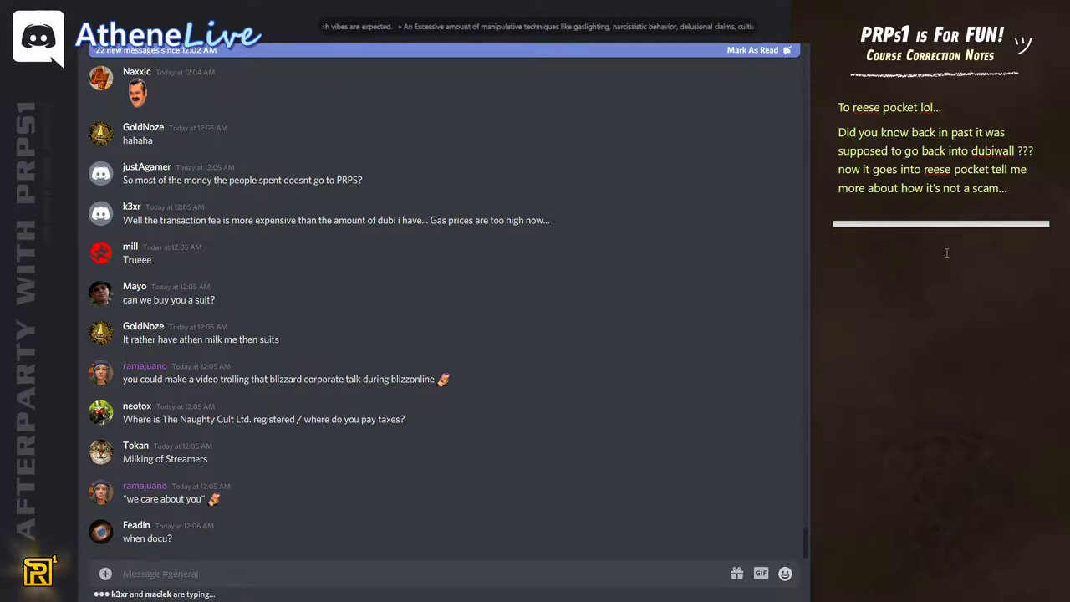
pyautogui.scroll(-3)
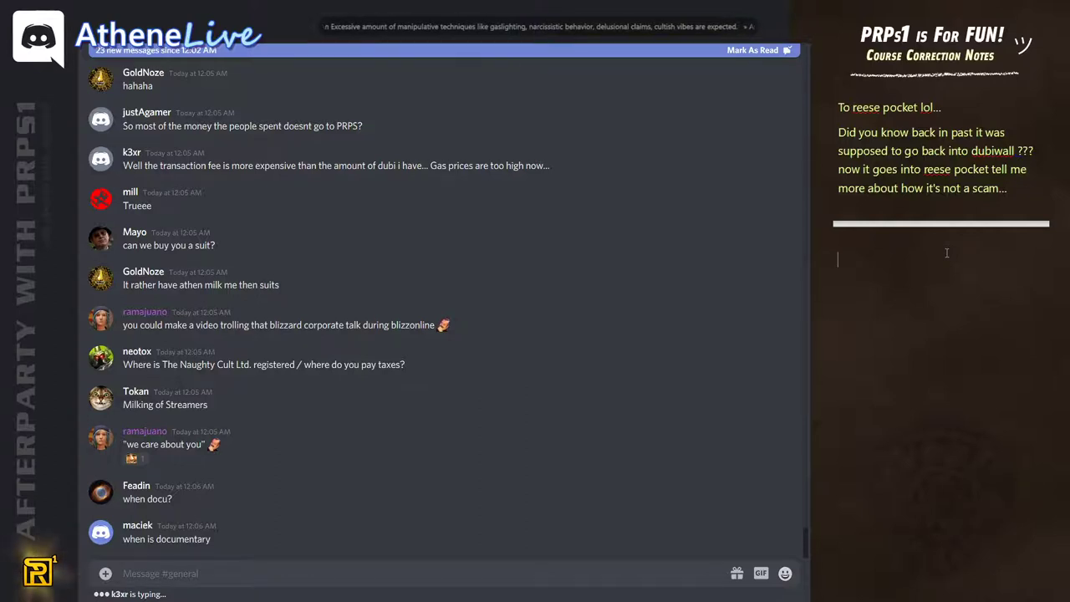
pyautogui.scroll(-3)
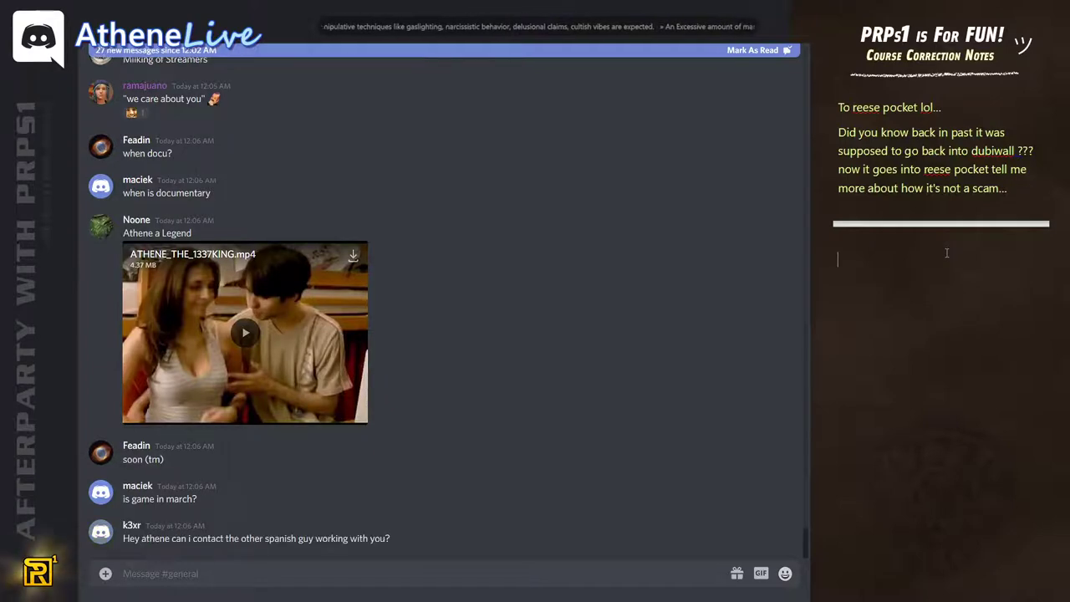
# Step: Type 'ye... instead of trolling suit-up and be serious' and select misspelled 'serius' to fix
pyautogui.write('ye..than instead of')
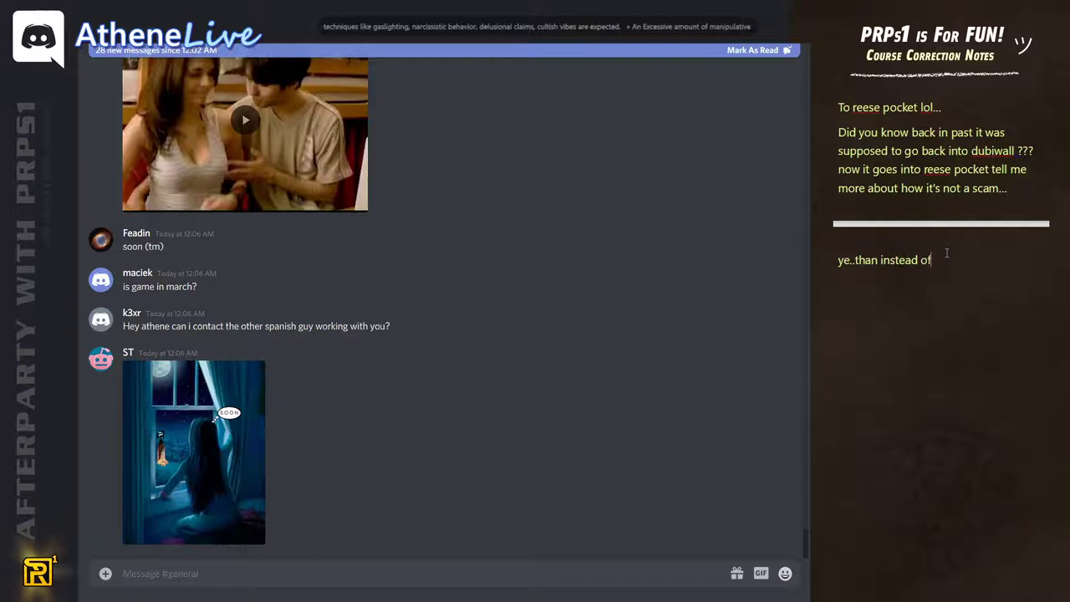
pyautogui.write('trolling')
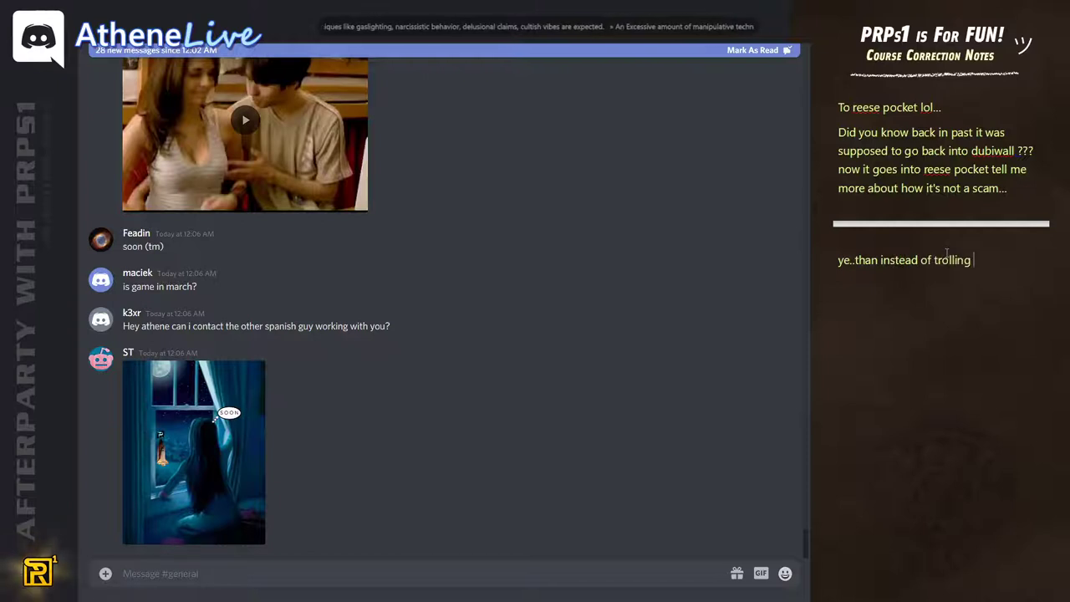
pyautogui.write('suit-')
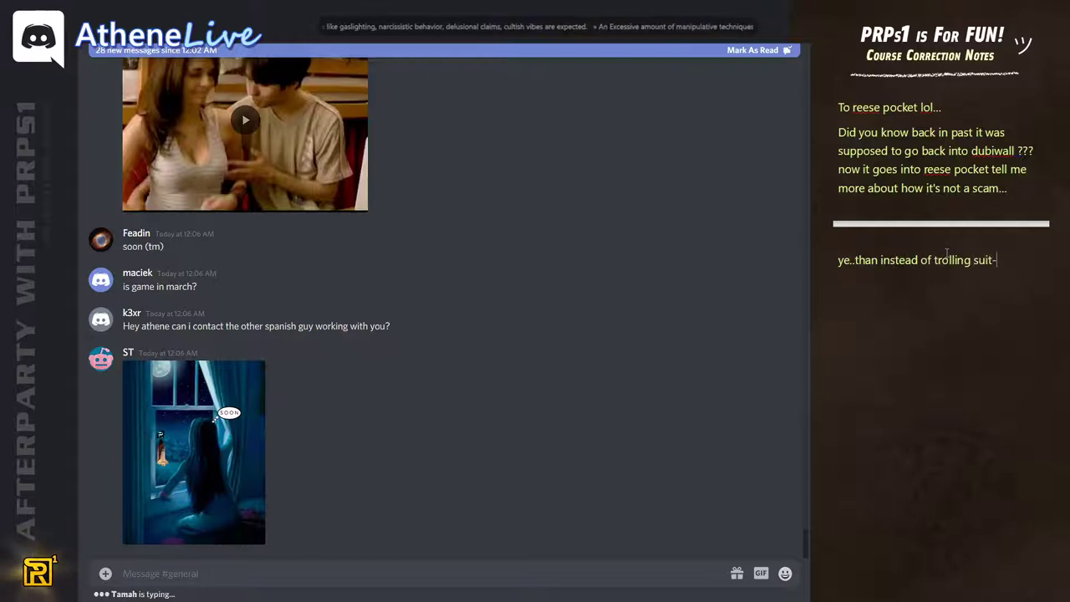
pyautogui.write('-up and be serius for once...')
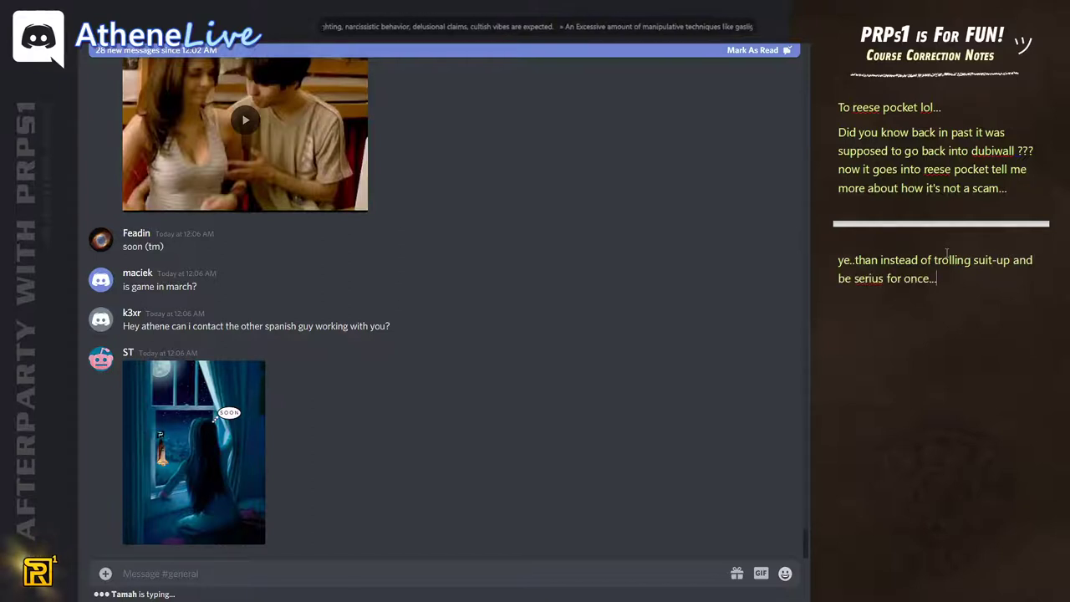
pyautogui.doubleClick(867, 278)
pyautogui.write('o')
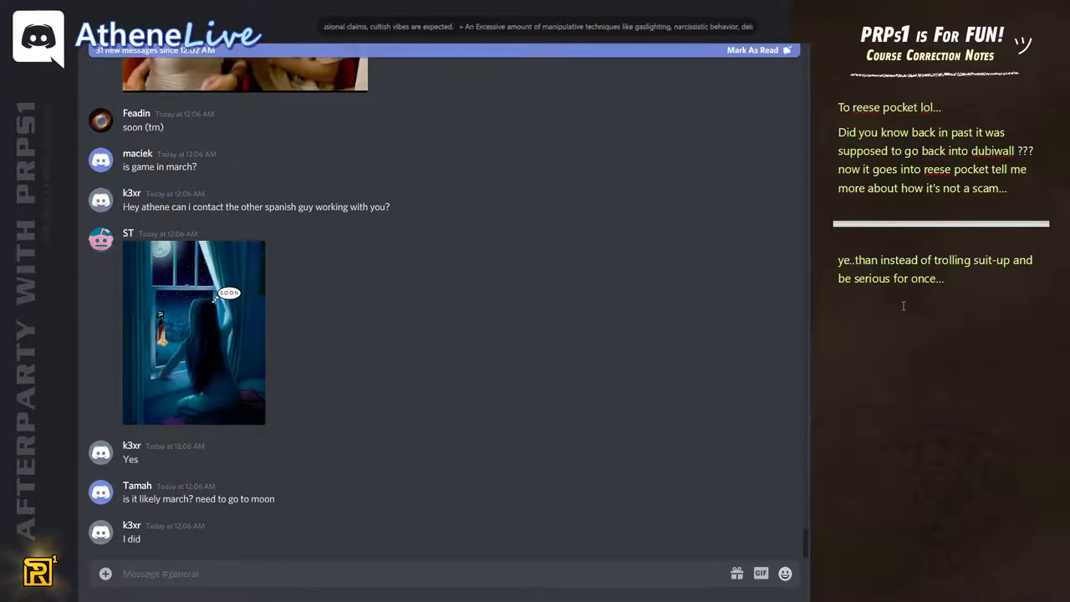
pyautogui.click(903, 305)
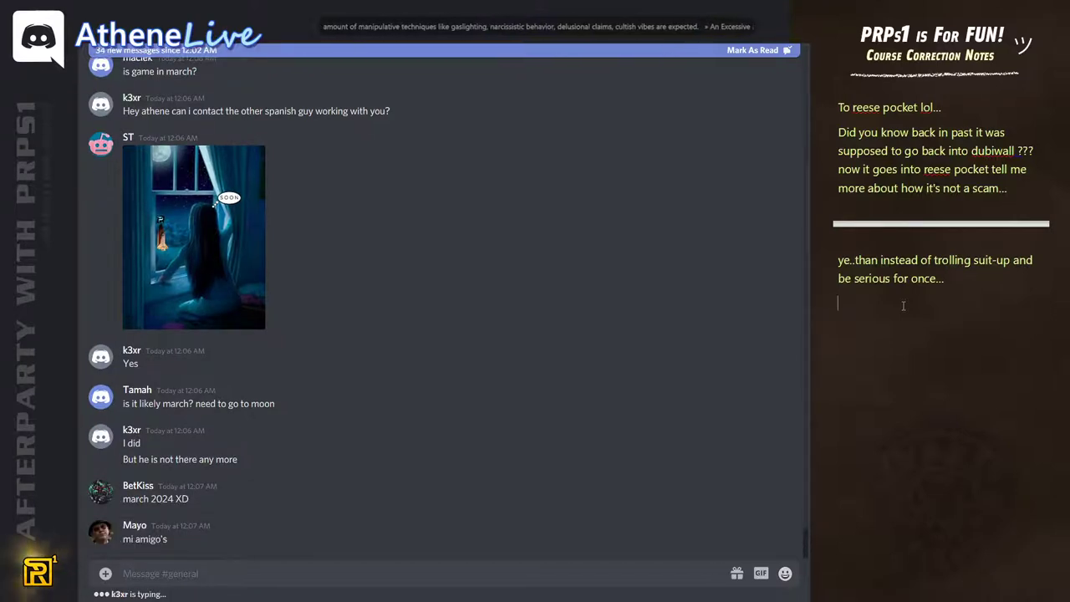
pyautogui.scroll(-3)
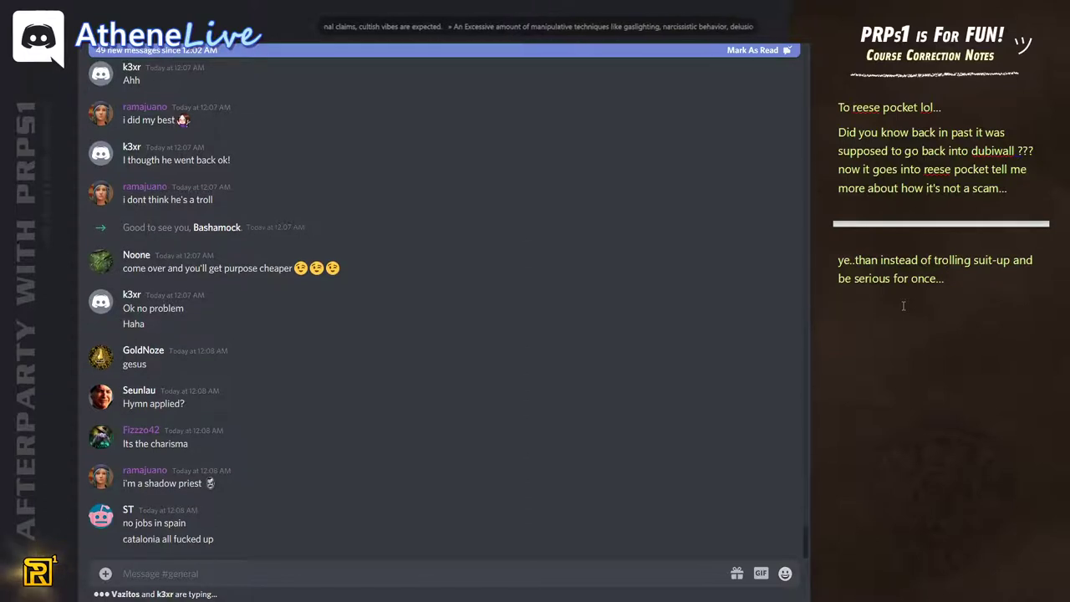
pyautogui.click(837, 303)
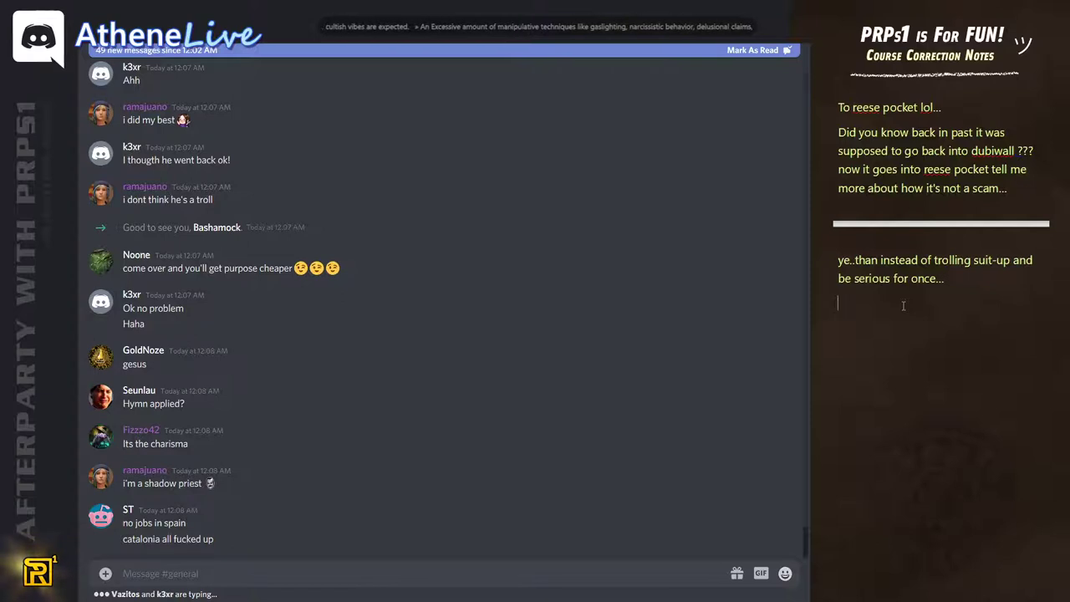
pyautogui.scroll(-3)
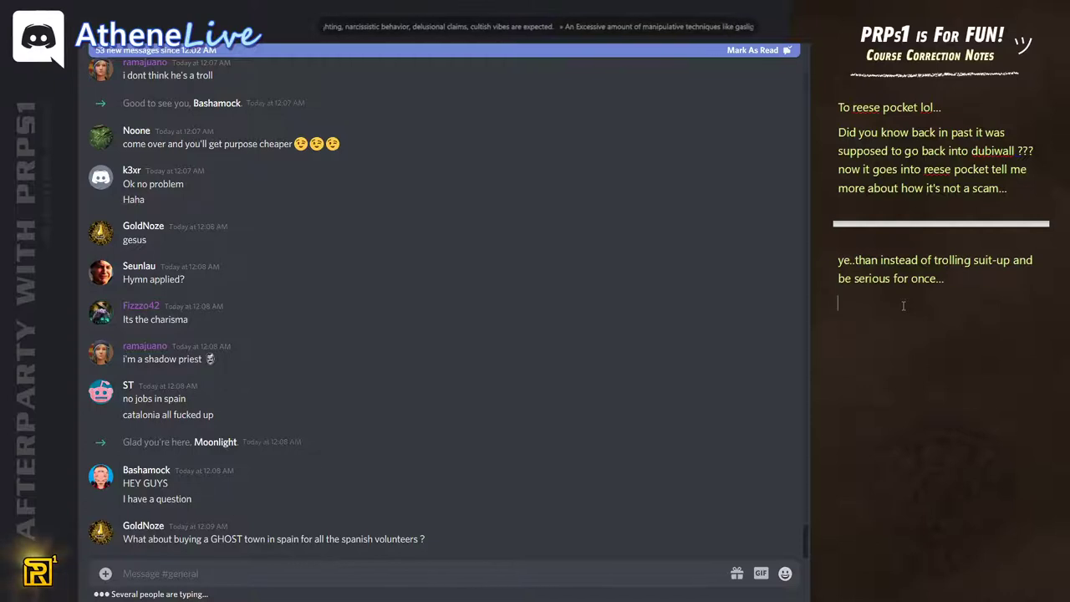
pyautogui.scroll(-3)
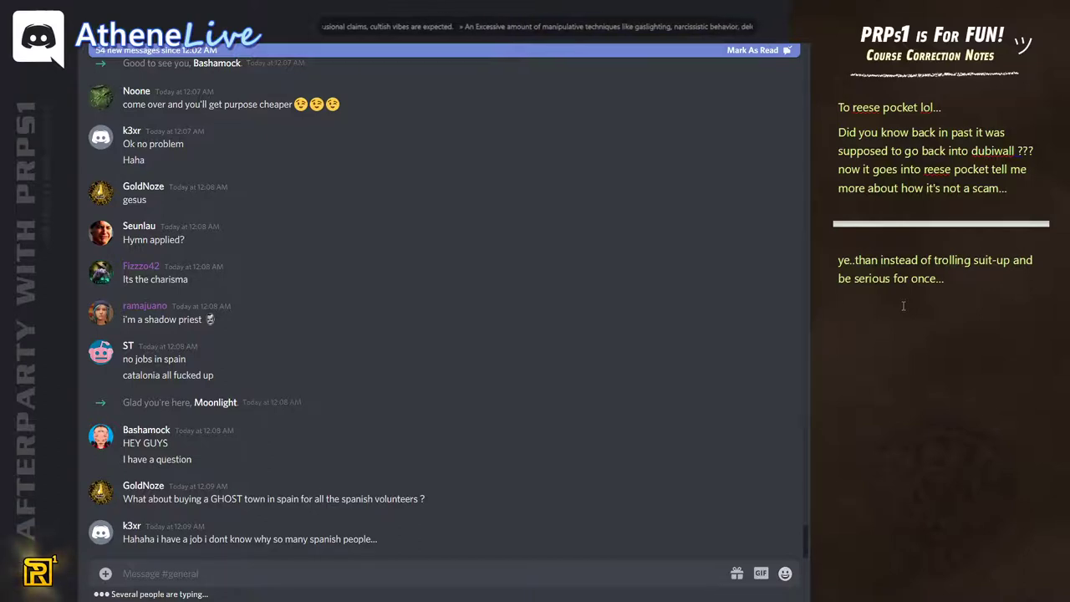
pyautogui.scroll(-3)
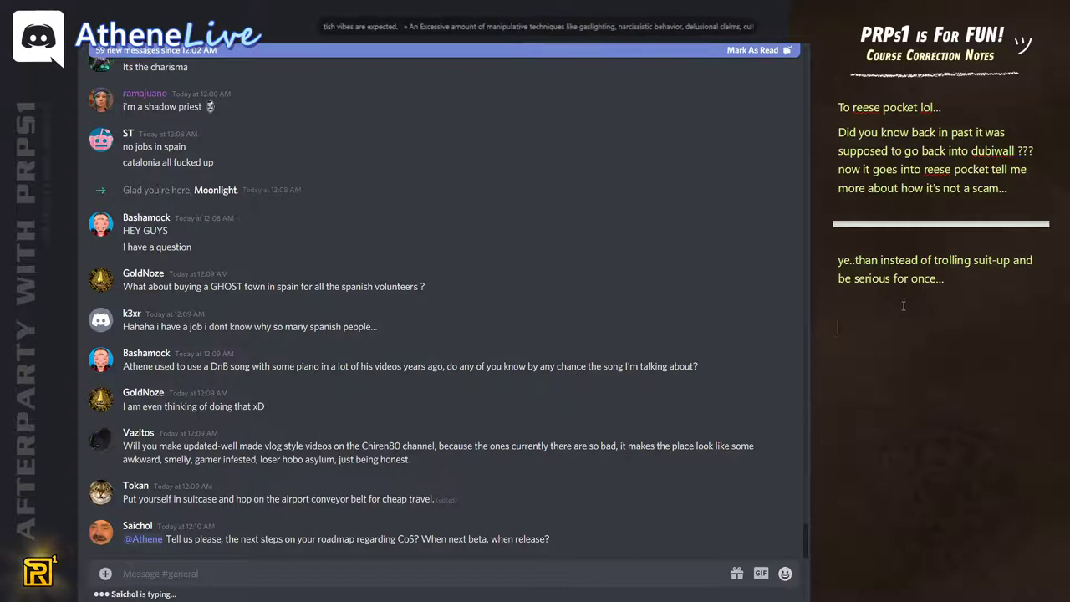
pyautogui.write('/facepalm... no date...')
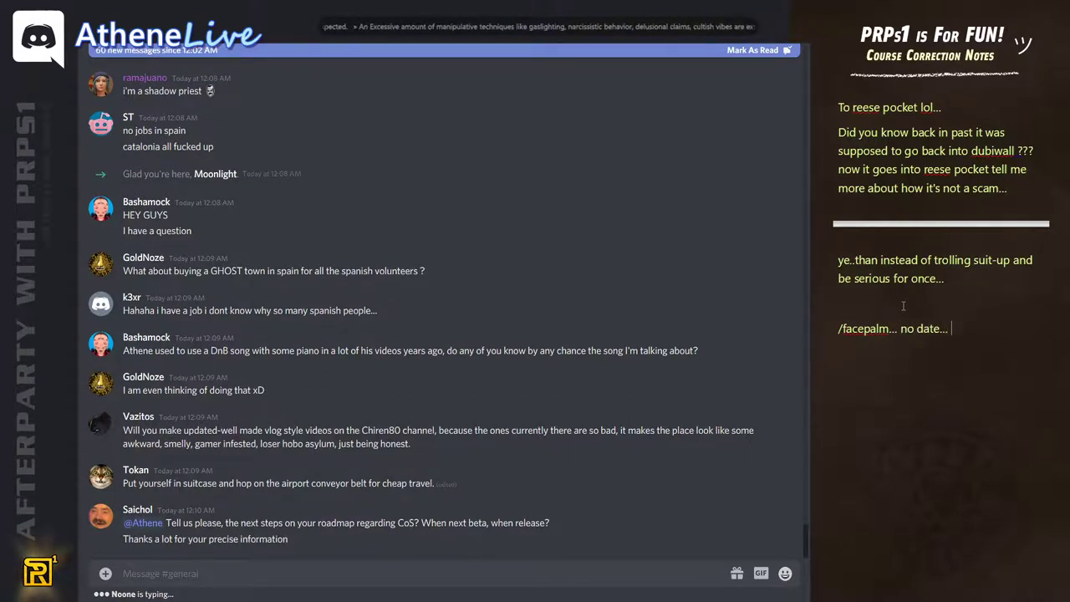
pyautogui.write('only generic answer...')
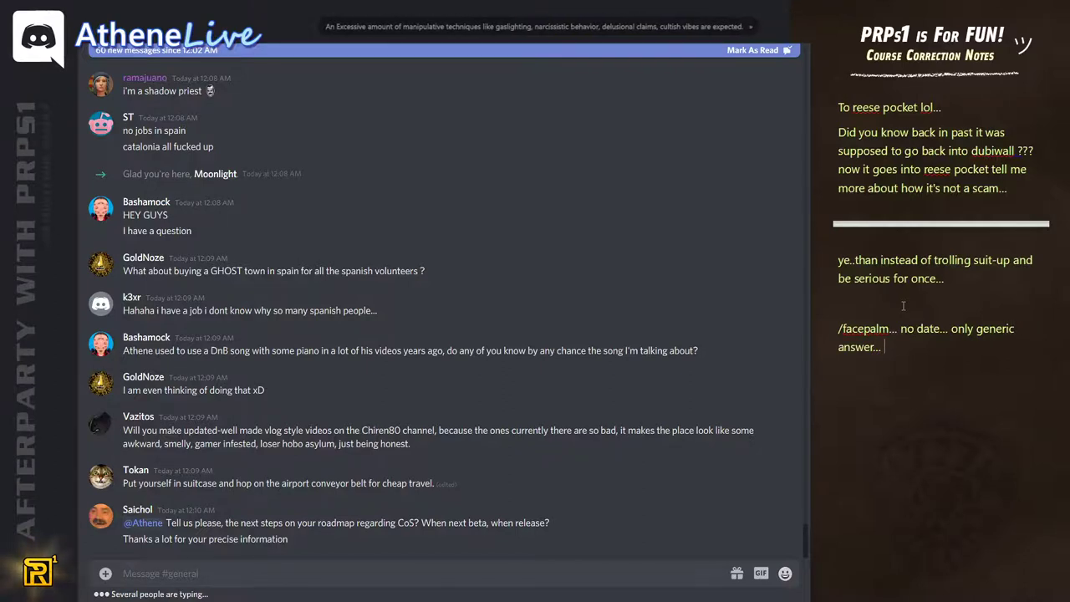
pyautogui.write('last year')
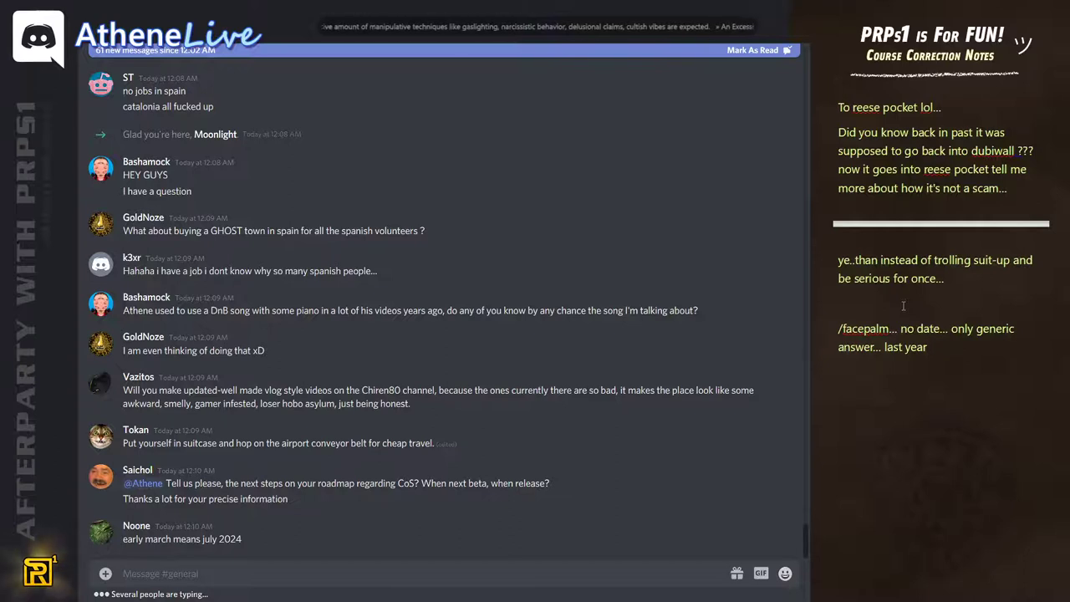
pyautogui.write('march')
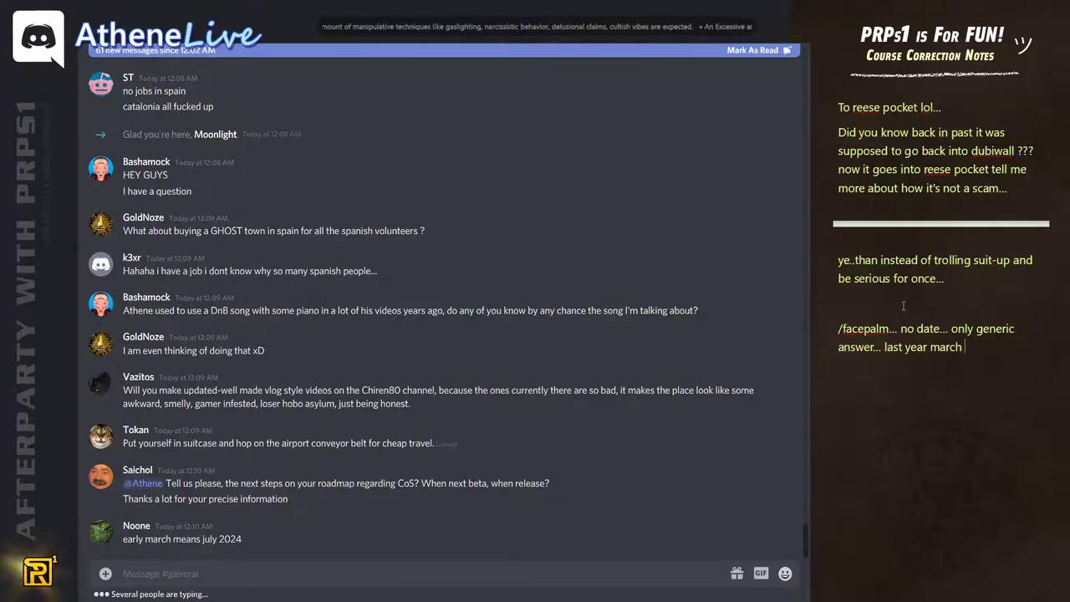
pyautogui.write('was')
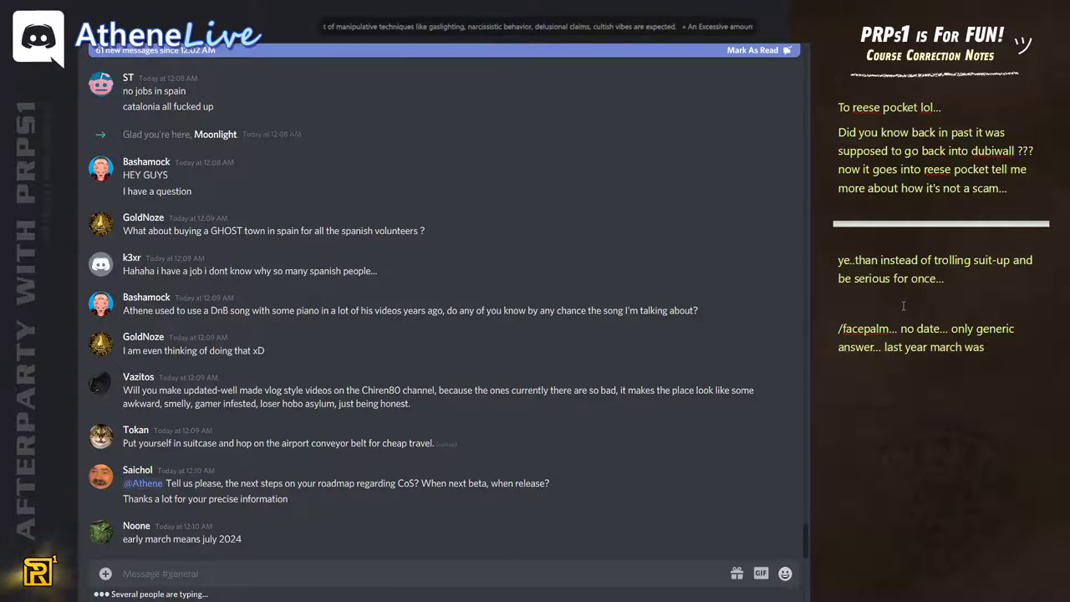
pyautogui.write('80%')
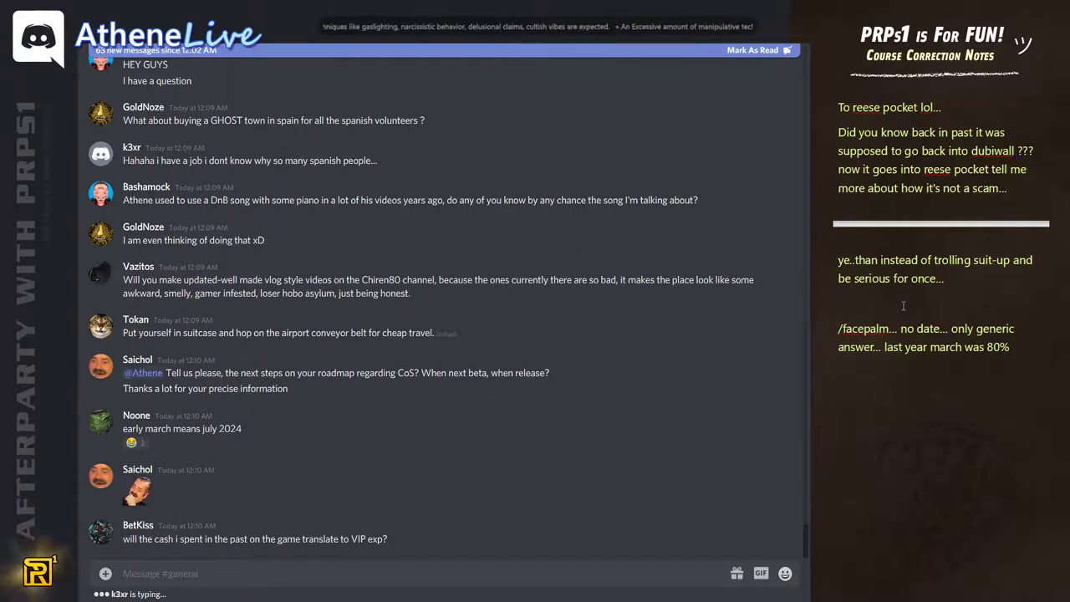
pyautogui.moveTo(945, 327); pyautogui.dragTo(1009, 347)
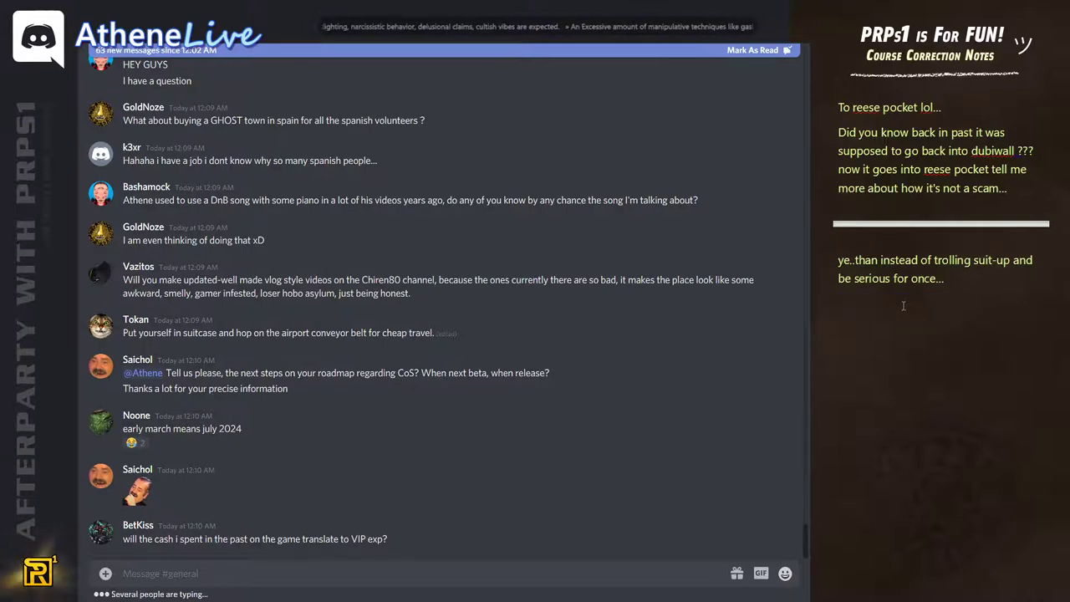
pyautogui.scroll(-3)
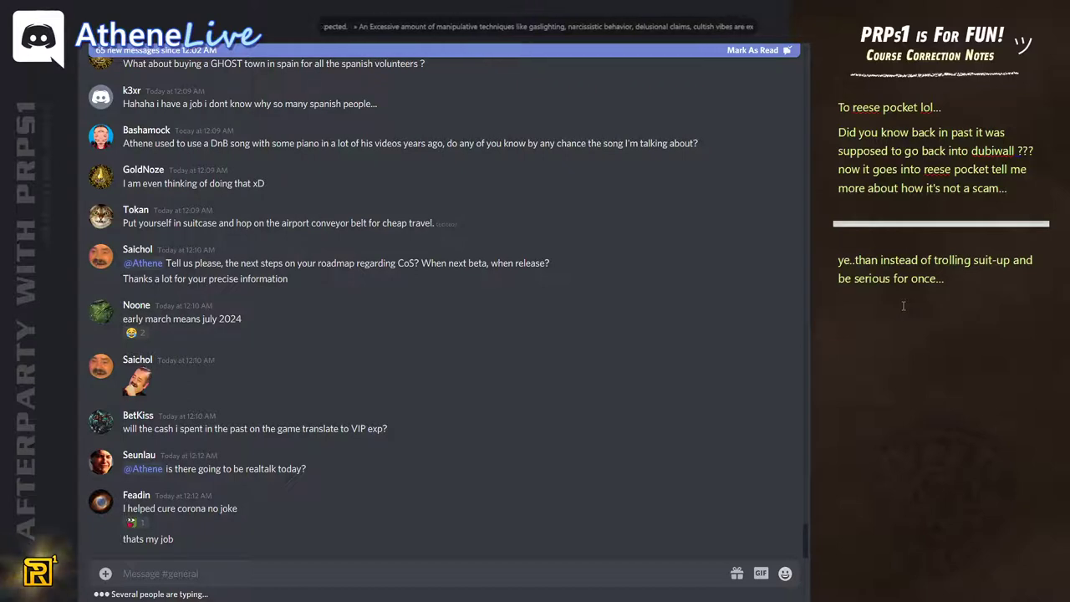
# Step: Scroll down the Discord chat through the apply-link replies and carnivore volunteer questions
pyautogui.scroll(-3)
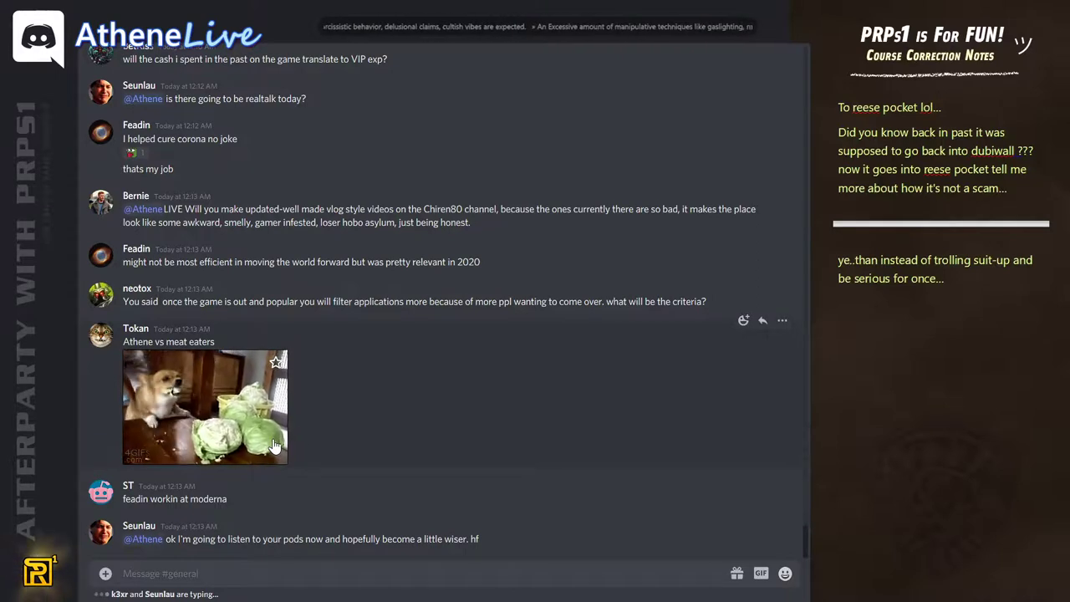
pyautogui.moveTo(304, 478)
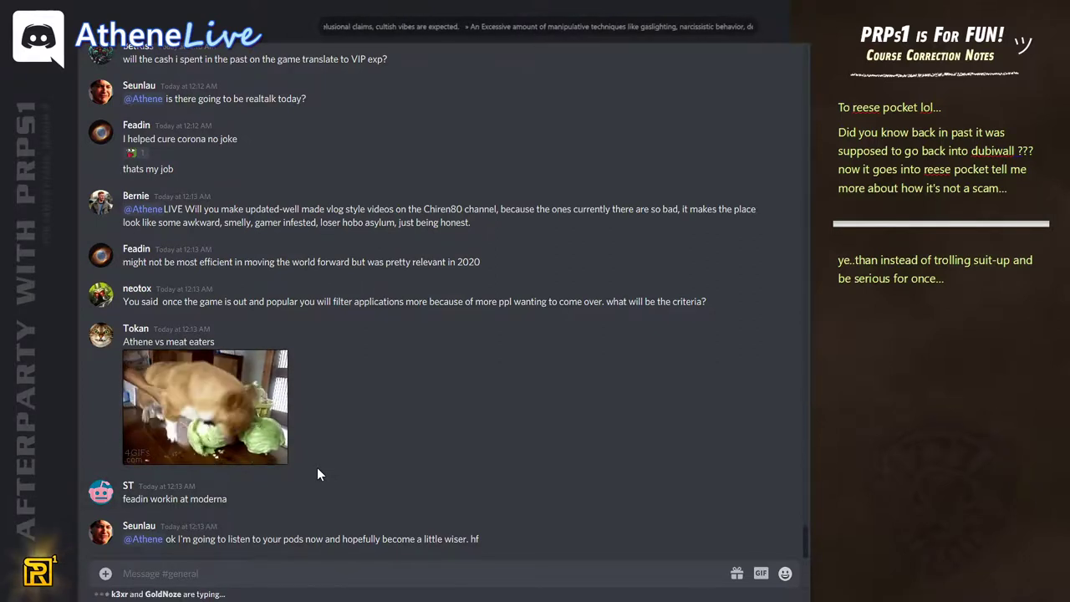
pyautogui.scroll(-3)
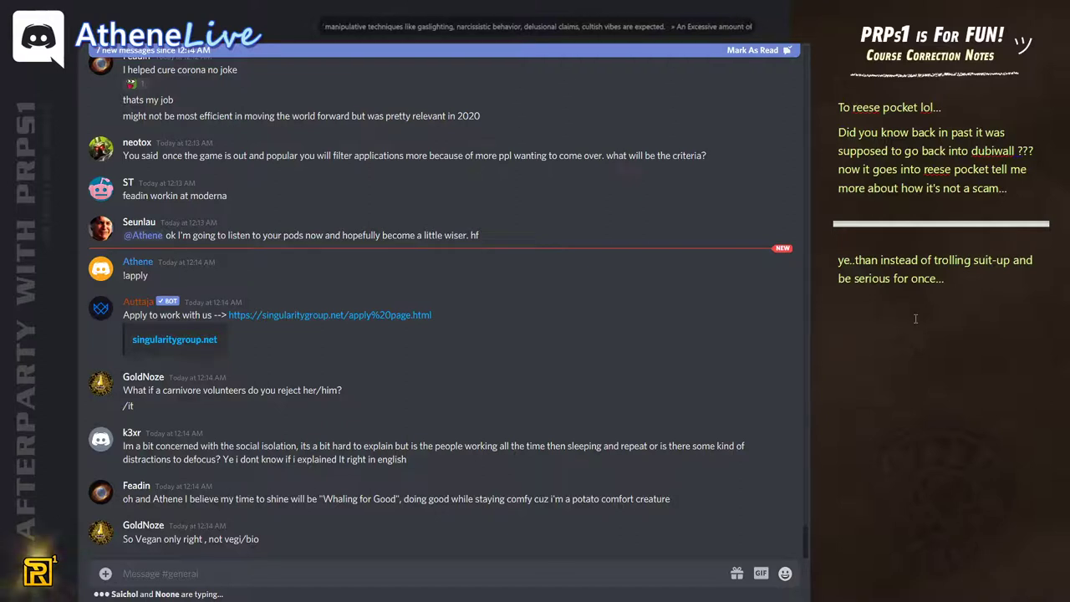
# Step: Type 'ahahaaaaa' mocking 'There is no distraction... no defocus allowed...'
pyautogui.write('ahahaaaaaaa.... tehre')
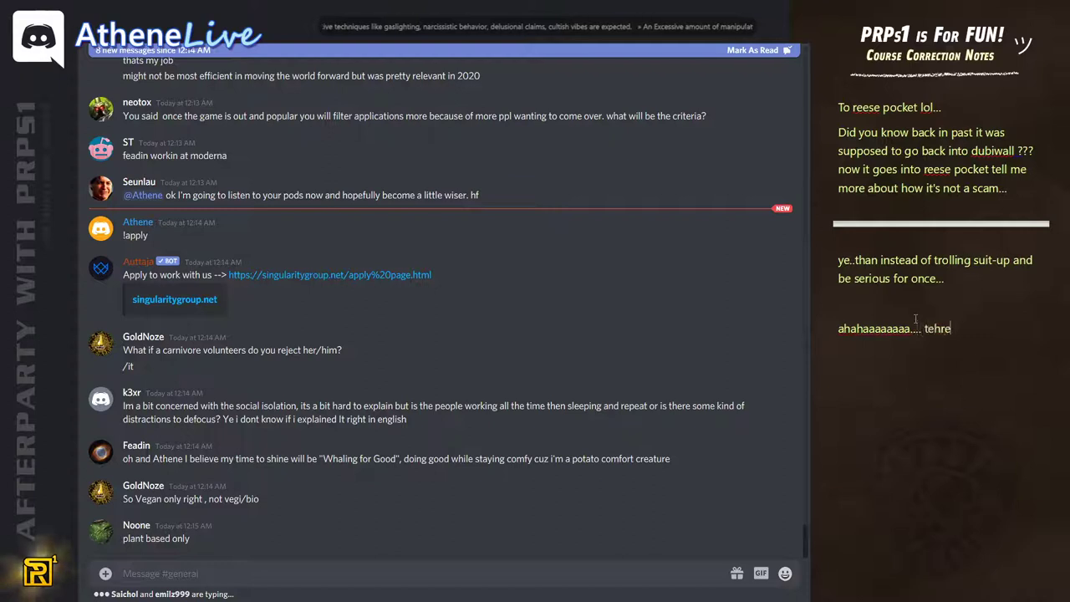
pyautogui.write('There')
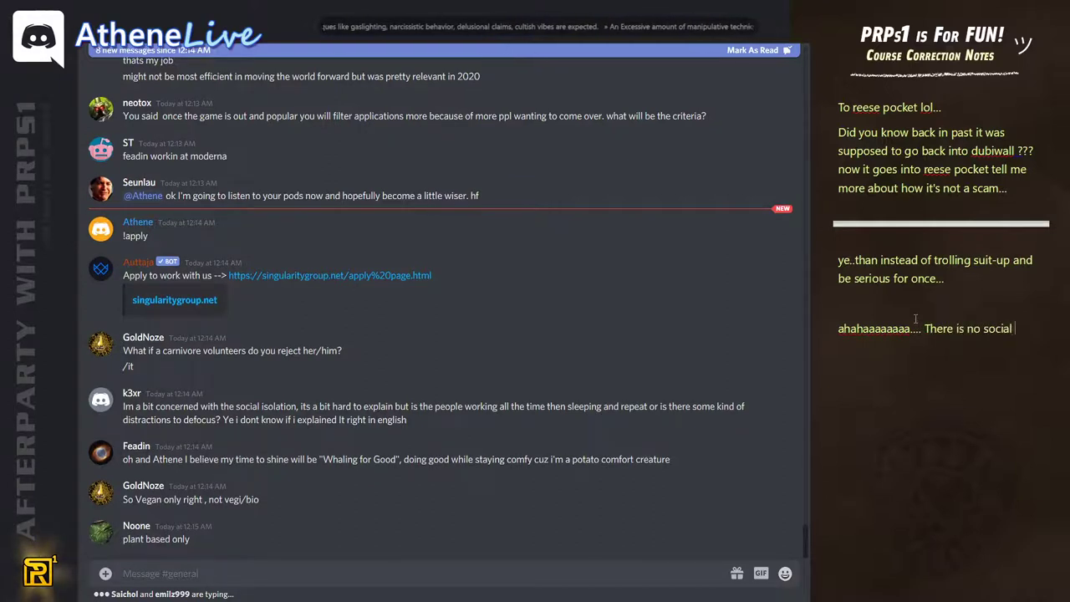
pyautogui.write('distraction...')
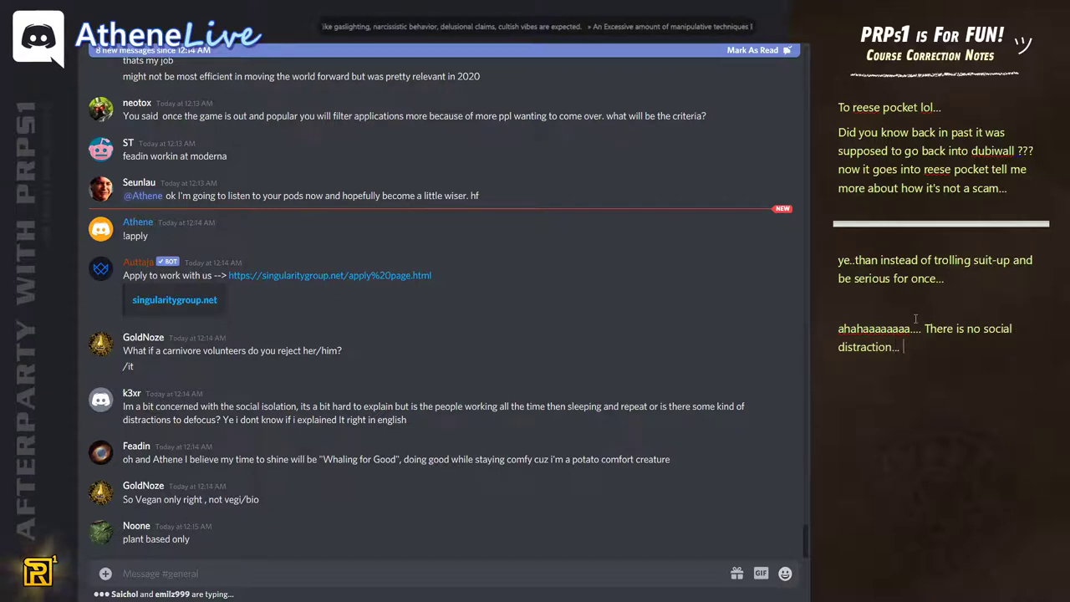
pyautogui.write('no')
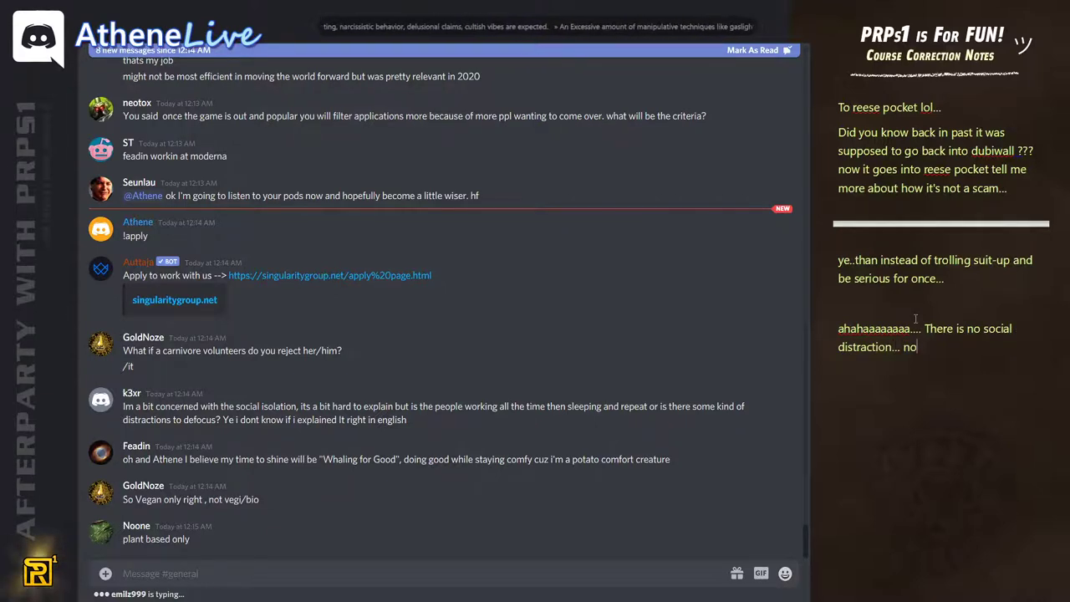
pyautogui.write('defocus')
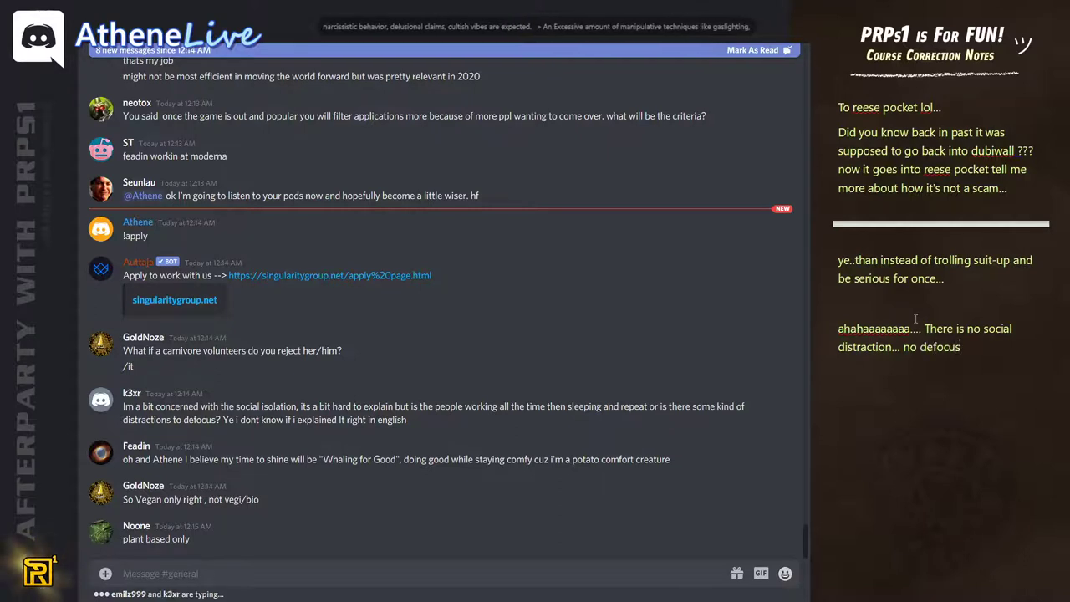
pyautogui.write('allowed...')
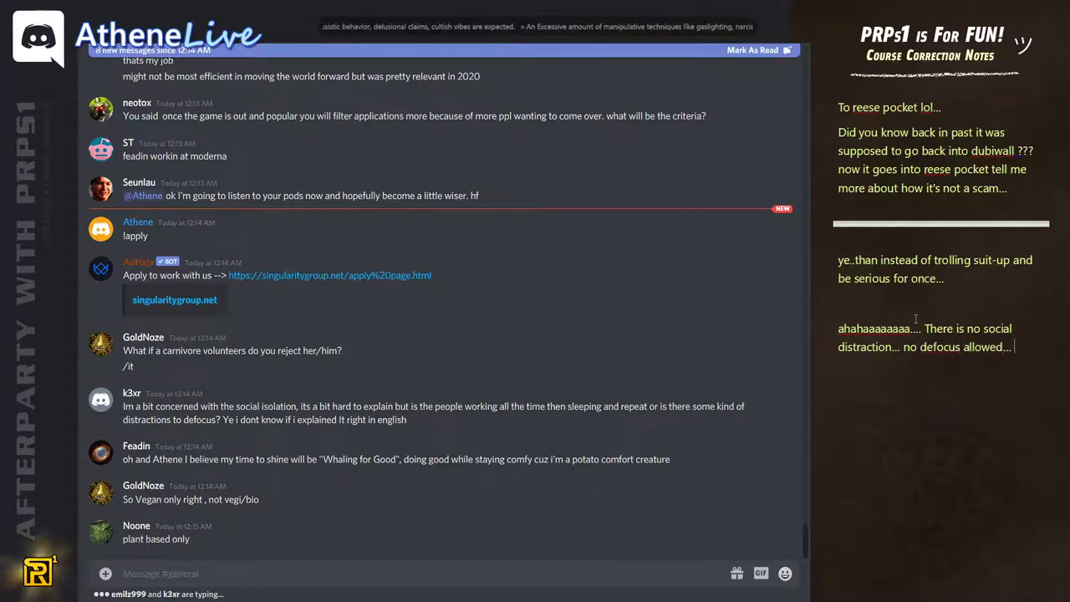
# Step: Add that they still miss all deadlines for game release, ending ':D :D hehee...'
pyautogui.write('they got no internet to help you keep focused... and even than they mi')
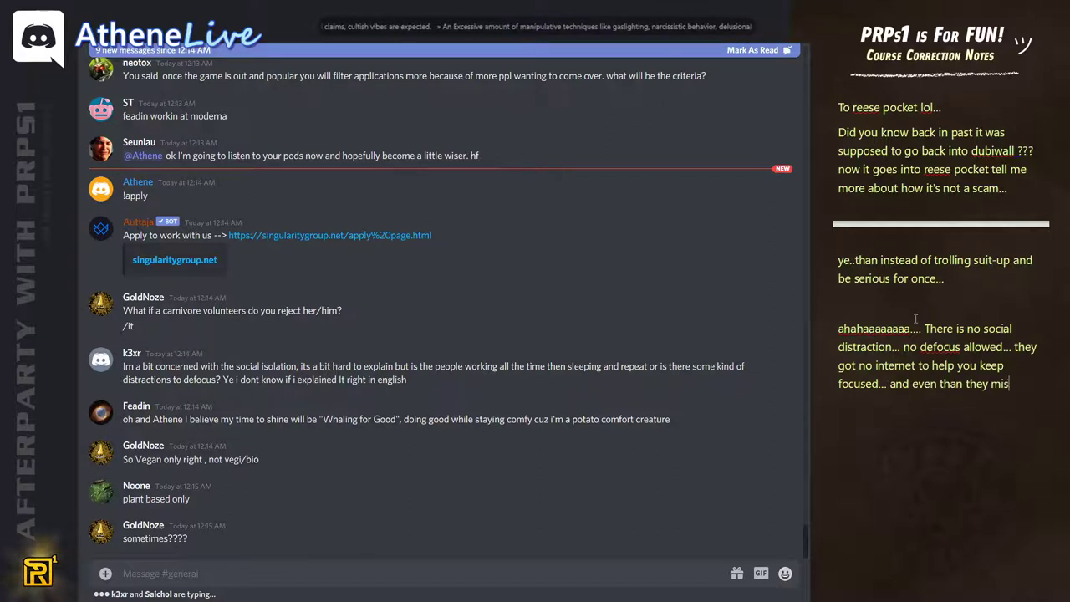
pyautogui.write('s on all deadli')
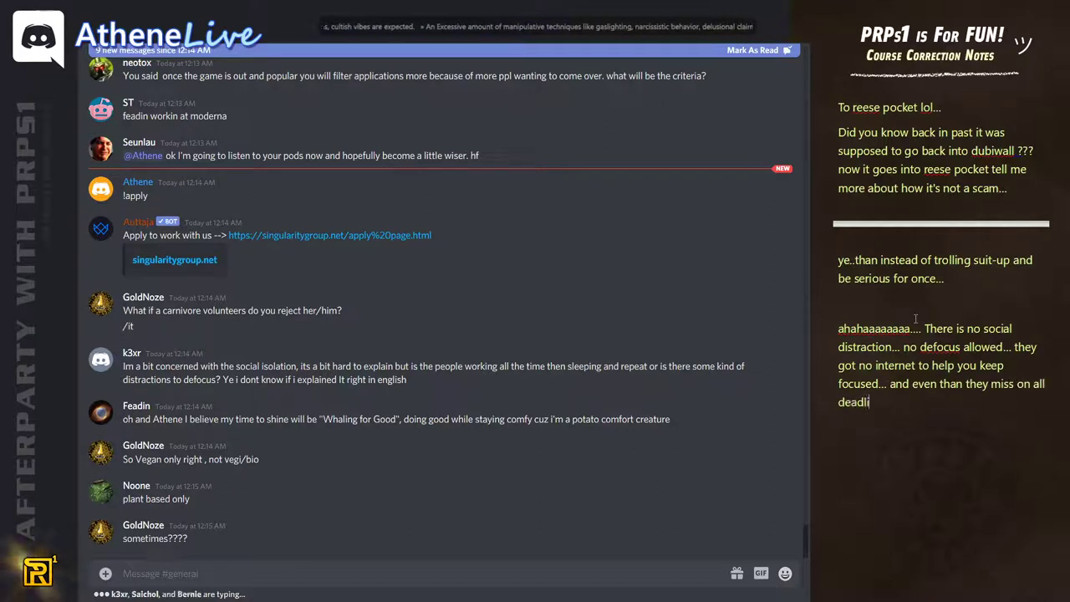
pyautogui.write('nes for game release')
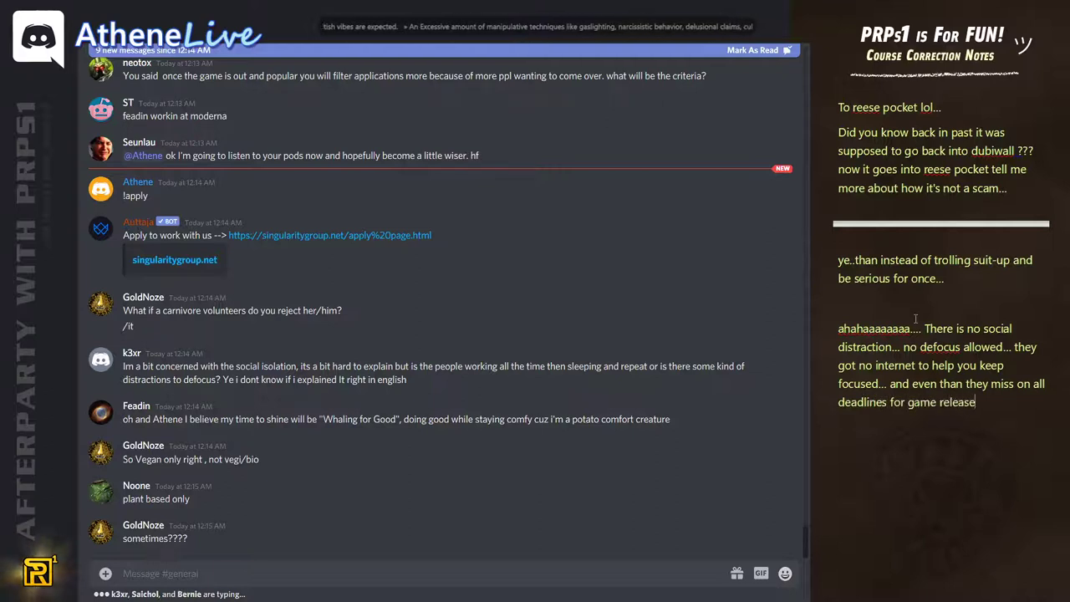
pyautogui.write(':D :D')
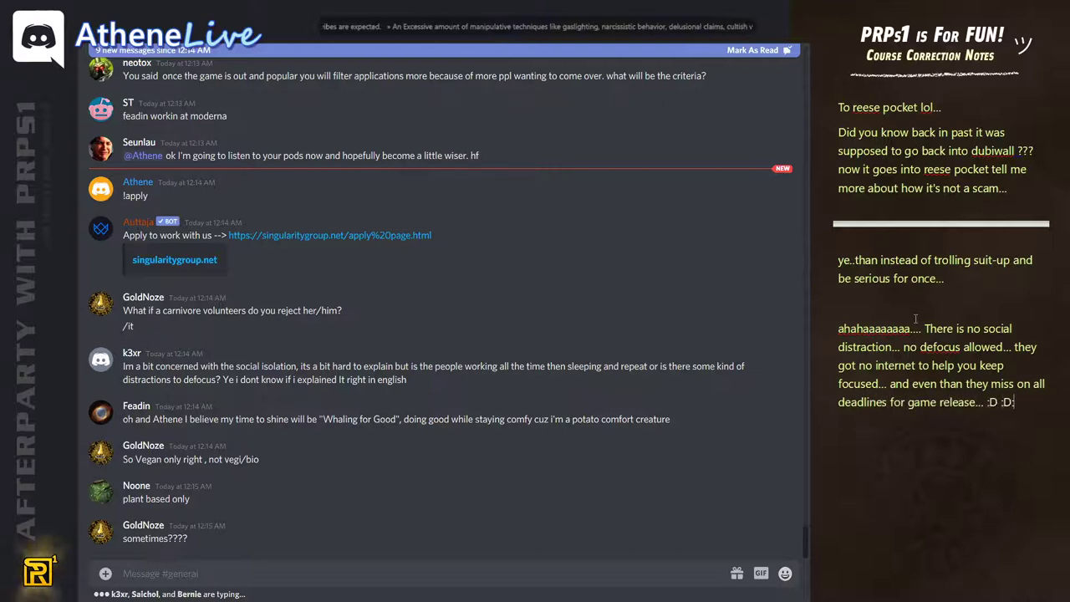
pyautogui.write('hehee...')
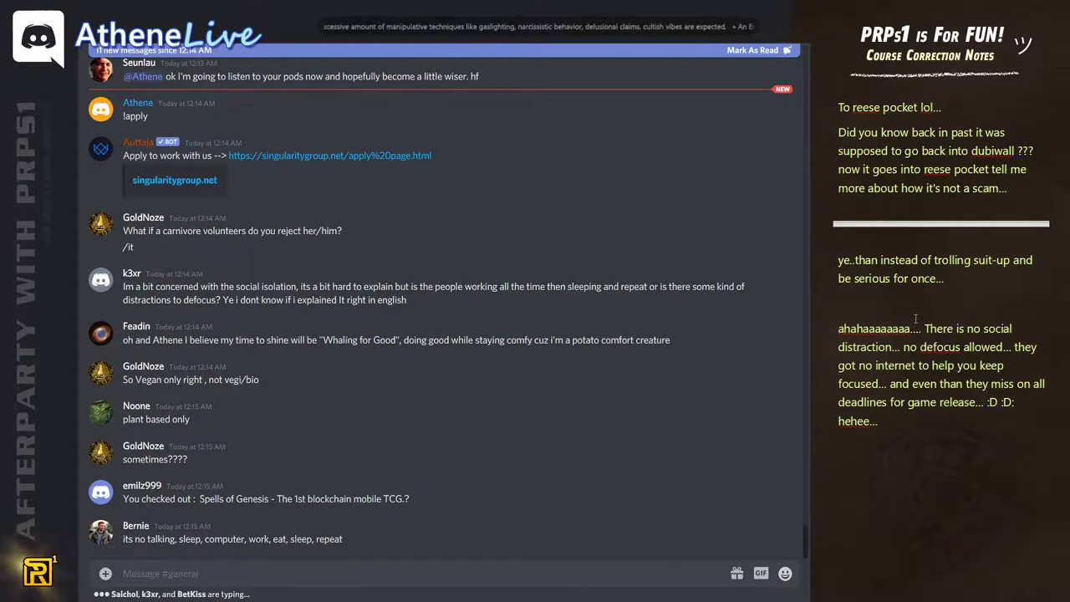
# Step: Type 'Like people want to apply... like they will play warcraft with athene or what...'
pyautogui.write('Like people want')
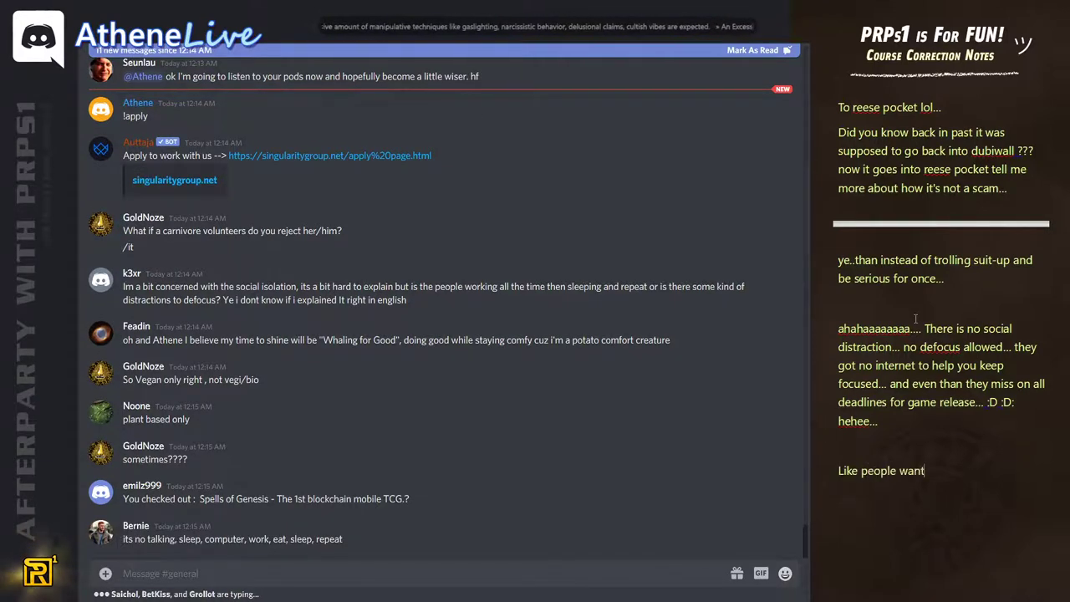
pyautogui.write('to apply and what do they think... like they will play')
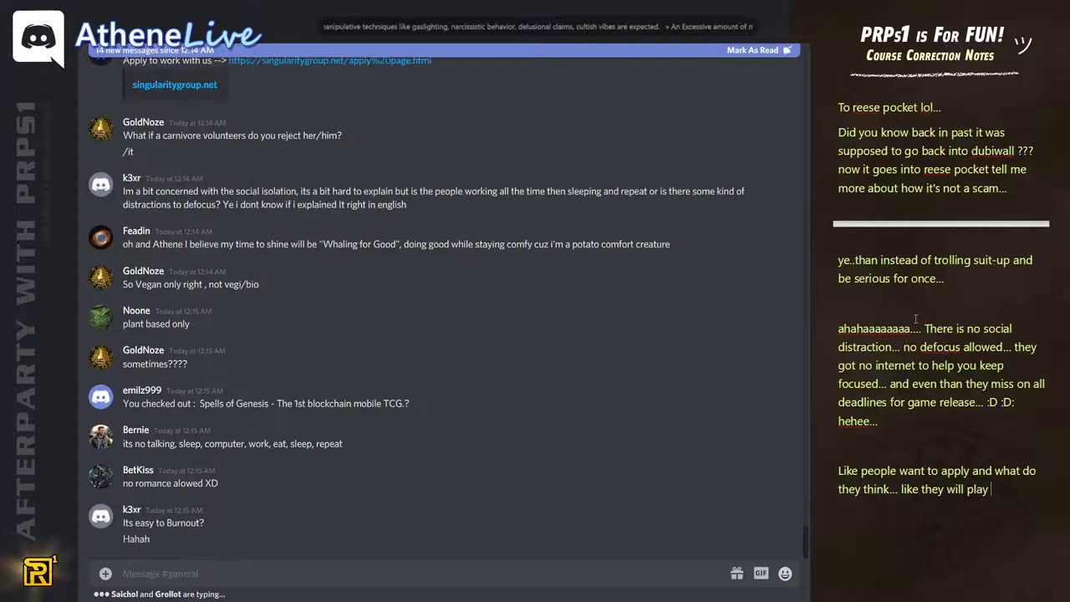
pyautogui.write('warf')
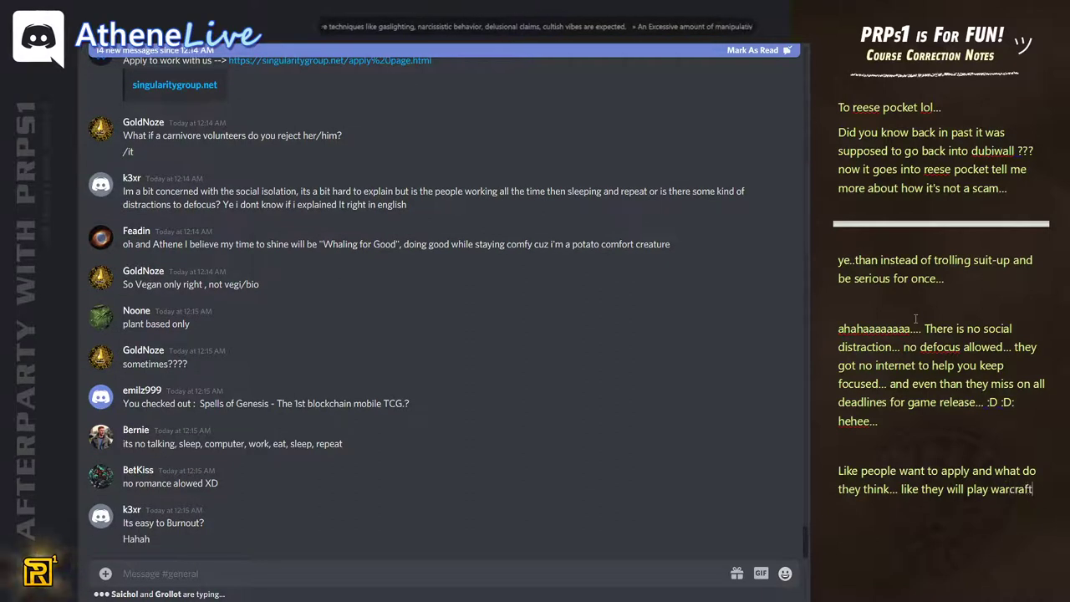
pyautogui.write('with athene or what...')
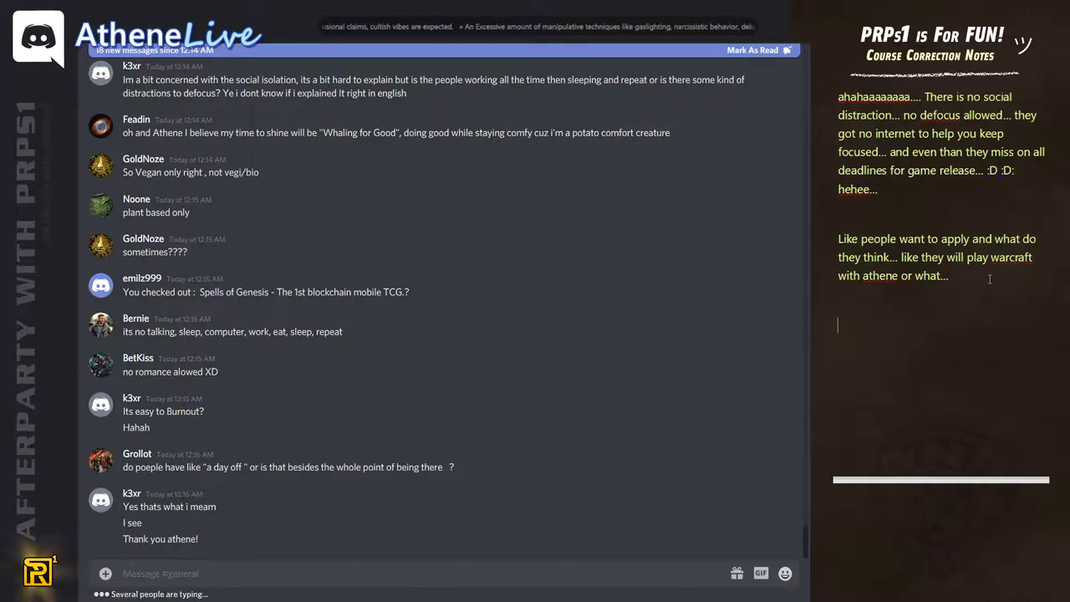
pyautogui.scroll(-3)
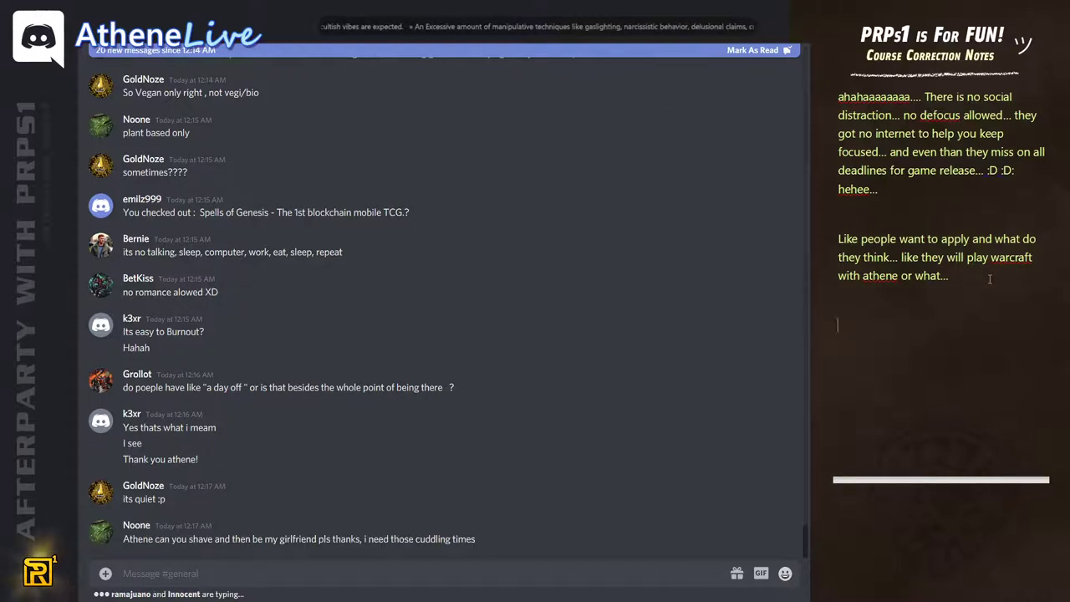
pyautogui.write('"you will grow so much')
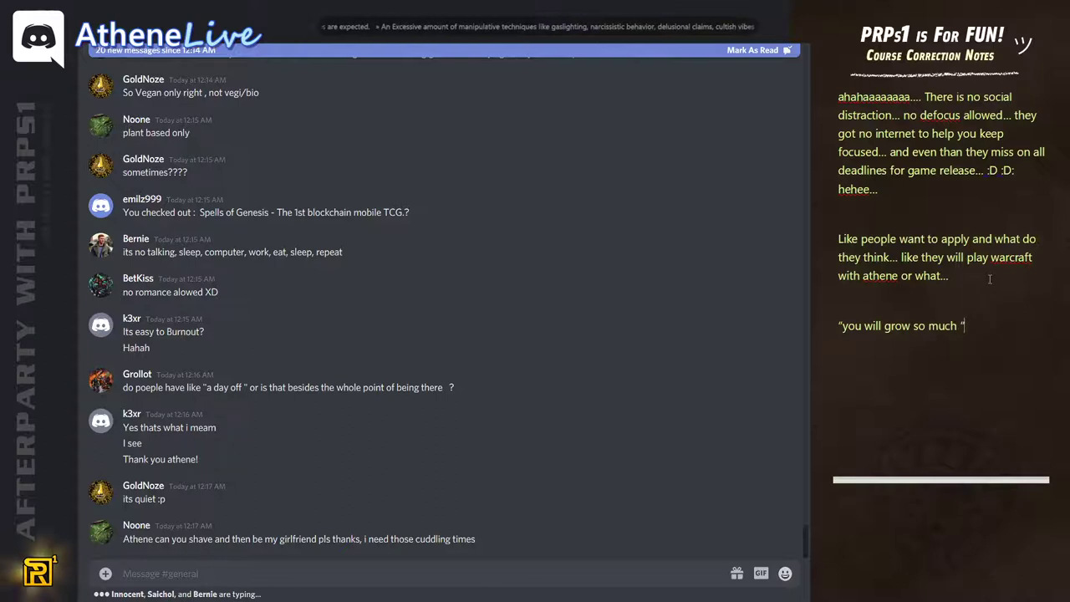
pyautogui.write('hehee....')
pyautogui.write('Cultish way..')
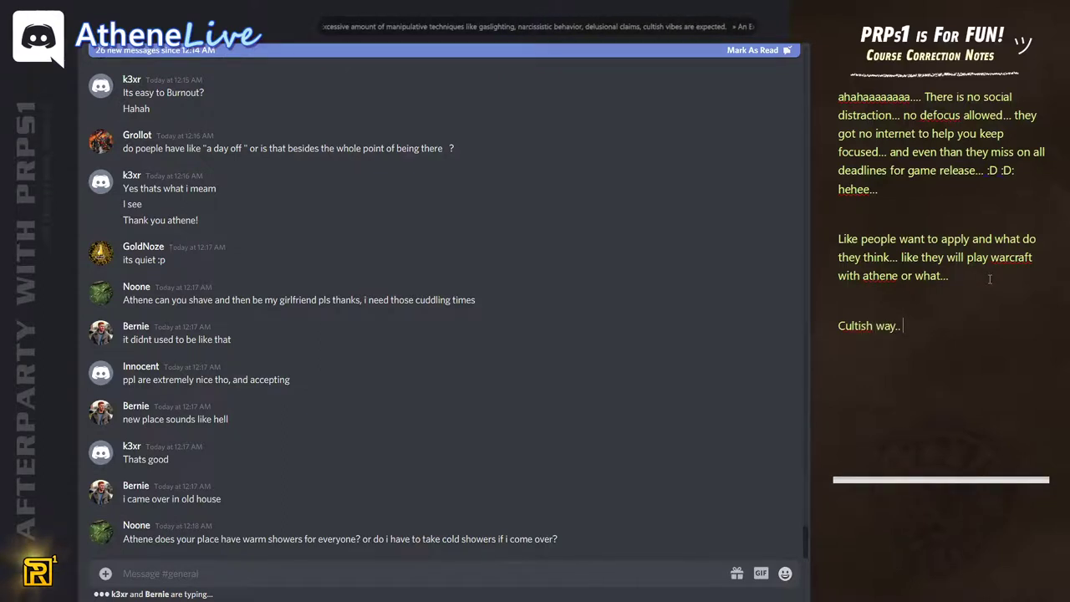
pyautogui.scroll(-3)
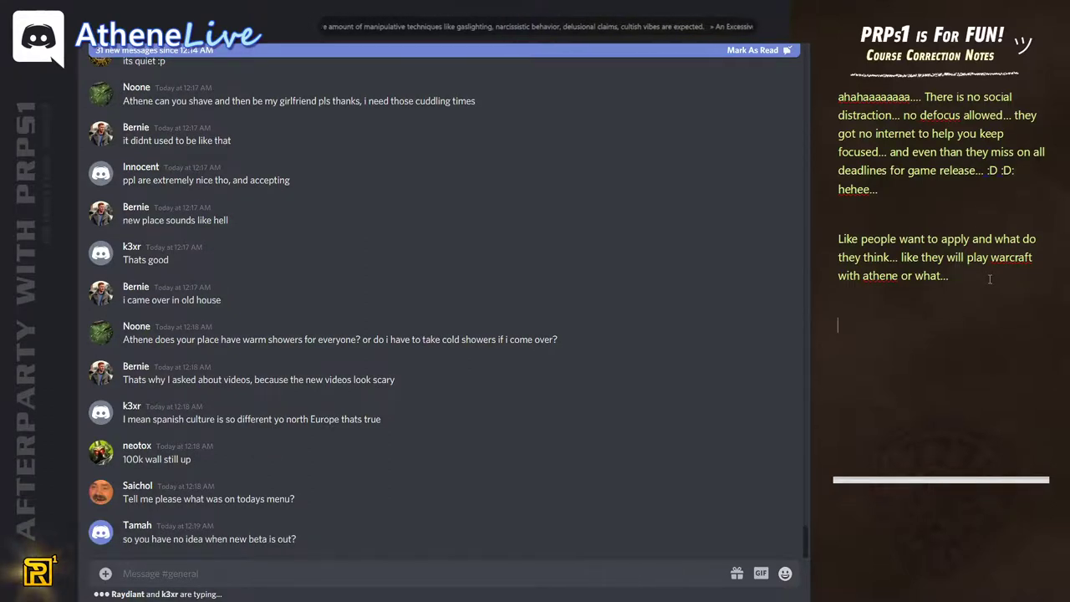
pyautogui.scroll(-3)
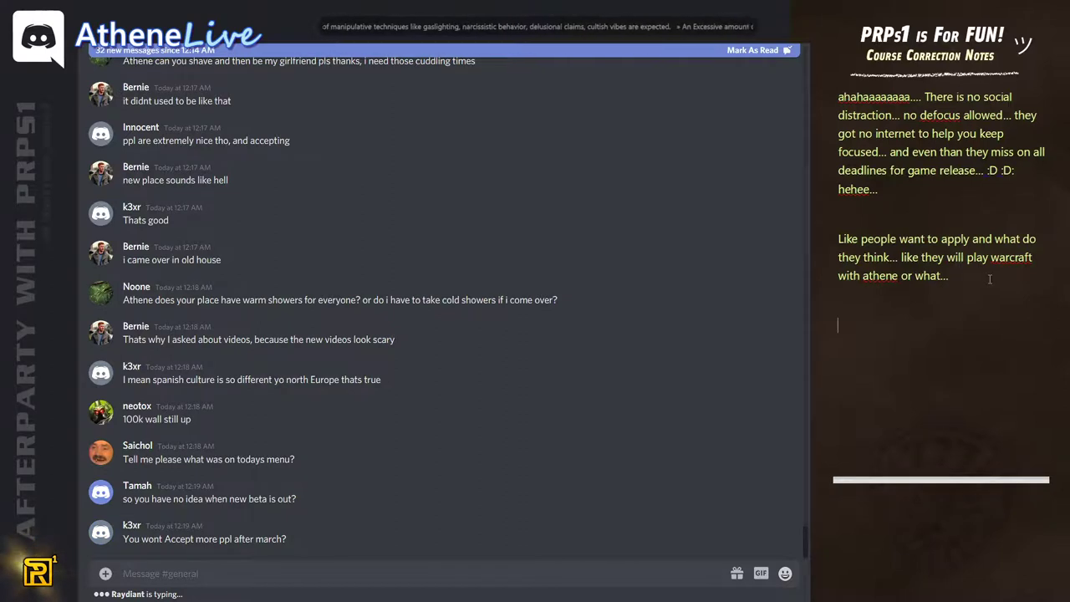
# Step: Note the sellwall removal slipped to tomorrow, wondering how hard cancelling a sell order is
pyautogui.write('their place so effective, 100k')
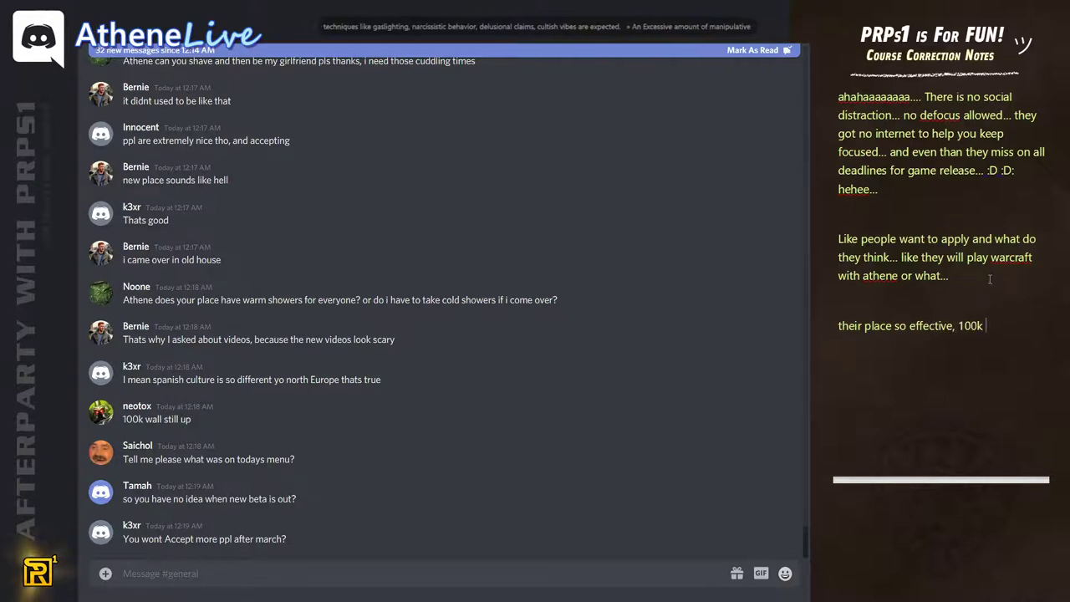
pyautogui.write('sellwall was')
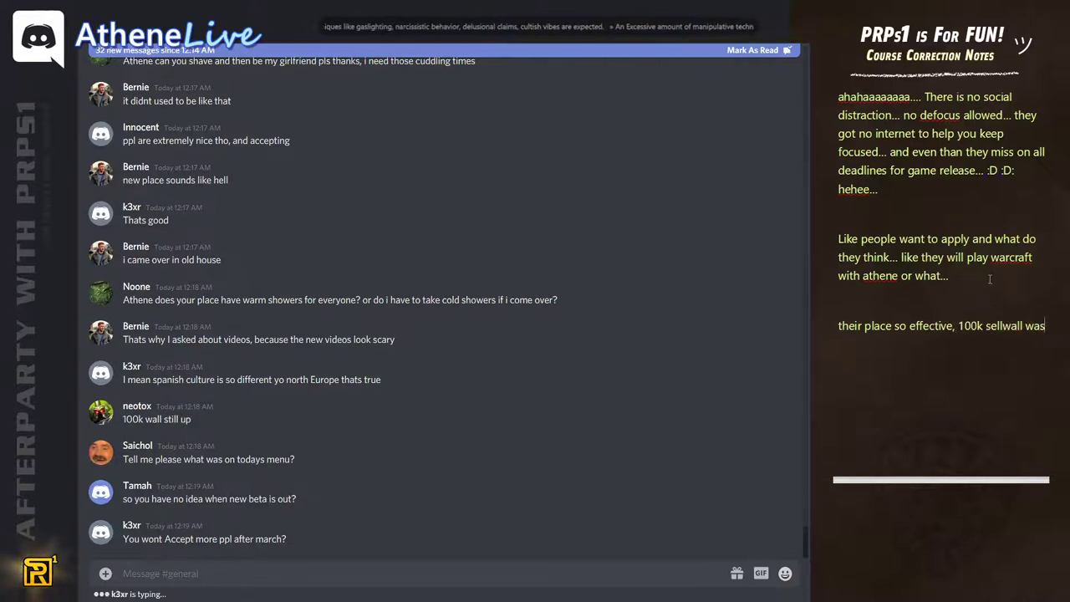
pyautogui.write('supposed to be removed today')
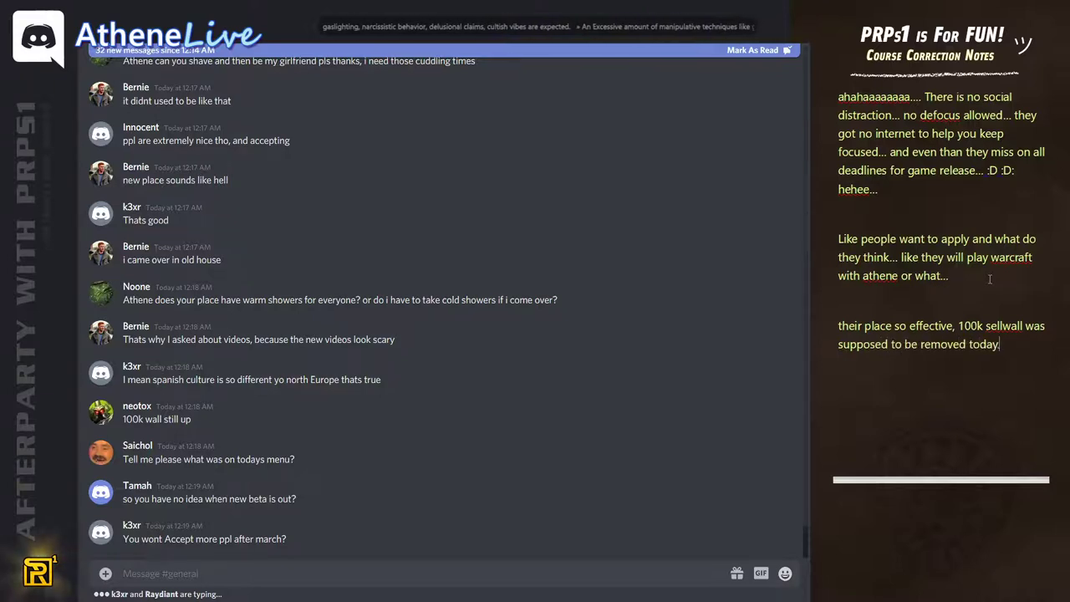
pyautogui.write('now it will b')
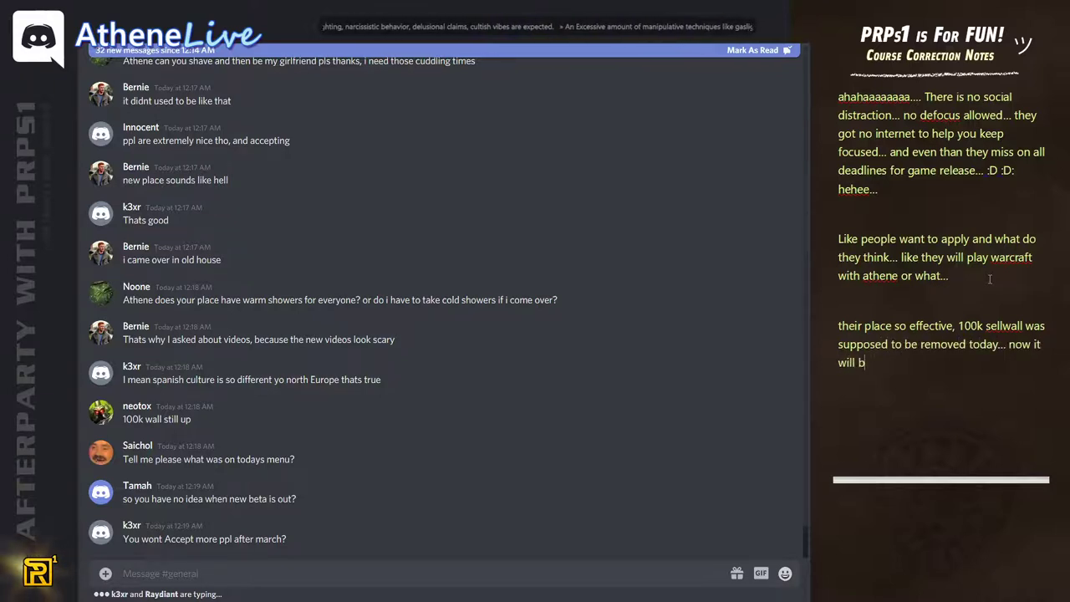
pyautogui.write('e remov')
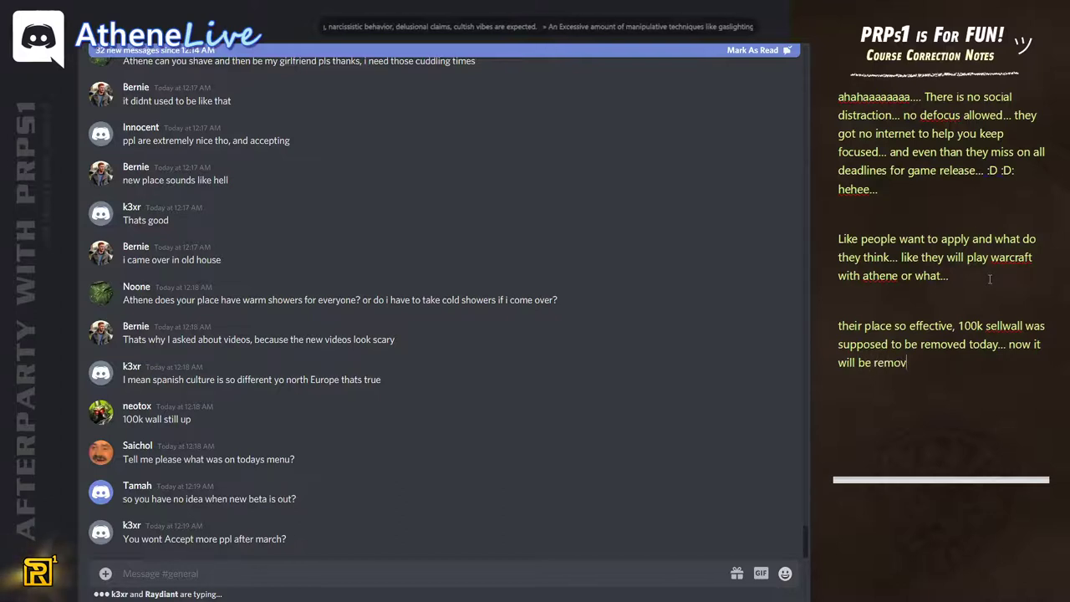
pyautogui.write('ed tomorrow..')
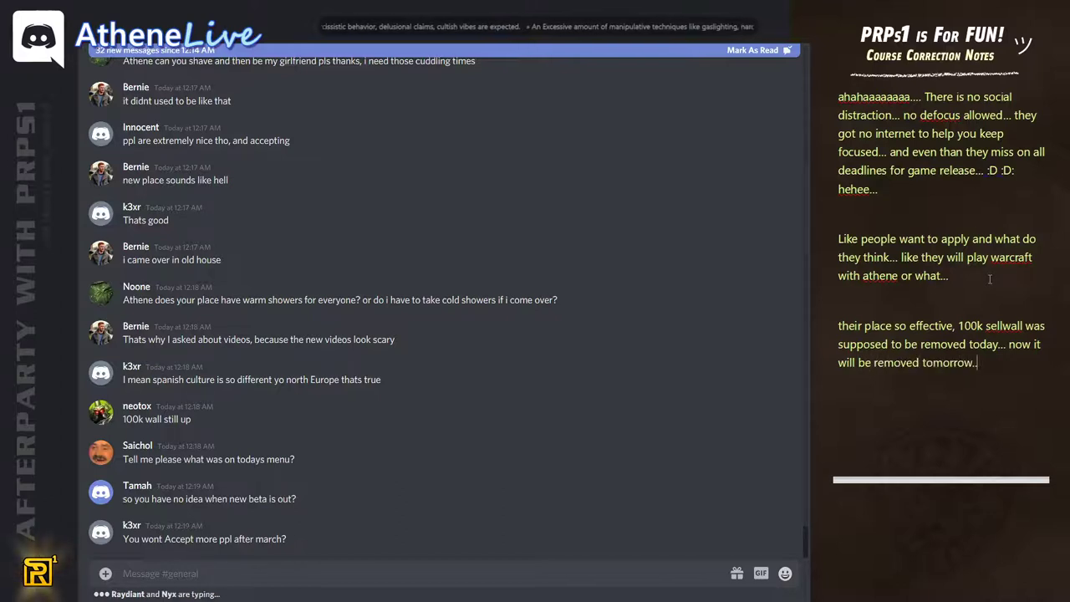
pyautogui.write('hm.. how hard it is to cancel a sell order...')
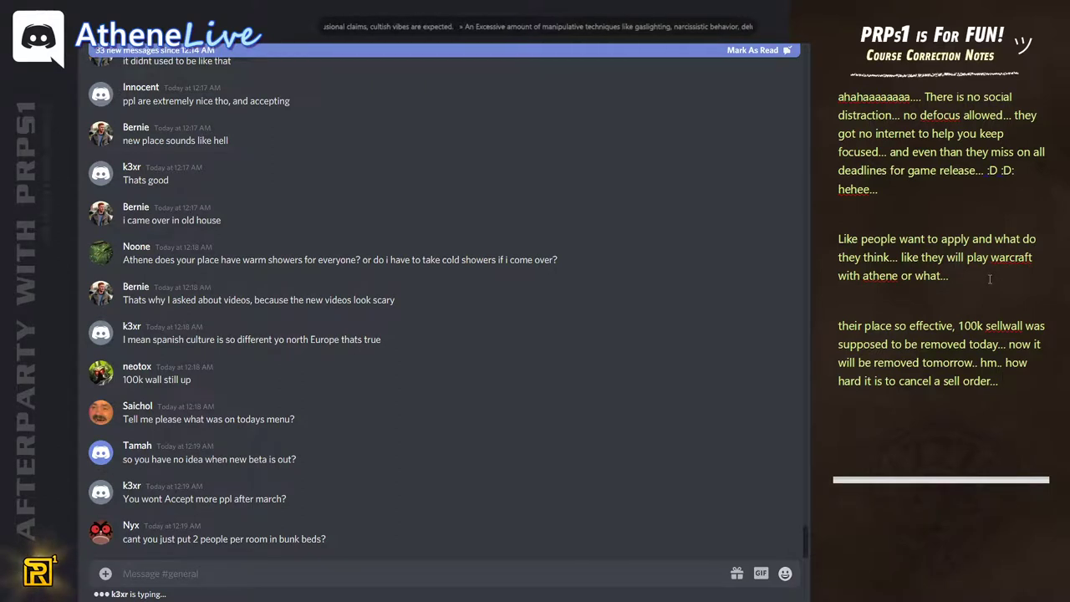
pyautogui.write('[think]')
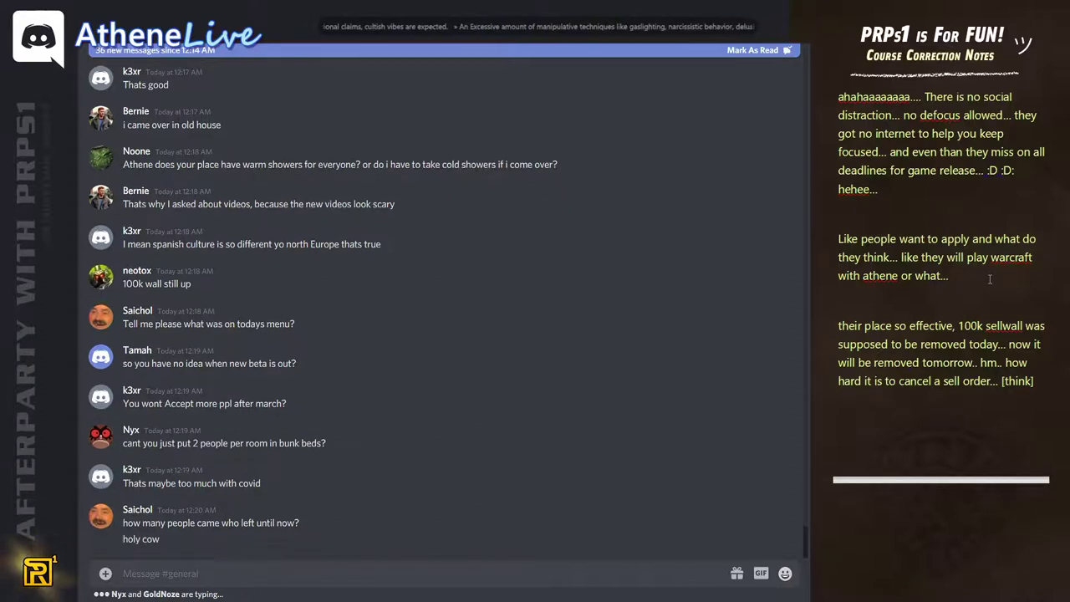
pyautogui.scroll(-3)
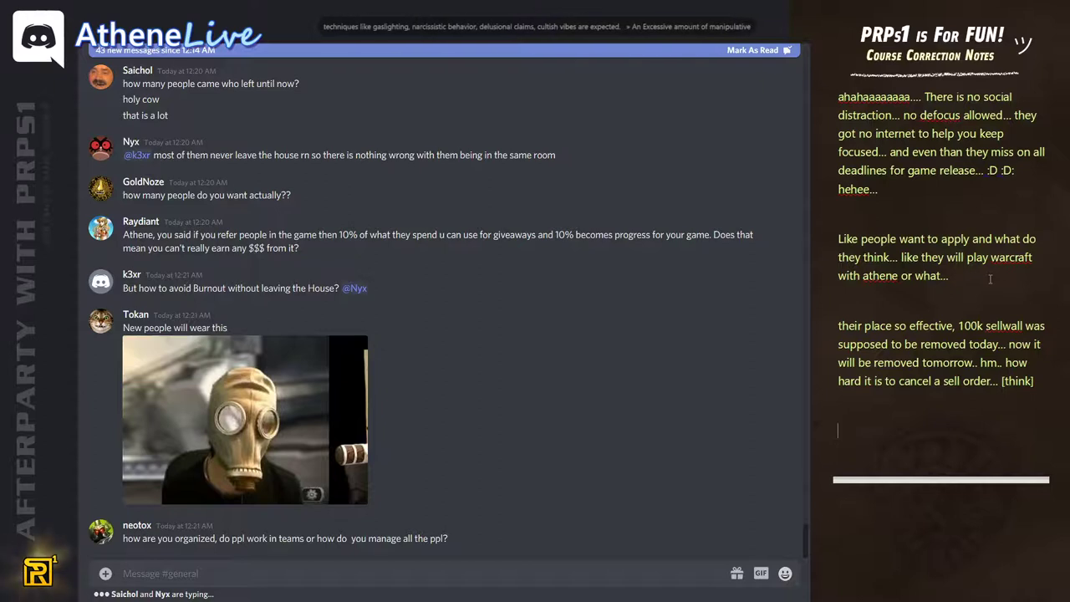
pyautogui.scroll(-3)
pyautogui.write('they make a t')
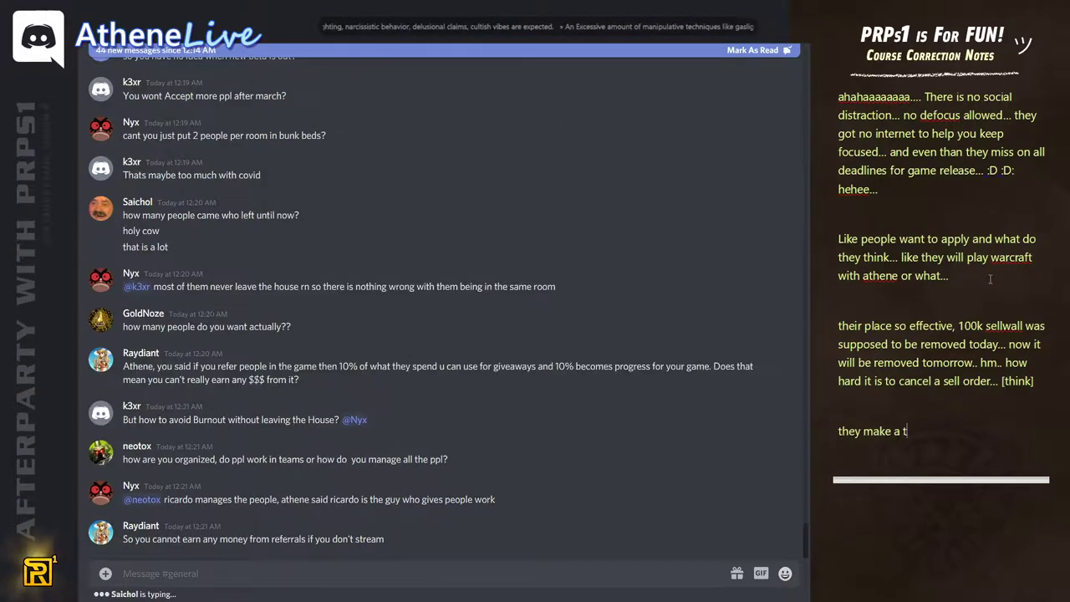
pyautogui.write('rello cards and it all solves on it')
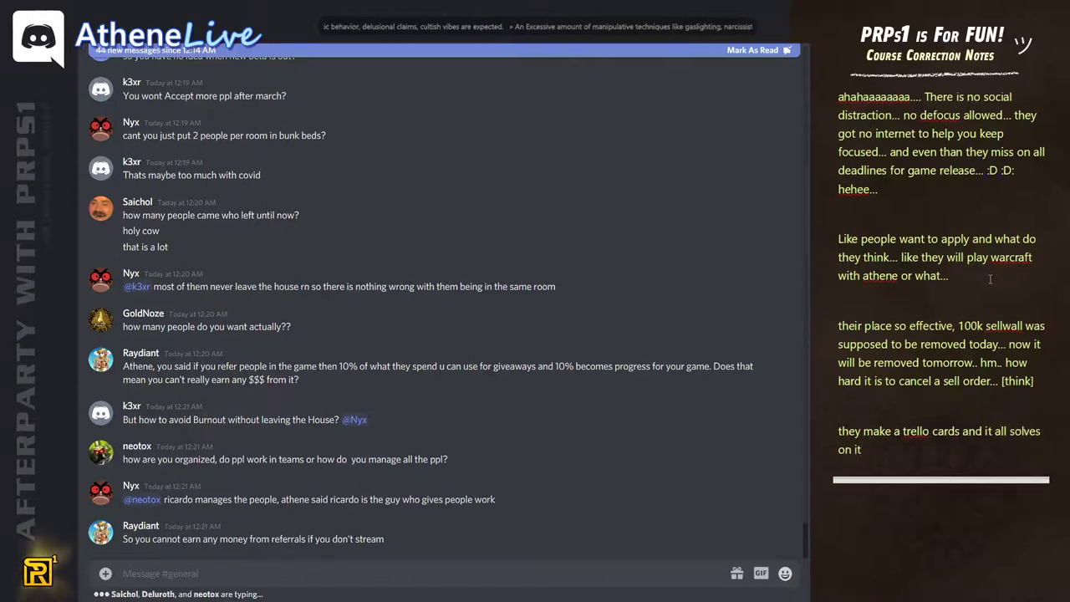
pyautogui.write("'s own ^_^")
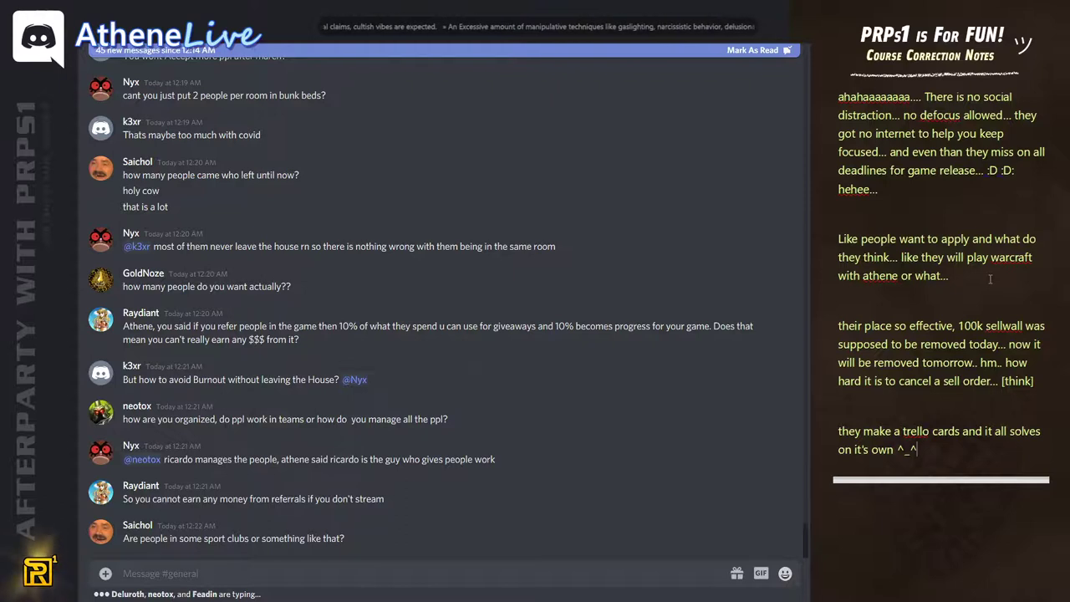
pyautogui.scroll(-3)
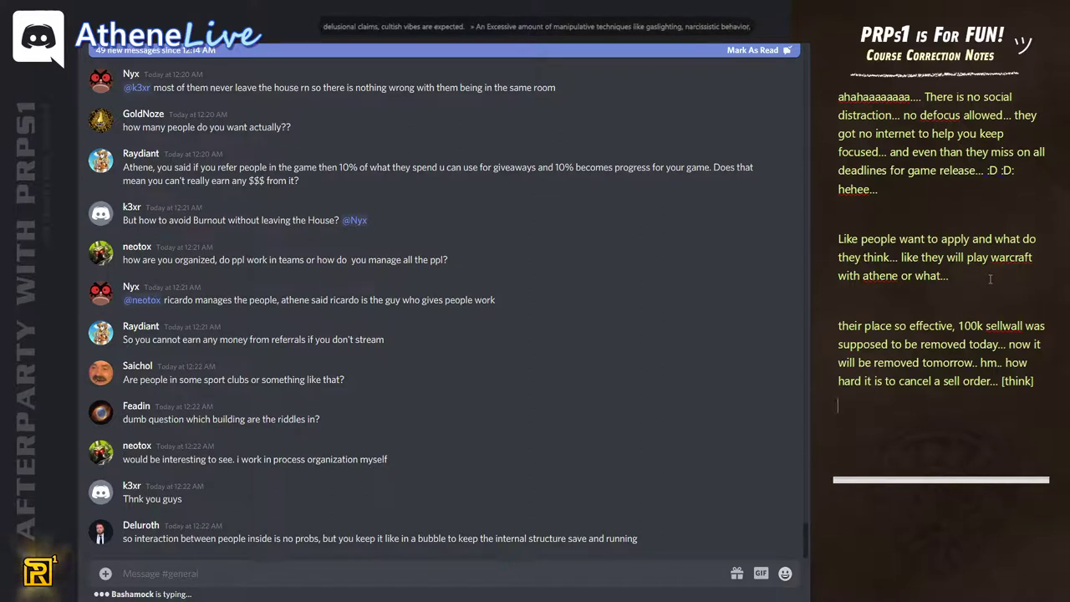
pyautogui.scroll(-3)
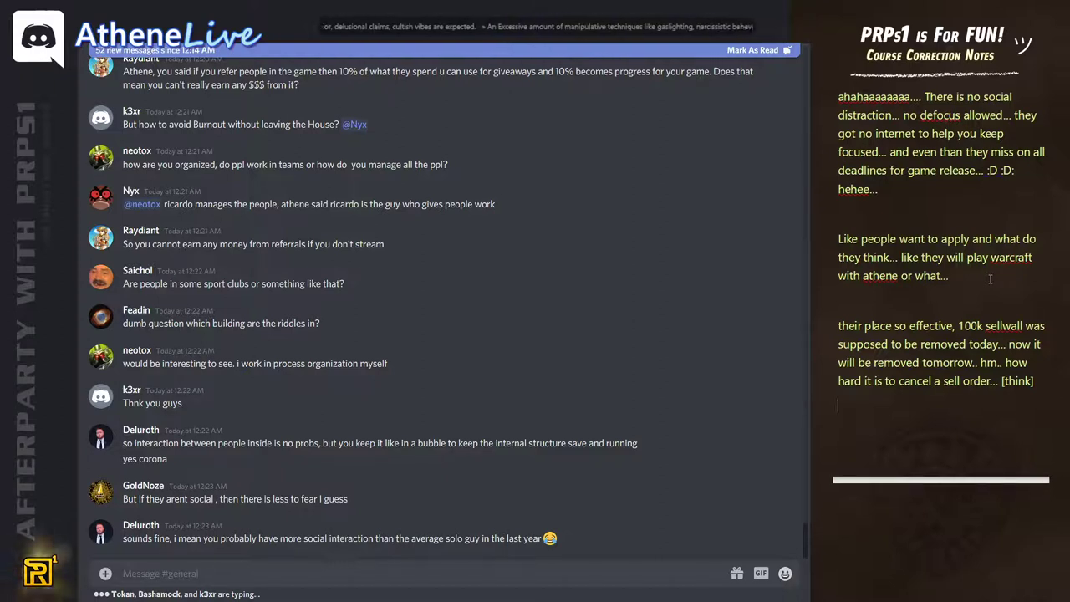
pyautogui.scroll(-3)
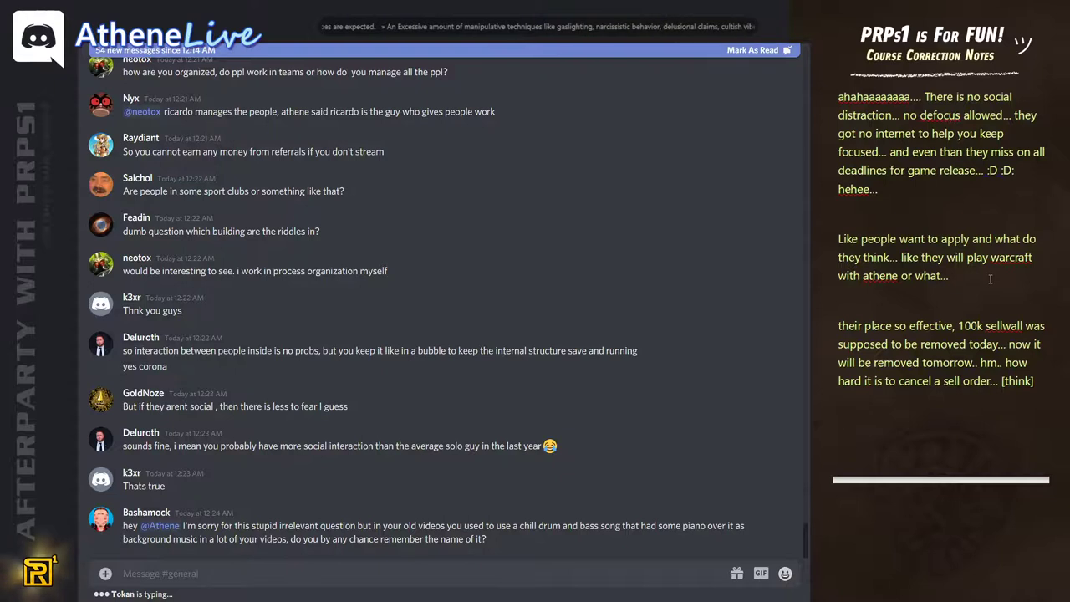
pyautogui.scroll(-3)
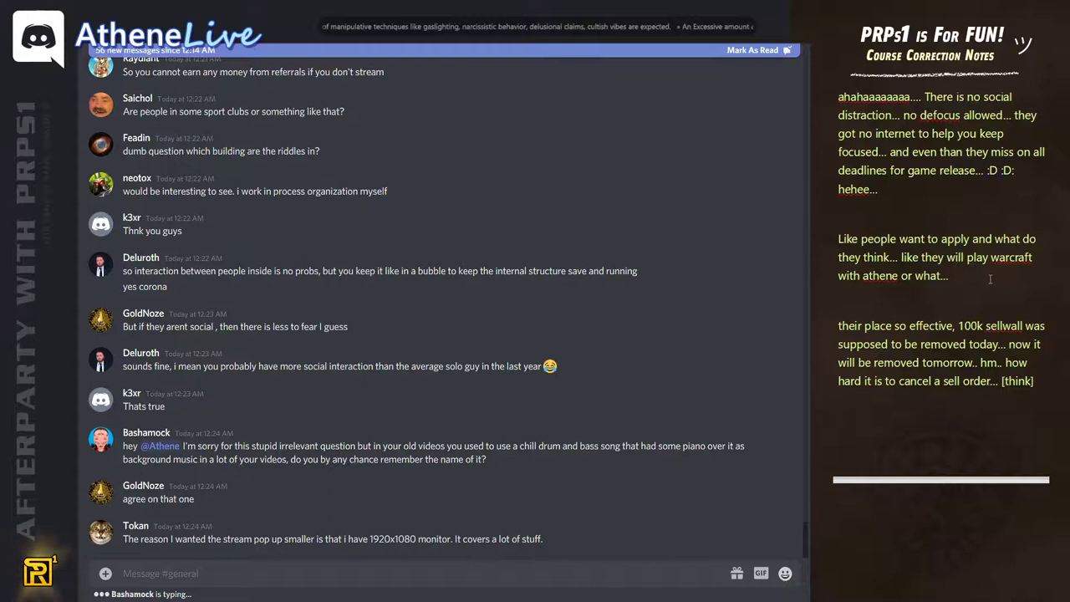
pyautogui.scroll(-3)
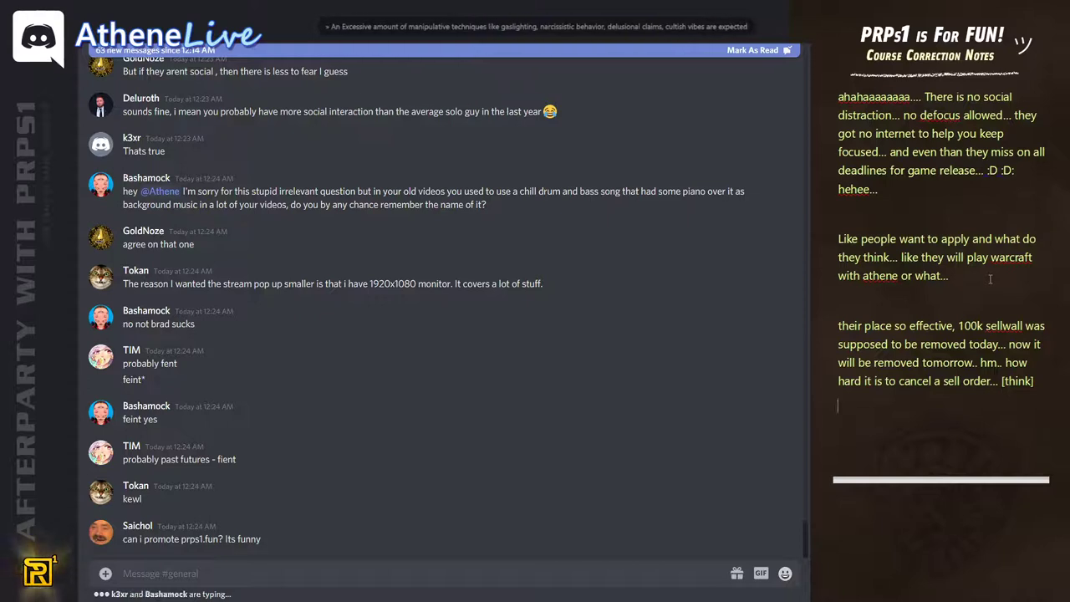
pyautogui.write('www.')
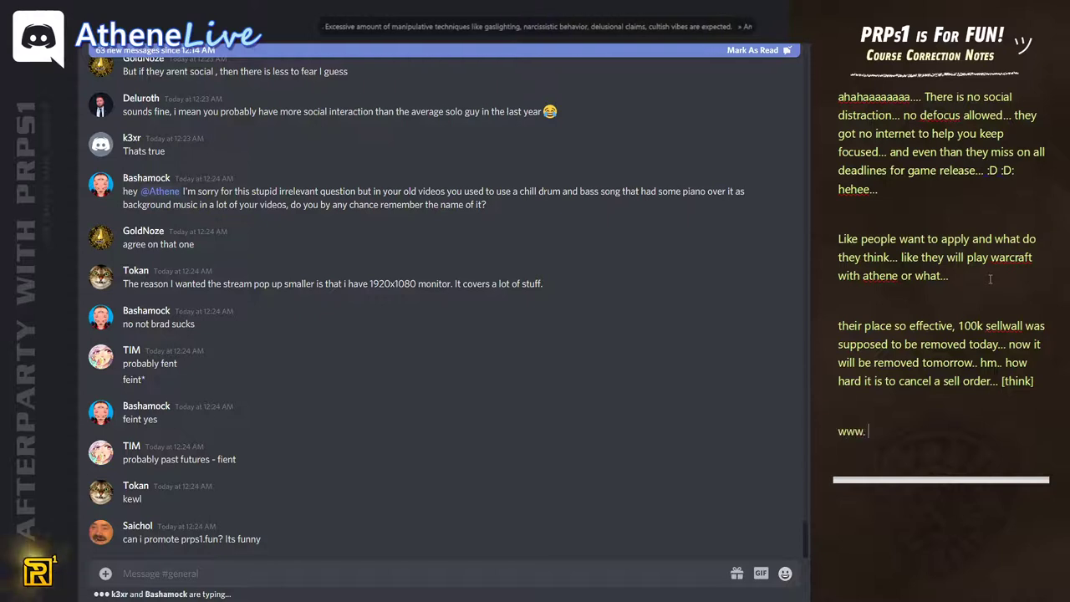
pyautogui.write('Prps1.fun')
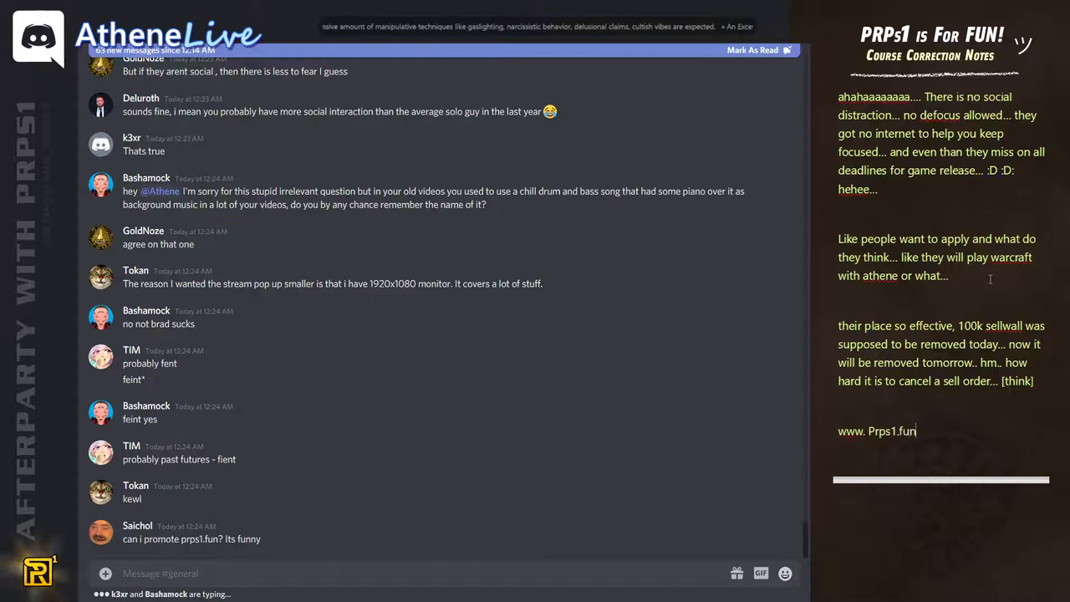
pyautogui.write(':D')
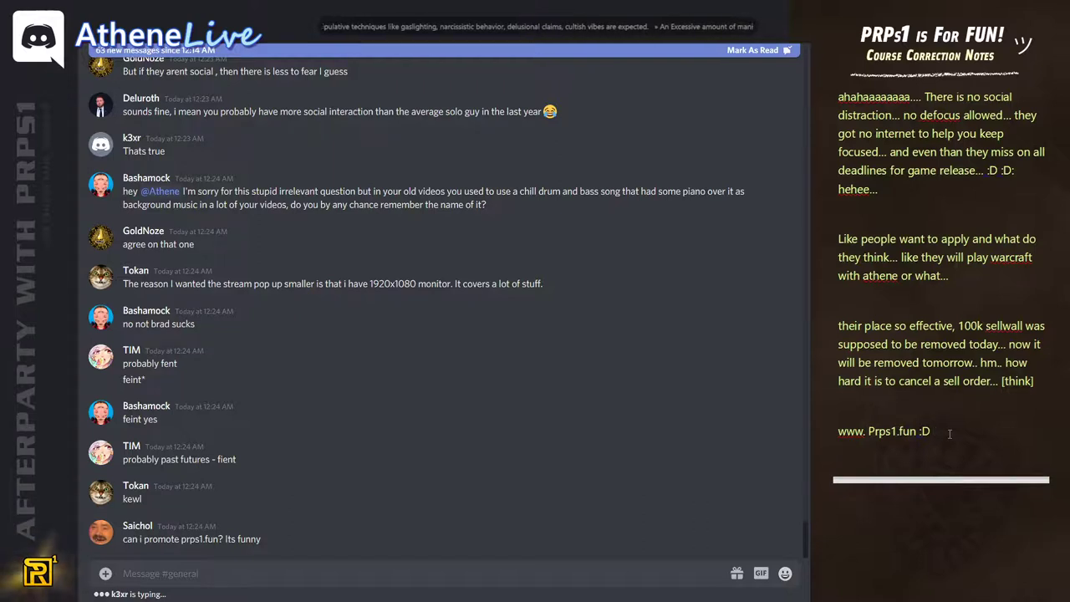
pyautogui.write('I will show you right now, you will see a nice')
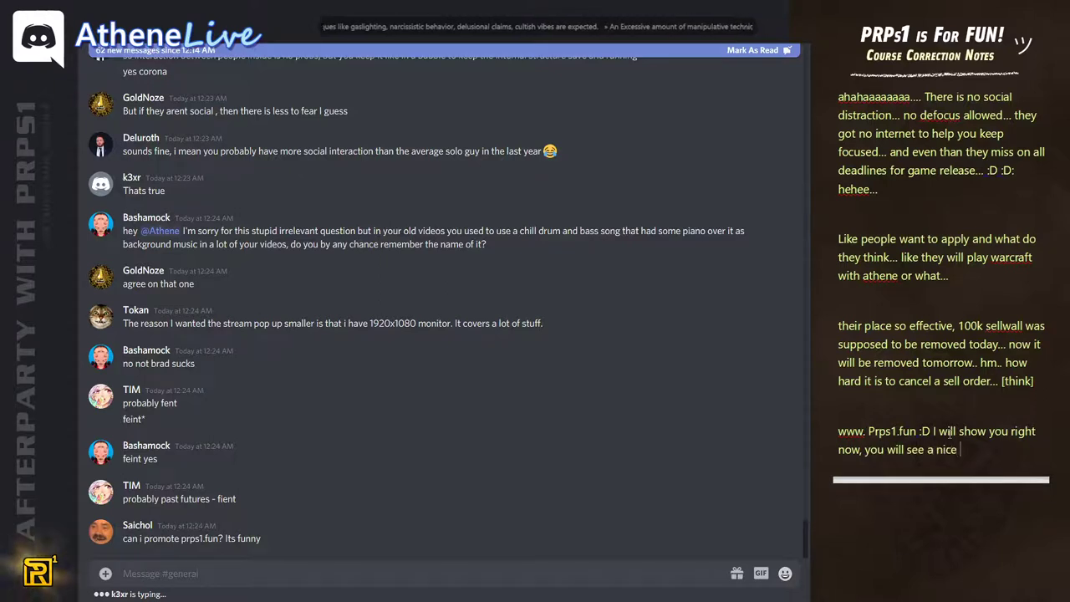
pyautogui.write('memes')
pyautogui.write('www')
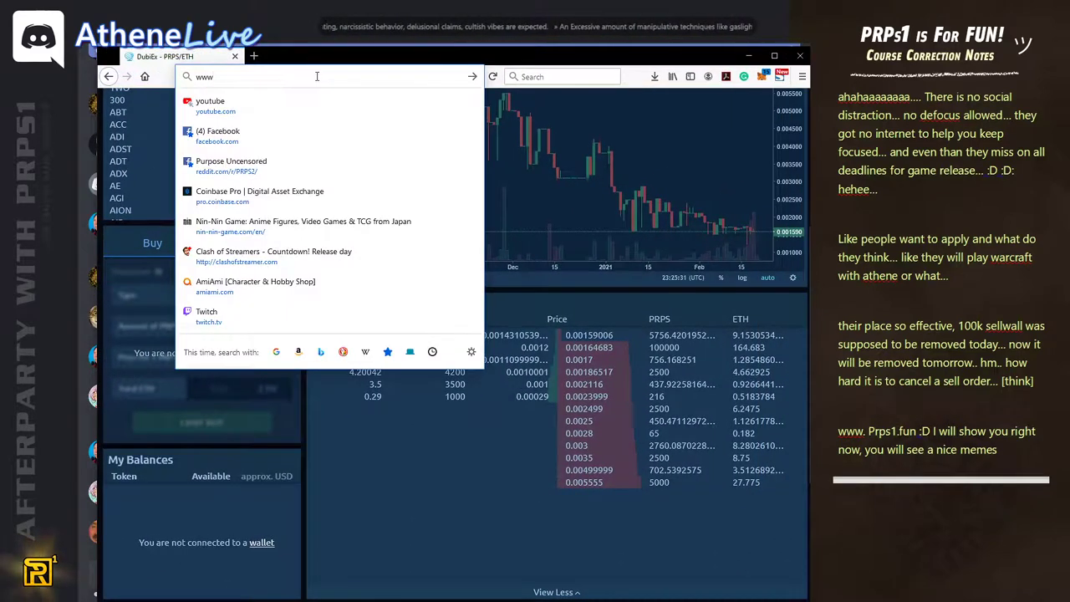
pyautogui.write('https://www.prps1.fun')
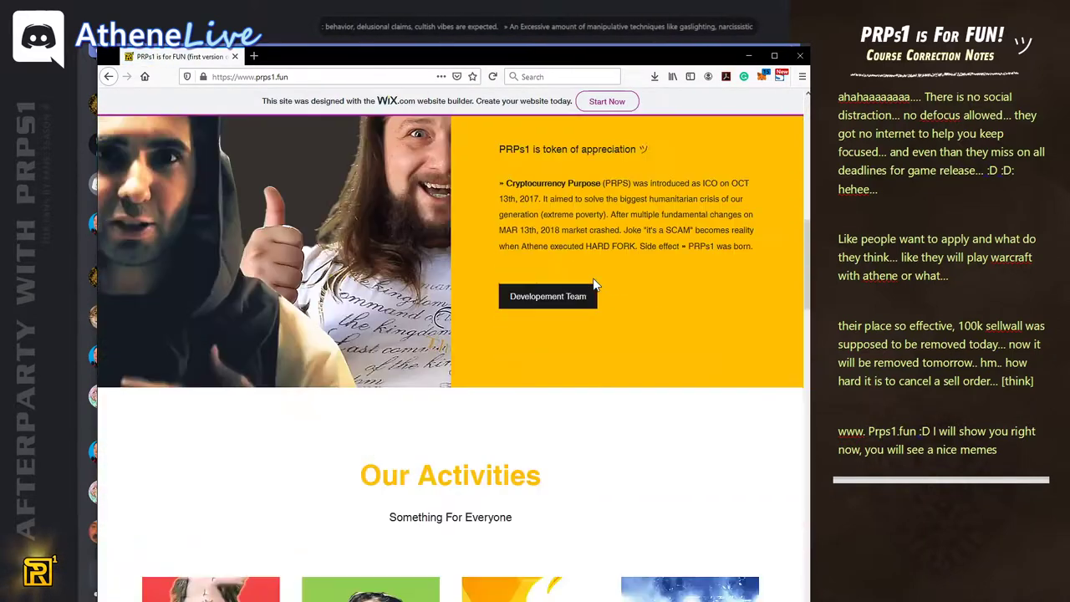
pyautogui.scroll(-3)
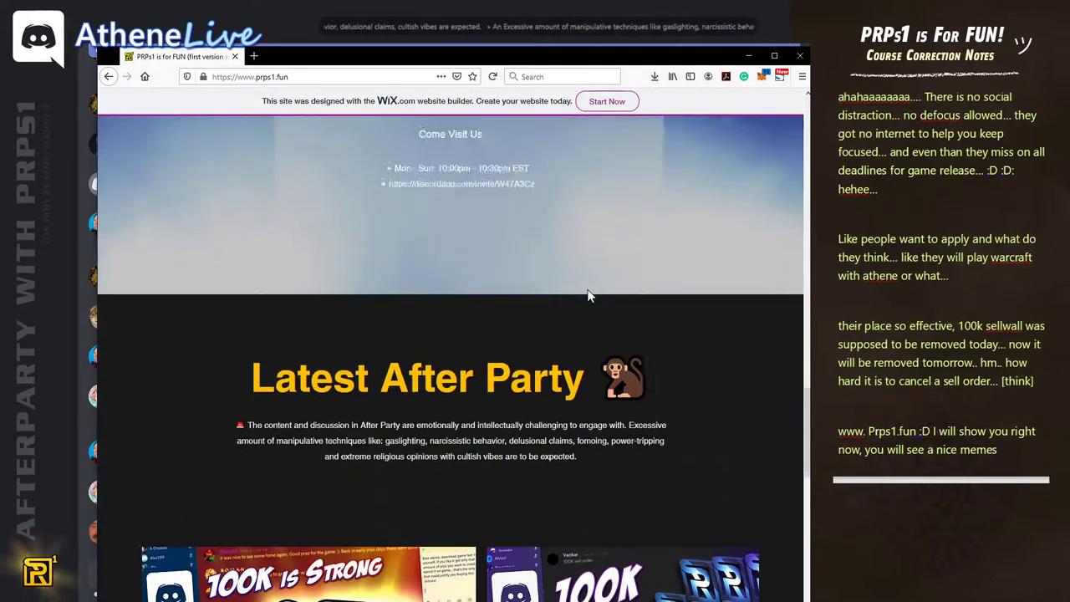
pyautogui.scroll(-3)
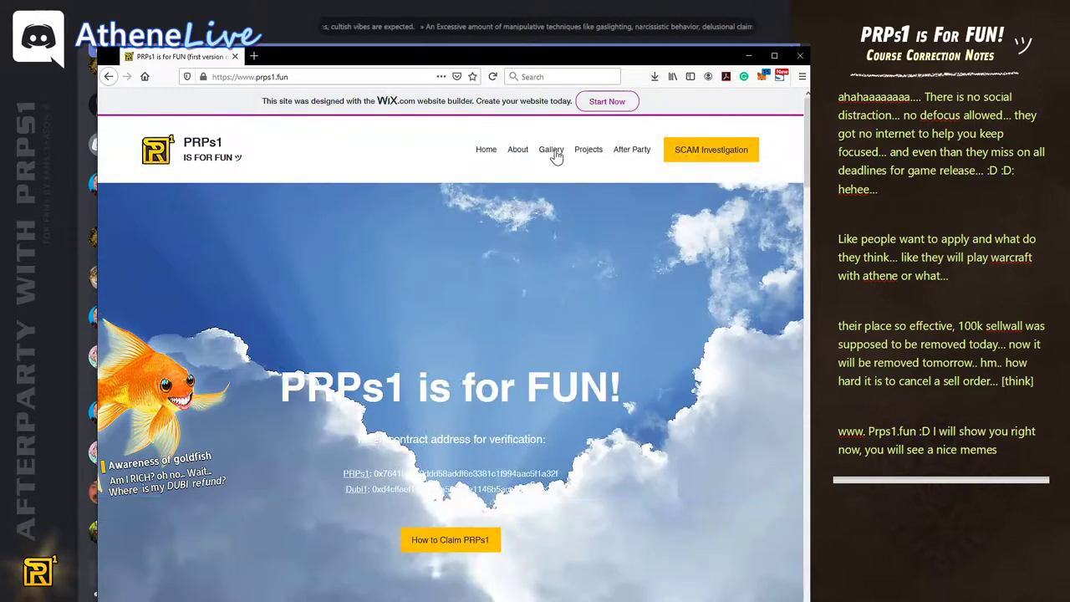
pyautogui.click(551, 150)
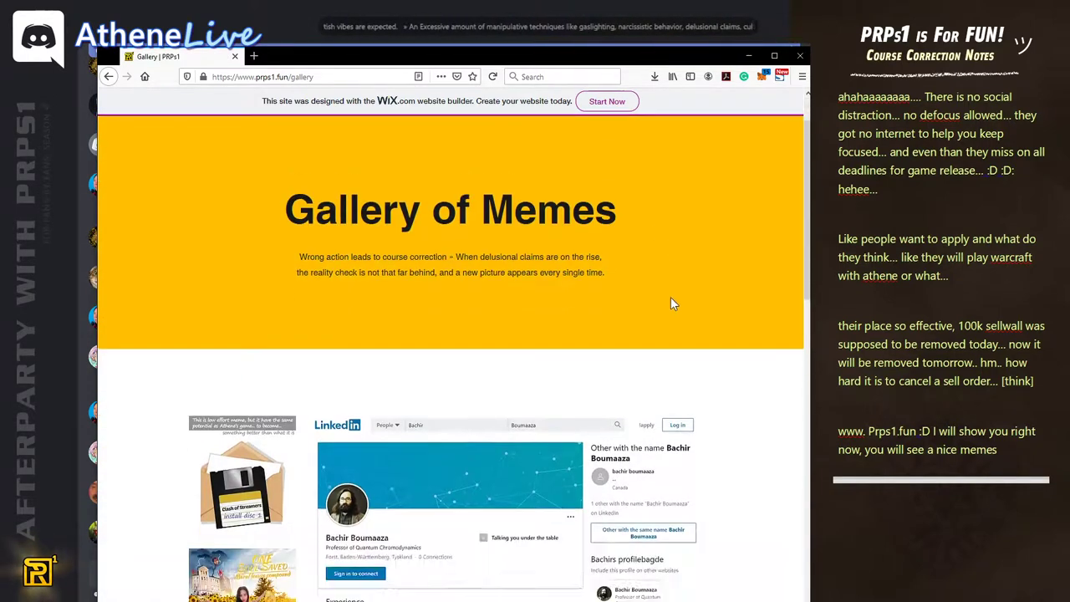
pyautogui.scroll(-3)
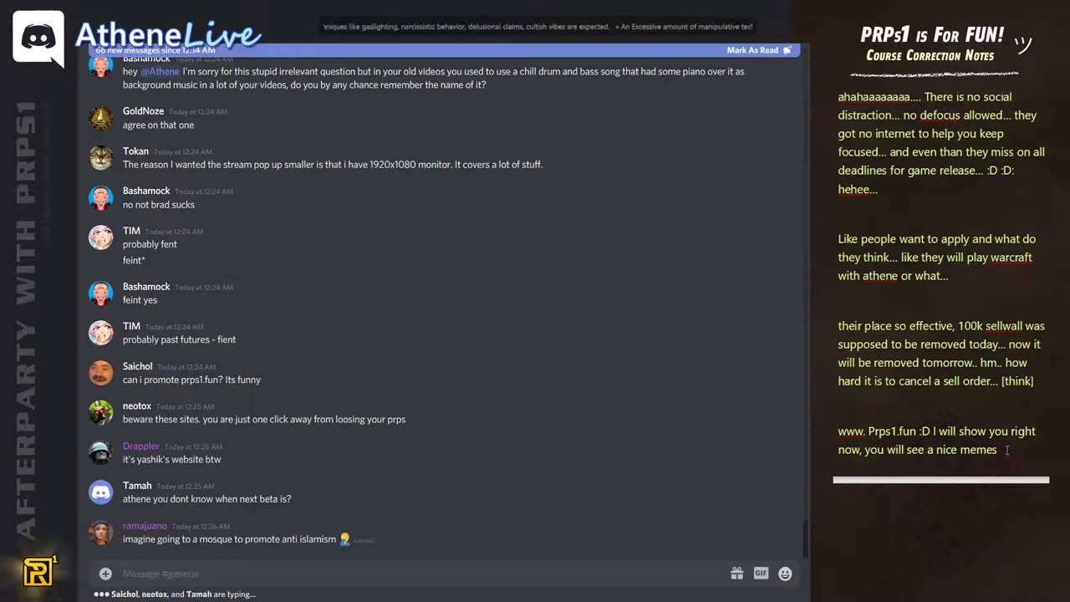
# Step: Scroll the Discord chat beside the course correction notes
pyautogui.scroll(-3)
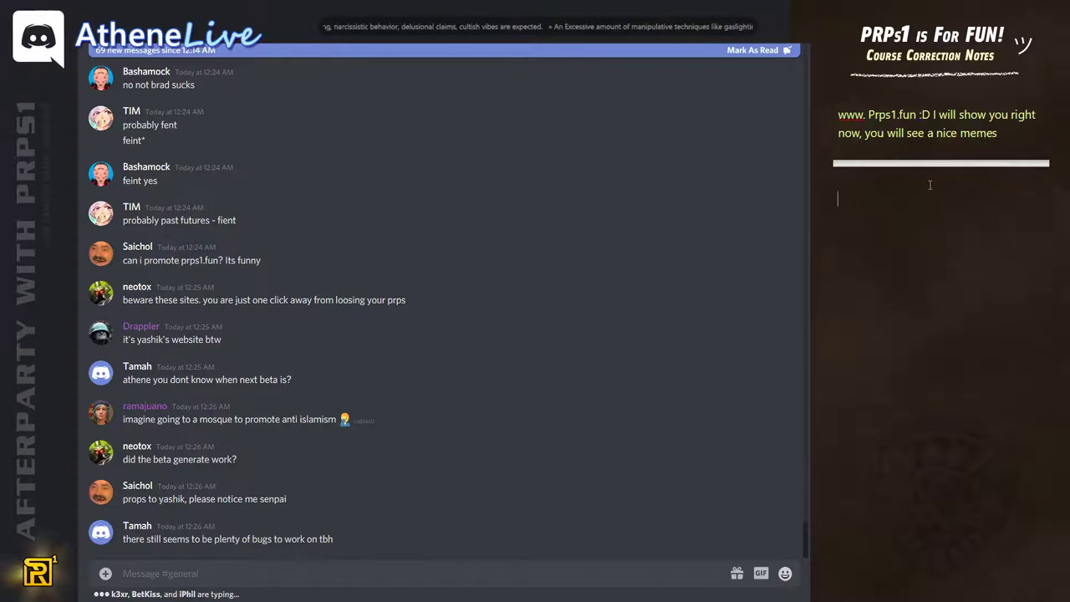
# Step: Type 'let's see when next beta was announced on his last time' below the divider
pyautogui.scroll(-3)
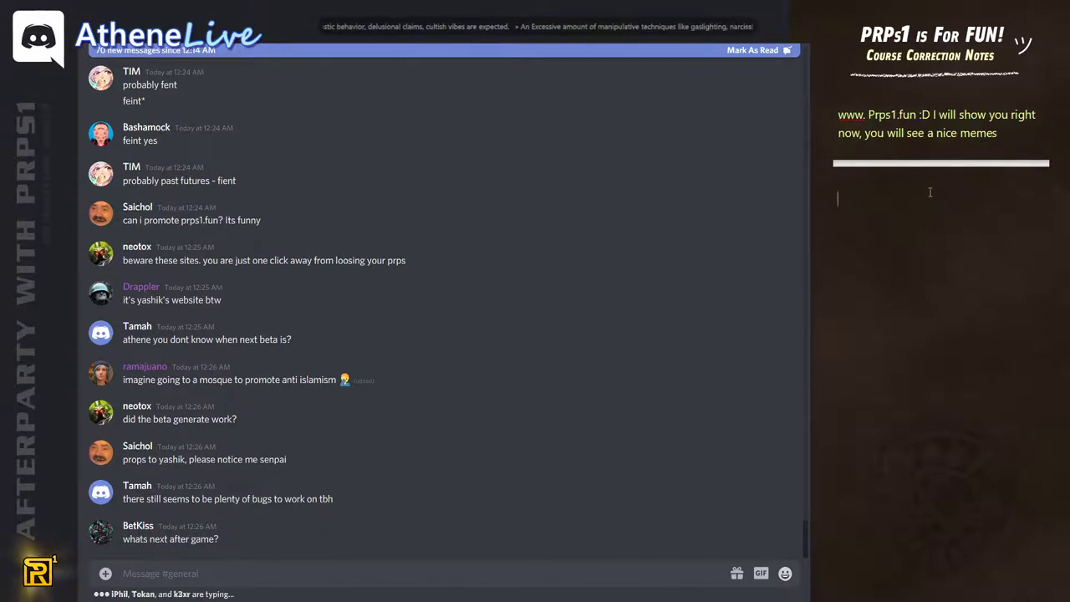
pyautogui.write("let's")
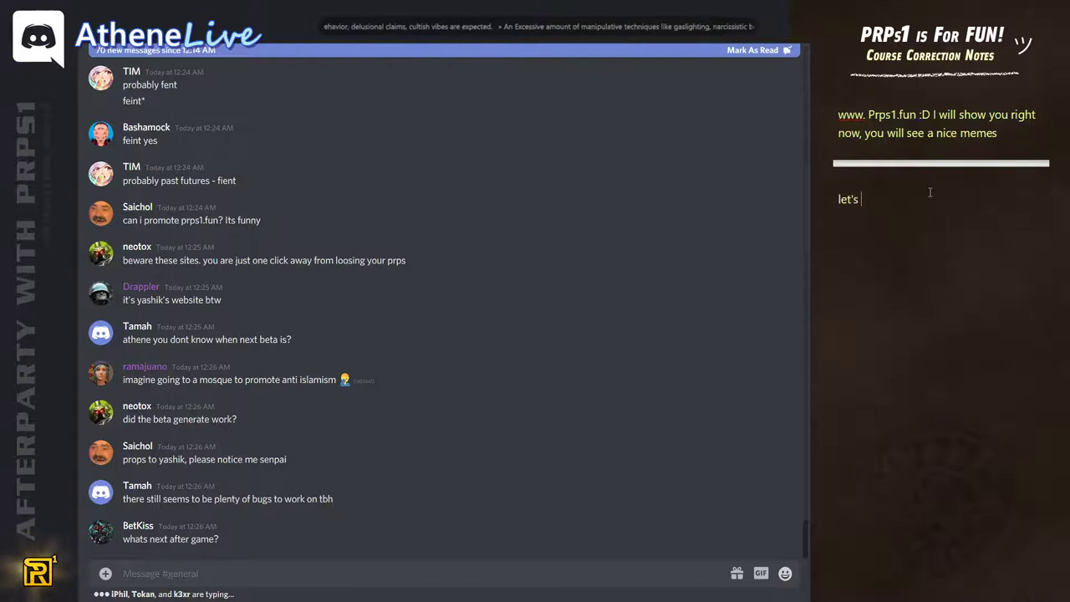
pyautogui.write('see when next beta w')
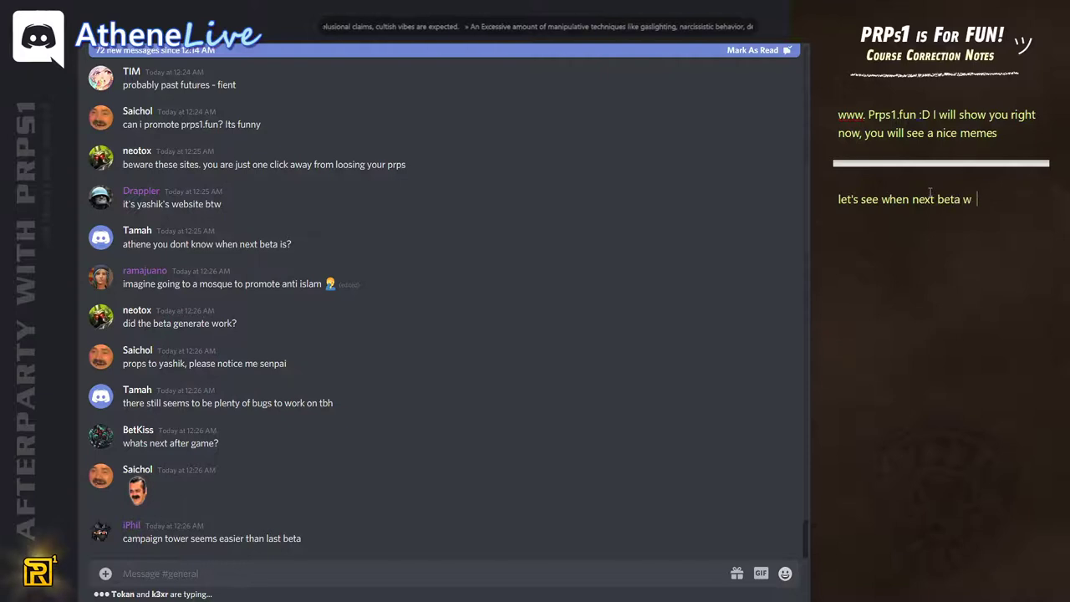
pyautogui.write('as announced on his las')
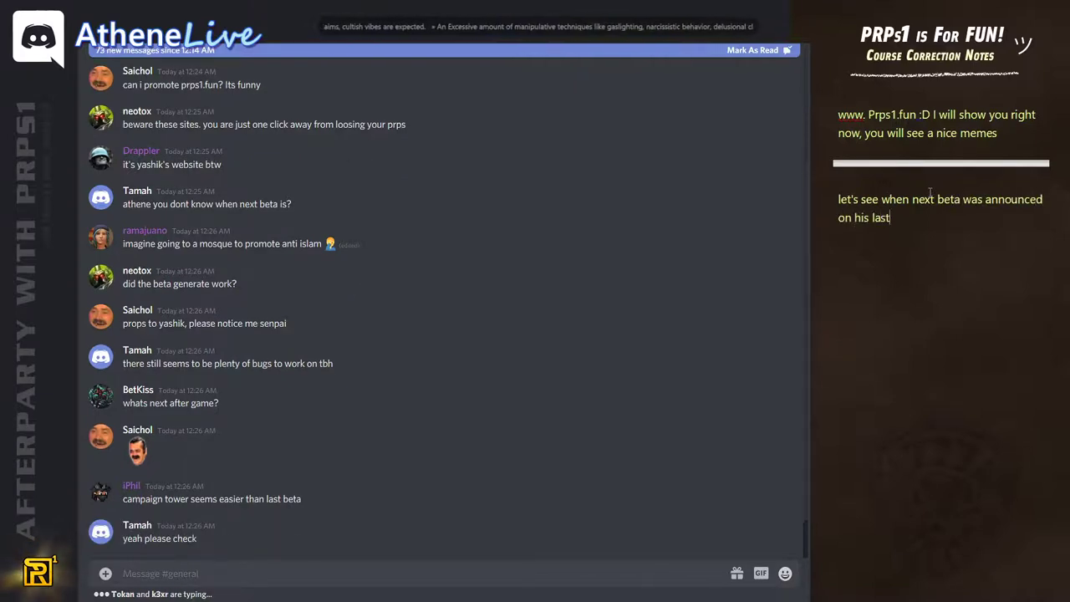
pyautogui.write('t')
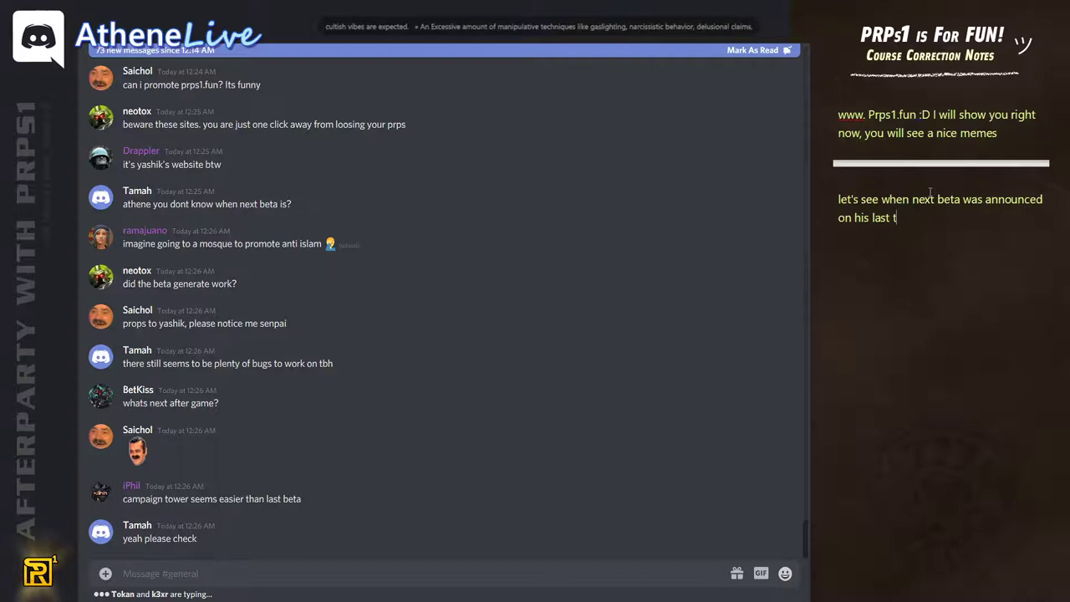
pyautogui.write('ime on clashofstreamer.com')
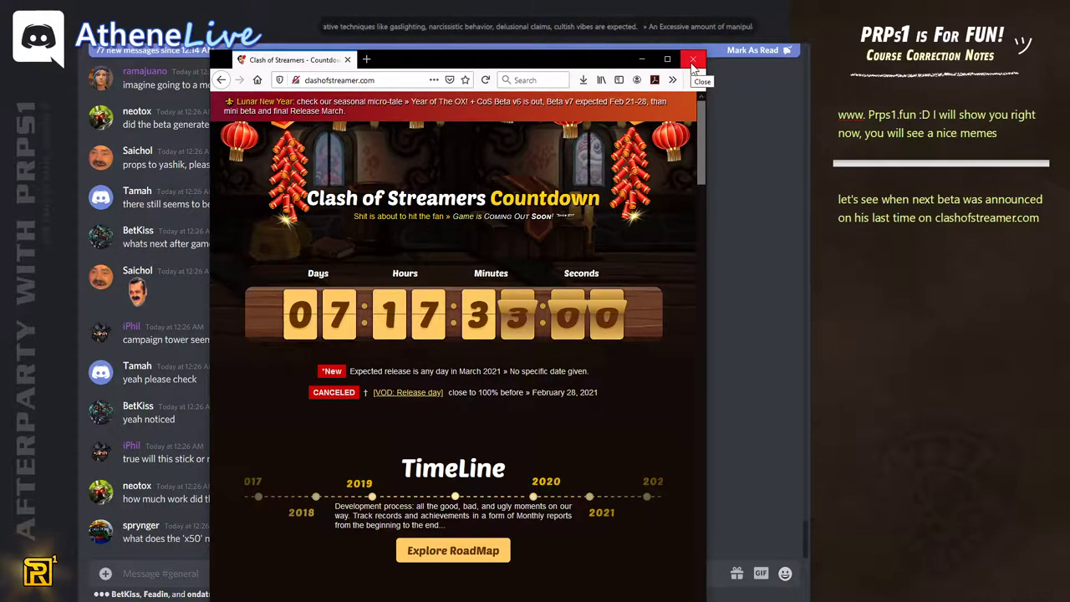
# Step: Close the Clash of Streamers countdown window
pyautogui.click(693, 60)
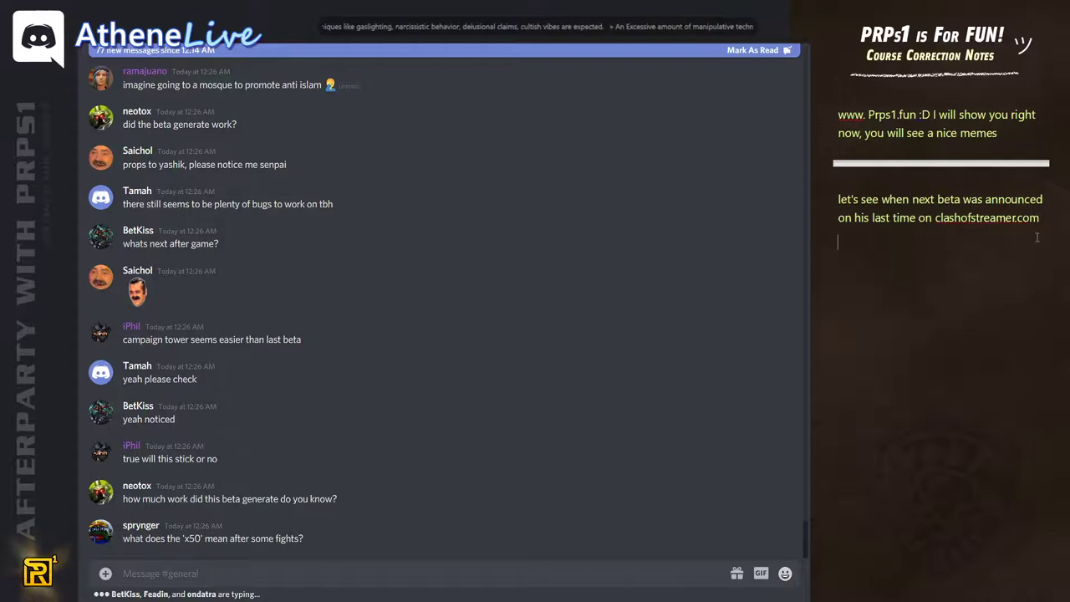
# Step: Note that v7 was supposed to be released 12-28 feb
pyautogui.write('12-28')
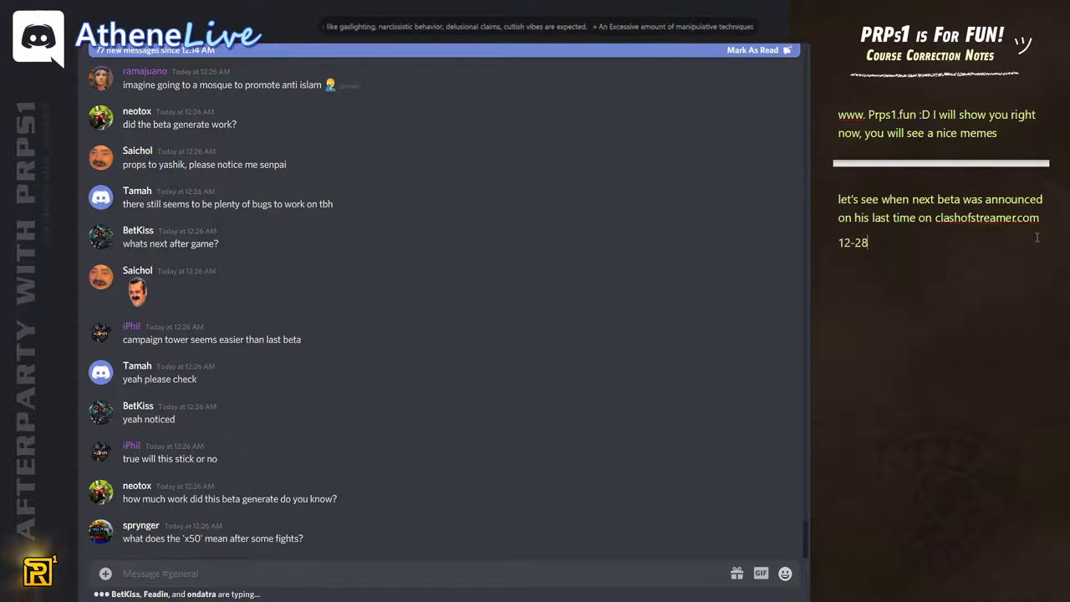
pyautogui.write('feb was s')
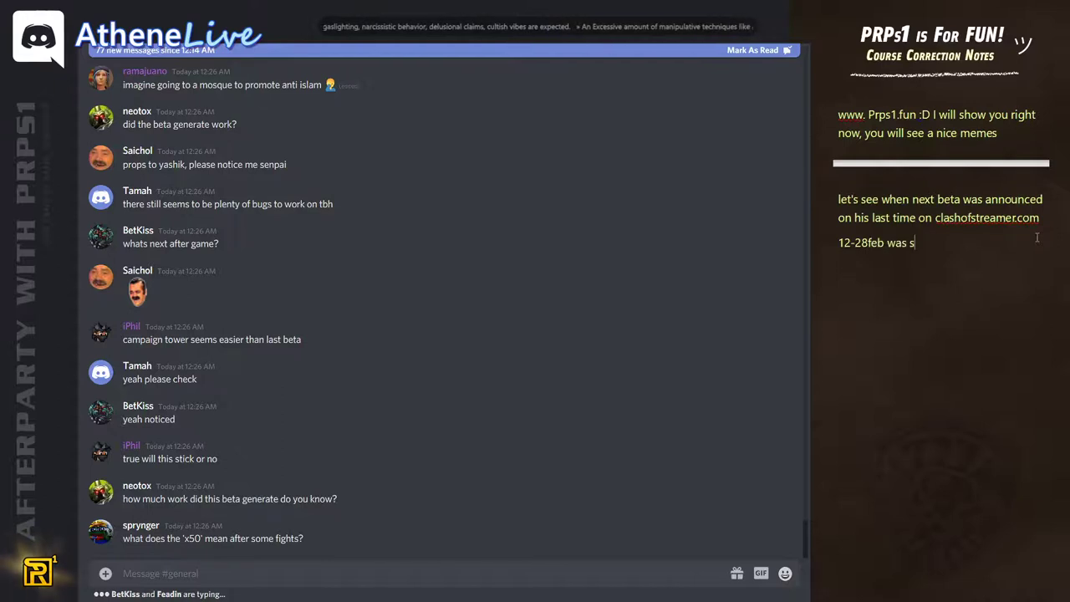
pyautogui.write('upposed to be released next beta')
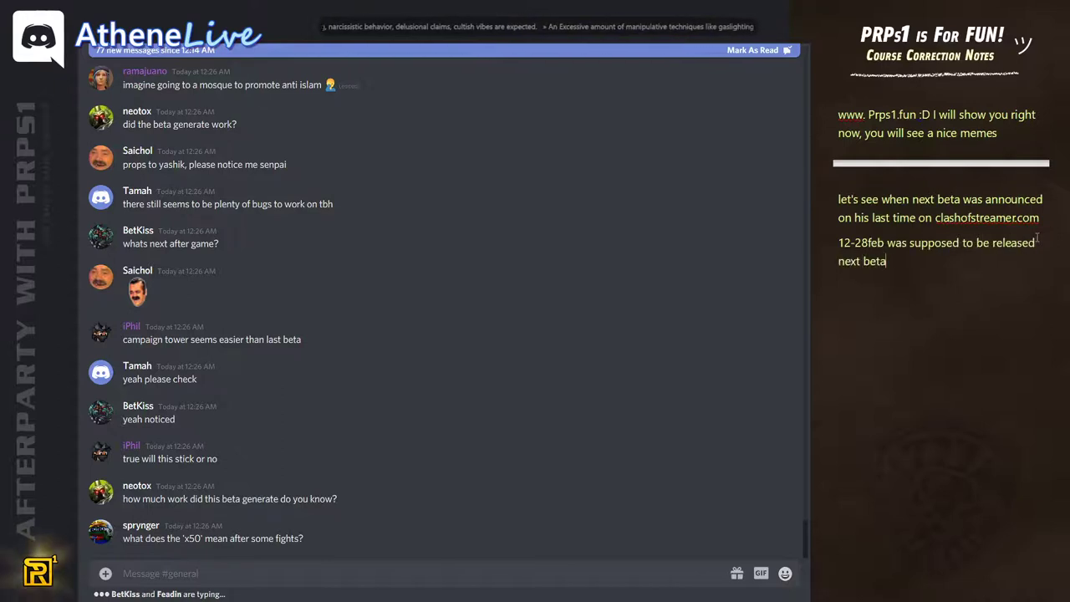
pyautogui.write('v')
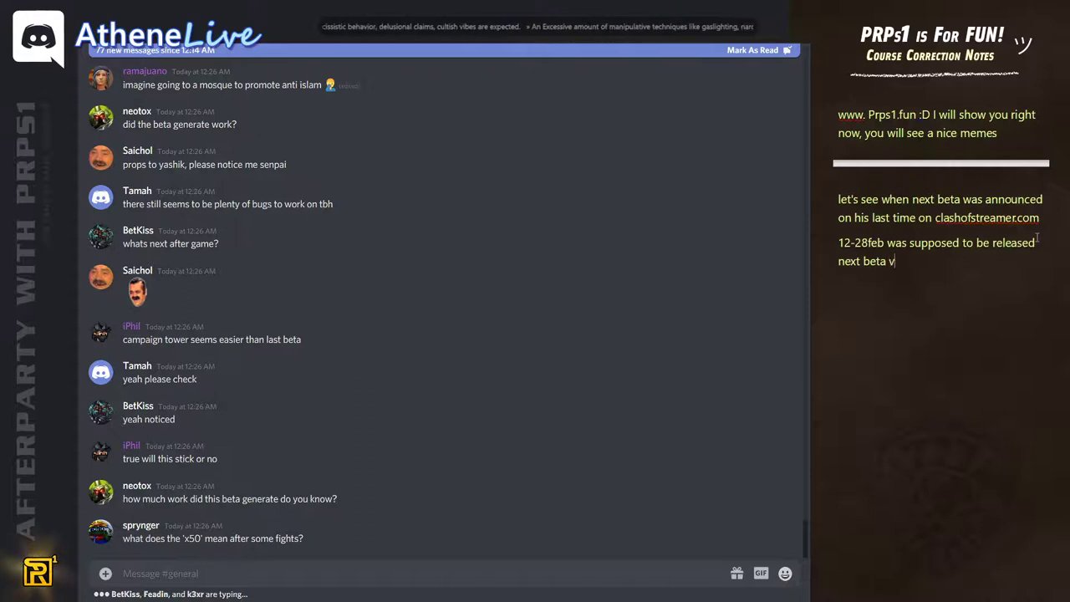
pyautogui.write('7')
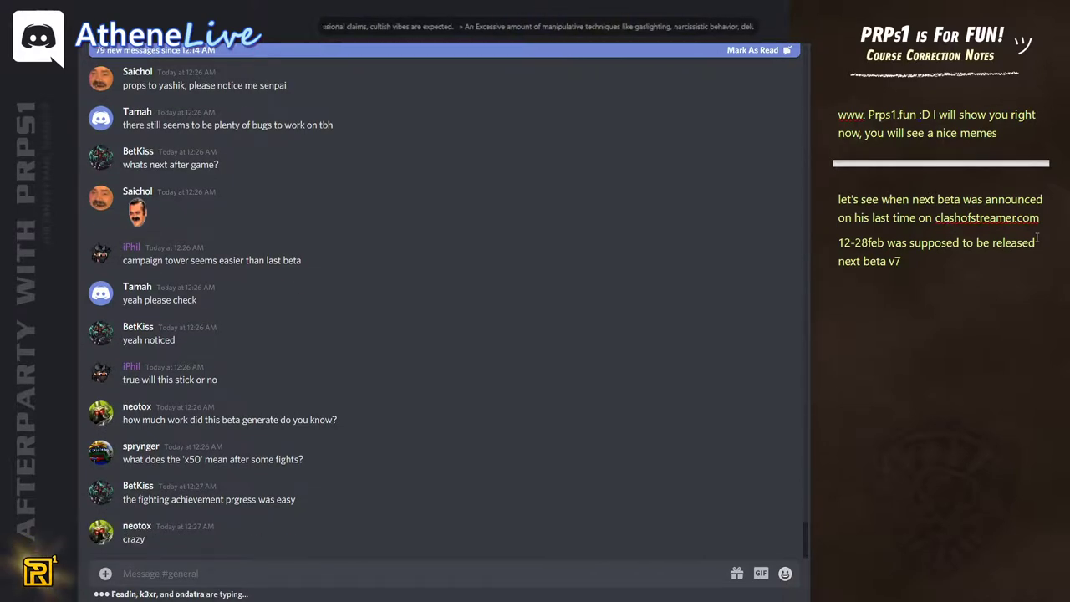
pyautogui.write('(')
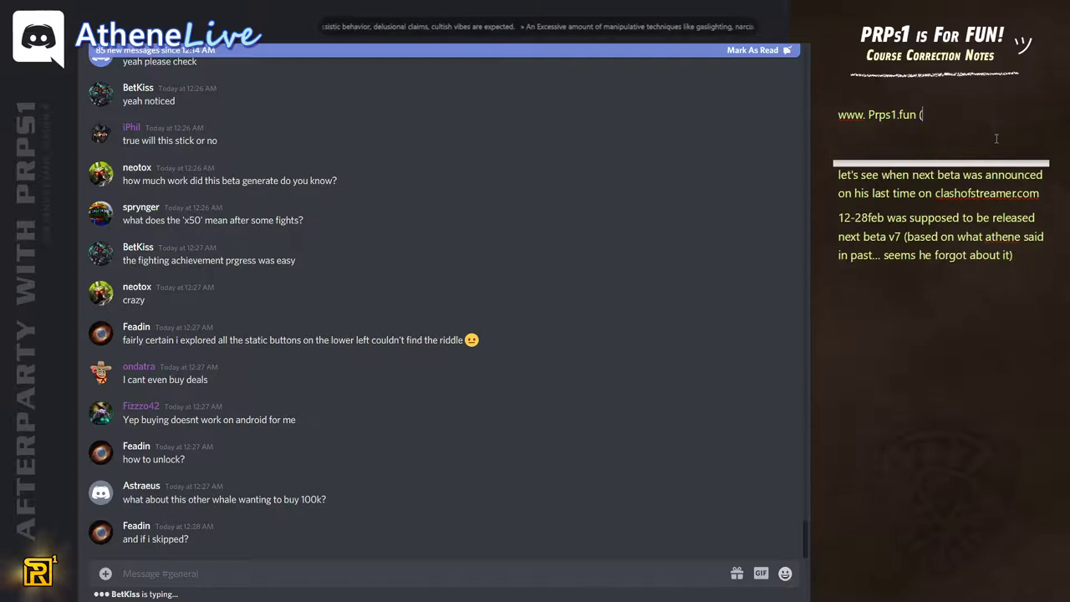
# Step: Describe prps1.fun as safe, with memes, afterparty recordings and history
pyautogui.write("it's safe, lot of memes and afterparty recordings + history")
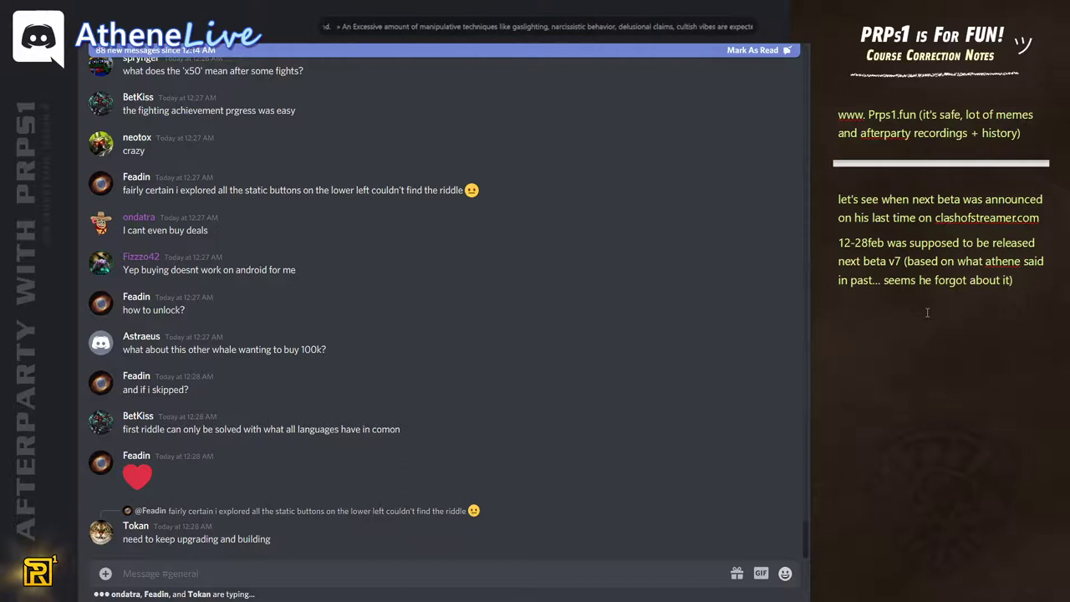
pyautogui.scroll(-3)
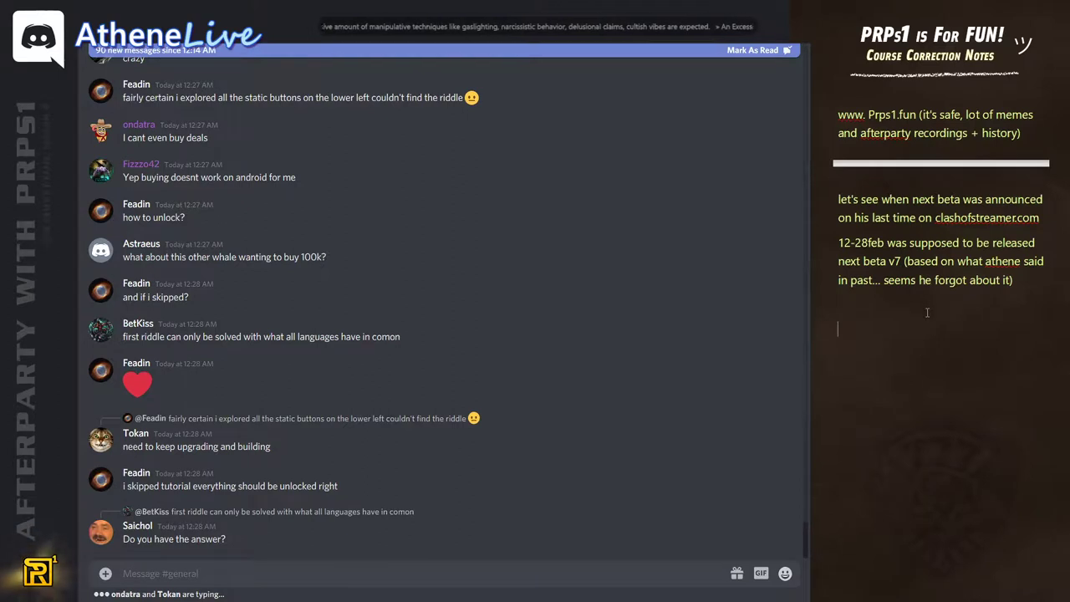
pyautogui.scroll(-3)
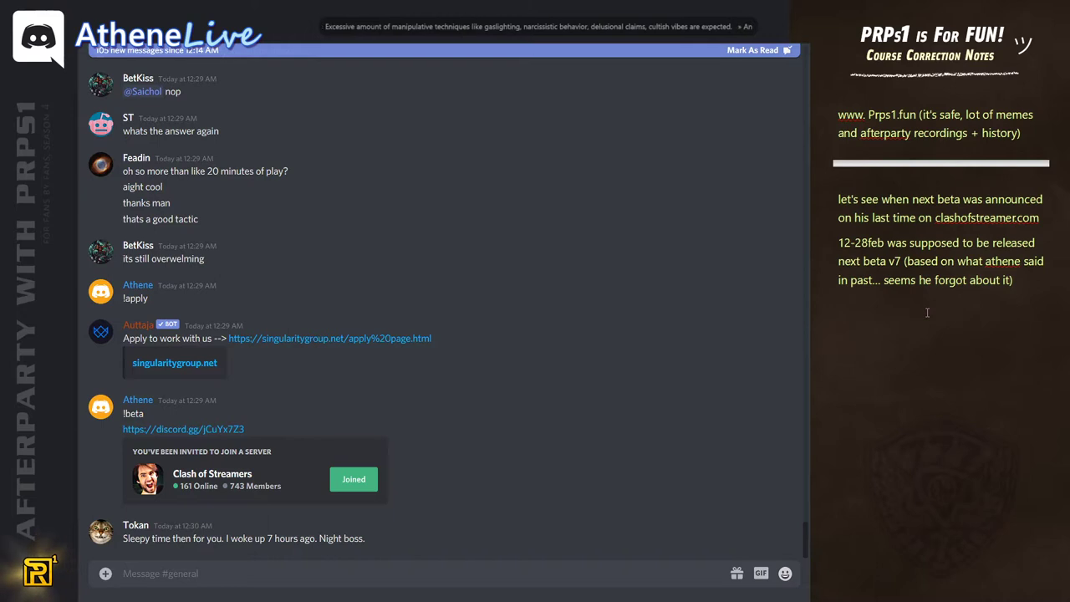
pyautogui.scroll(-3)
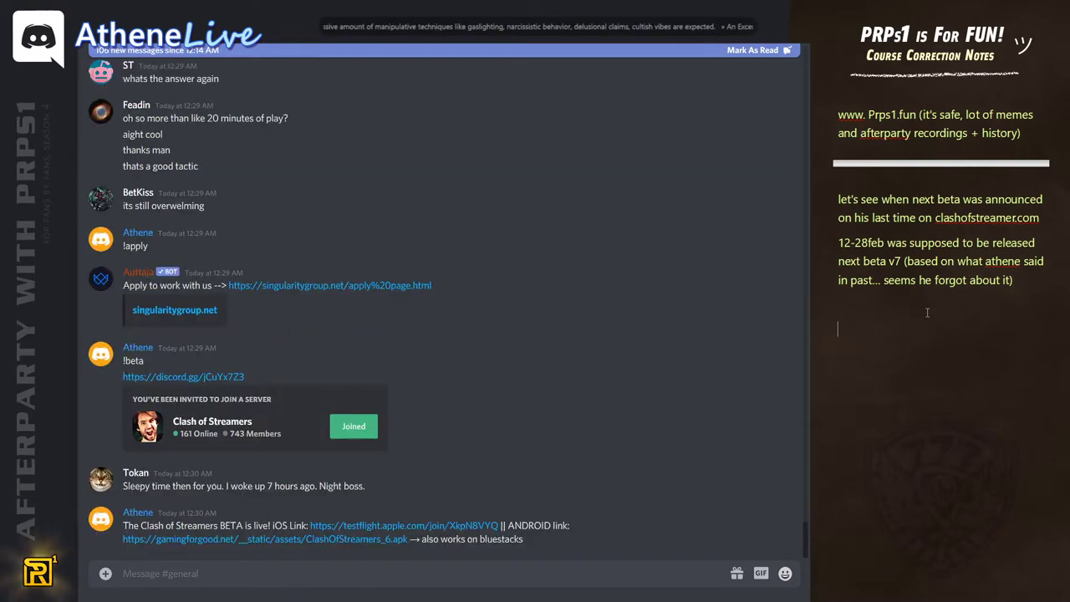
pyautogui.scroll(-3)
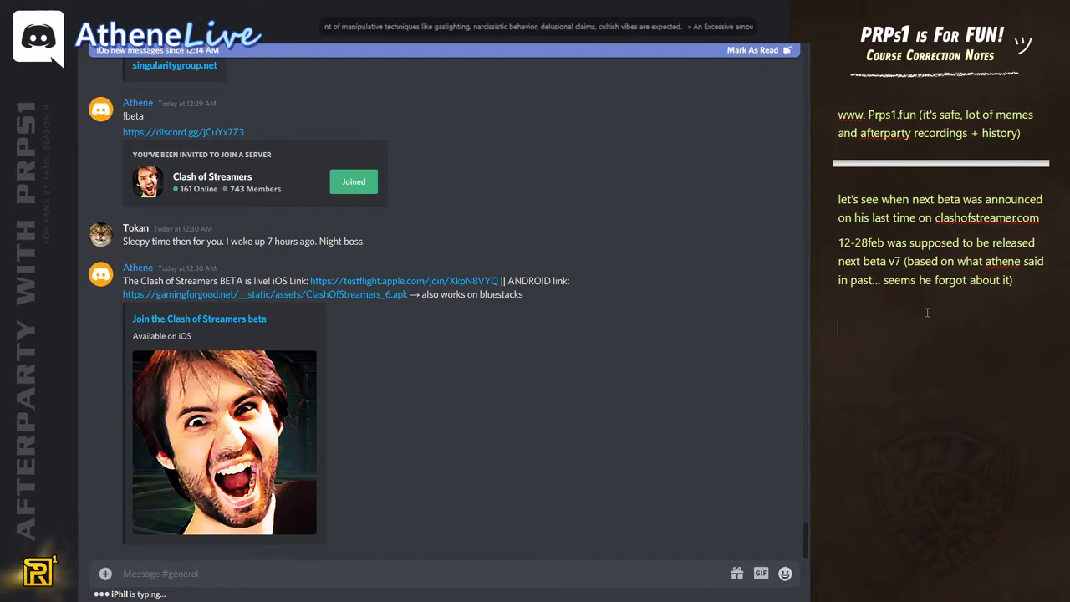
pyautogui.scroll(-3)
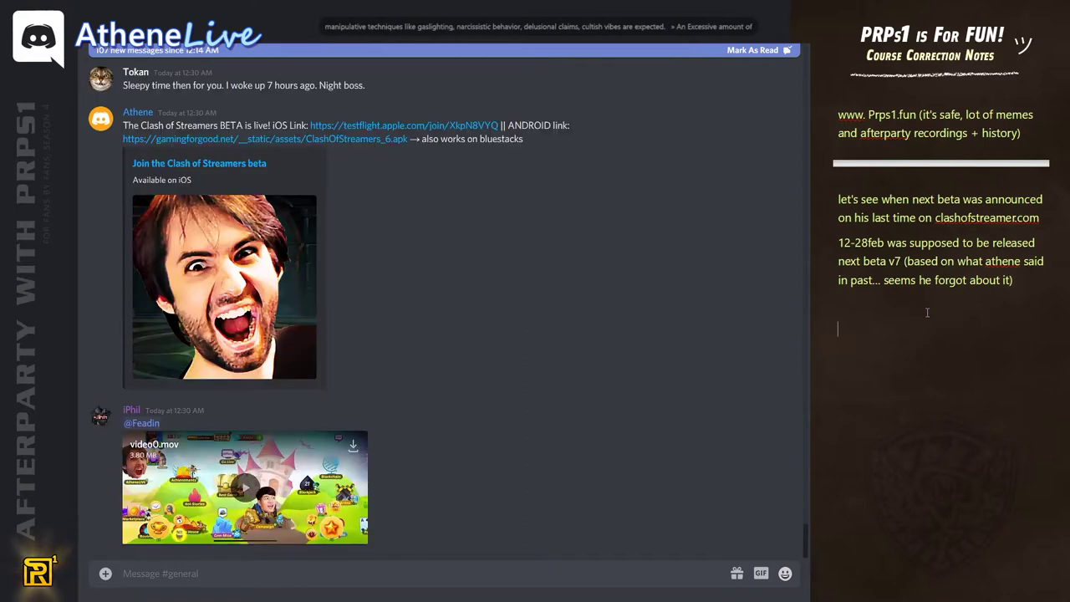